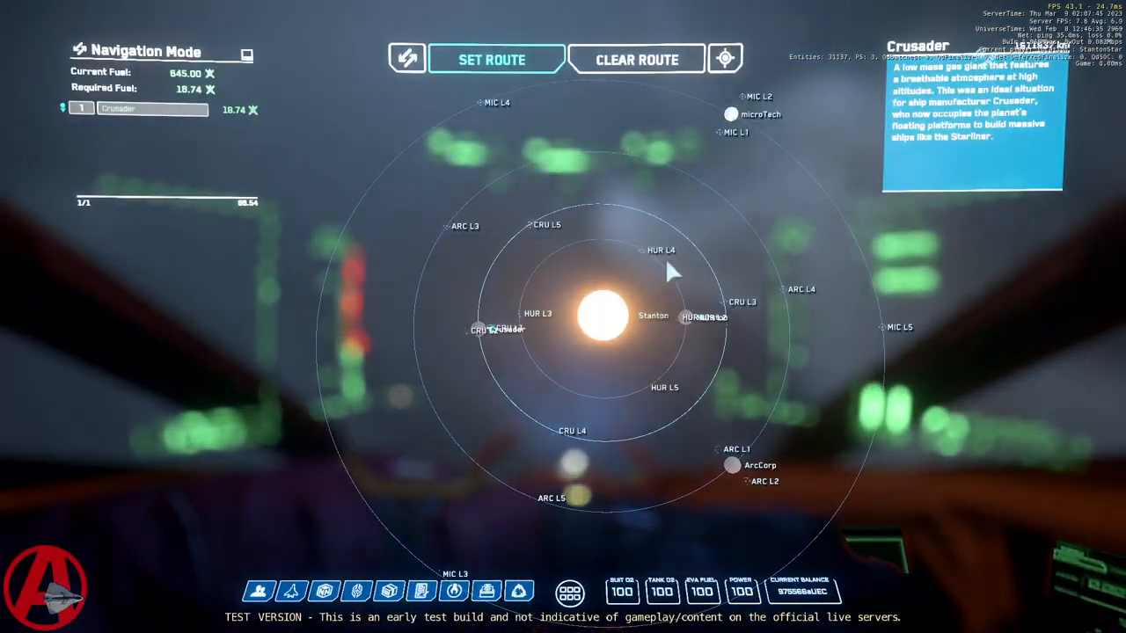
mouse_move(457, 343)
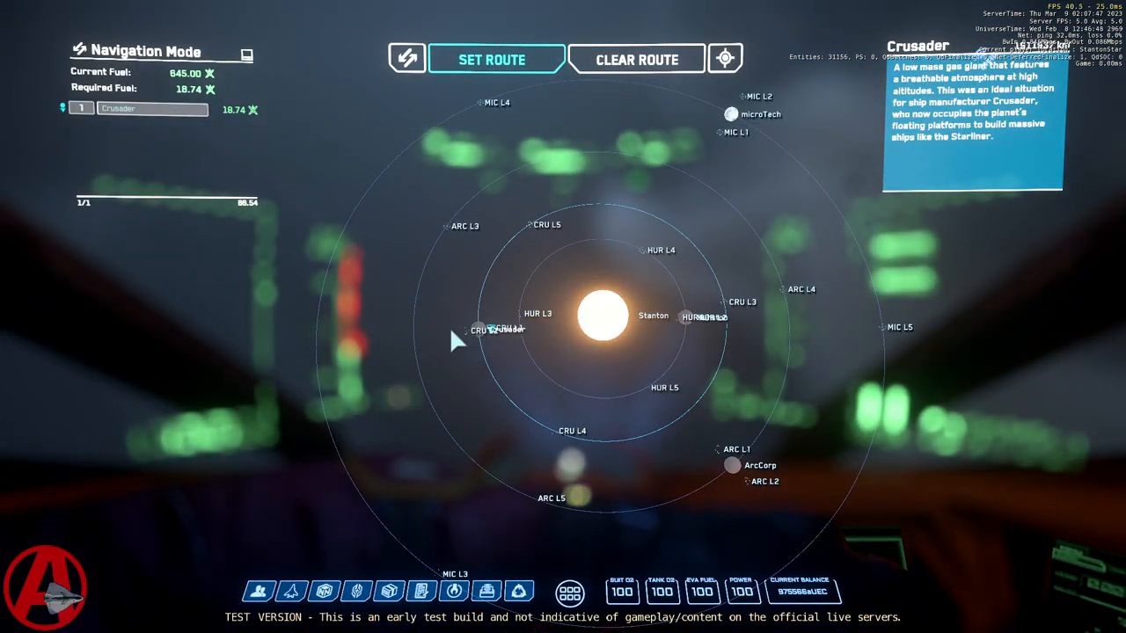
mouse_move(400, 370)
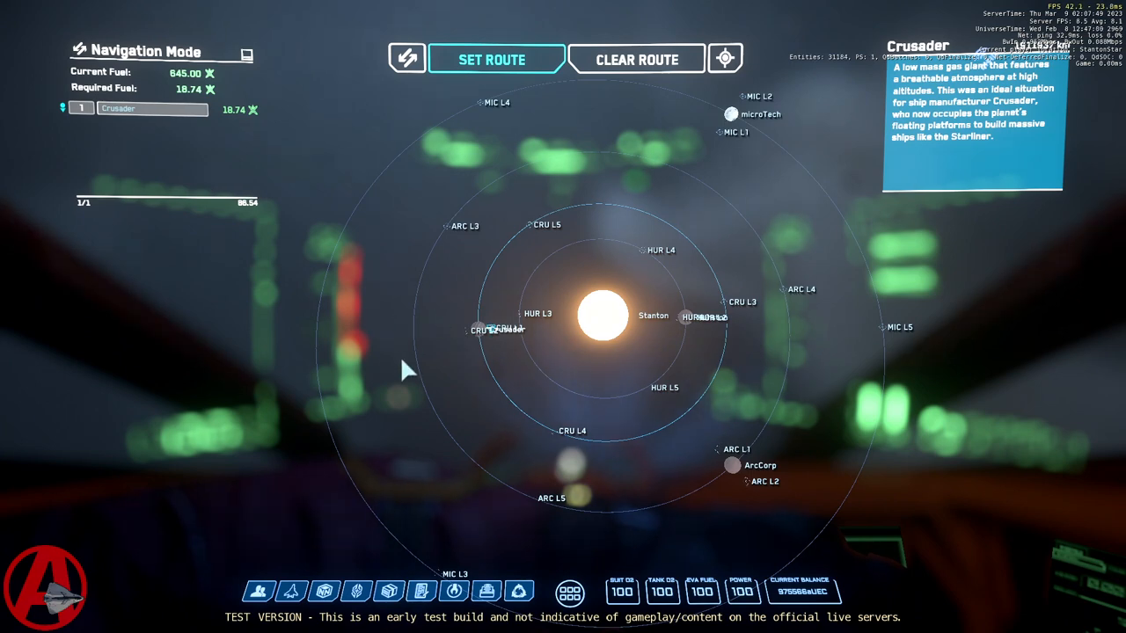
mouse_move(515, 396)
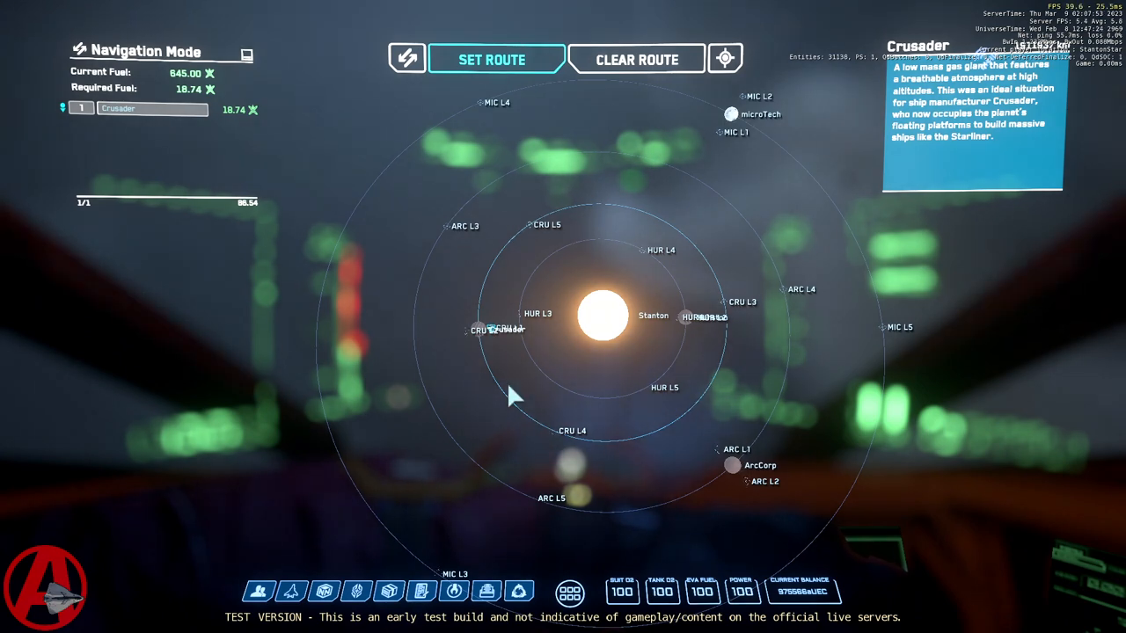
mouse_move(464, 364)
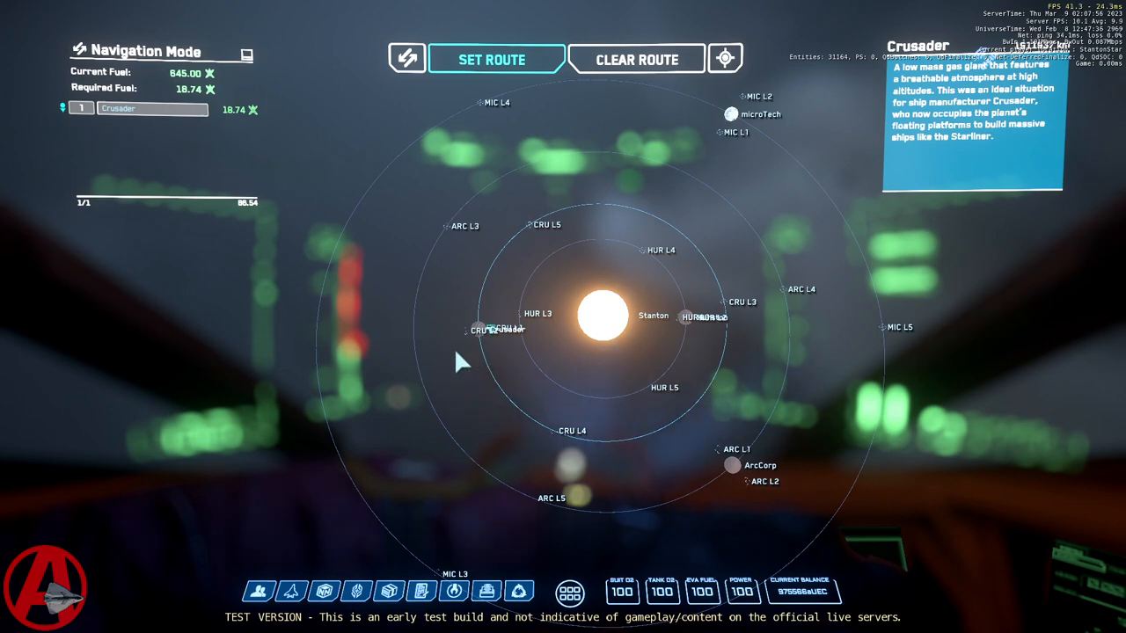
mouse_move(431, 359)
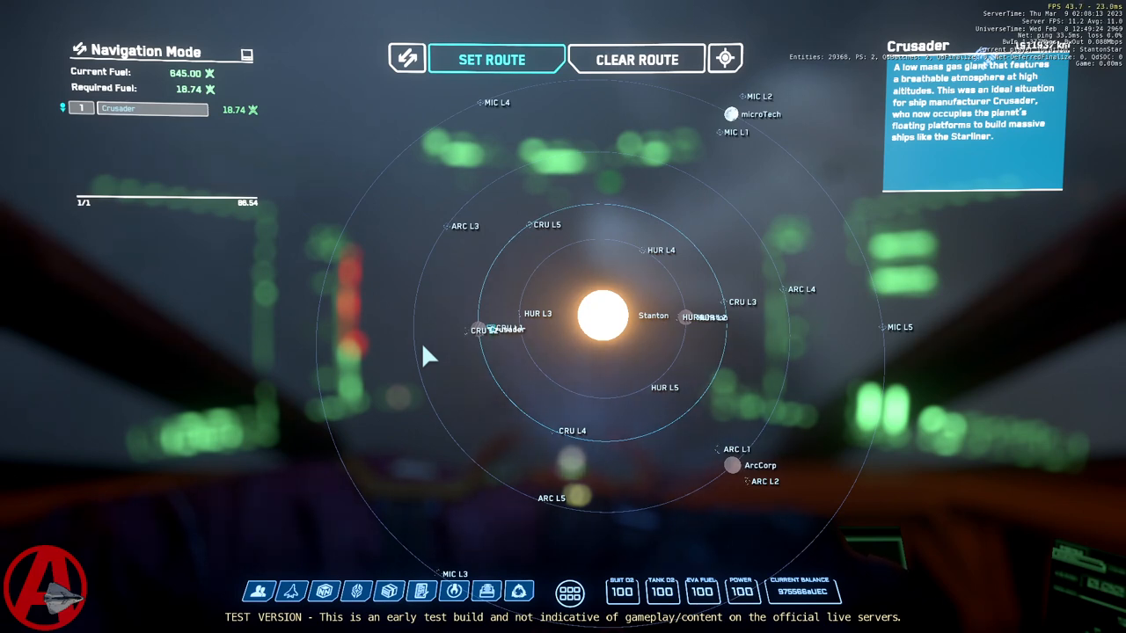
mouse_move(395, 223)
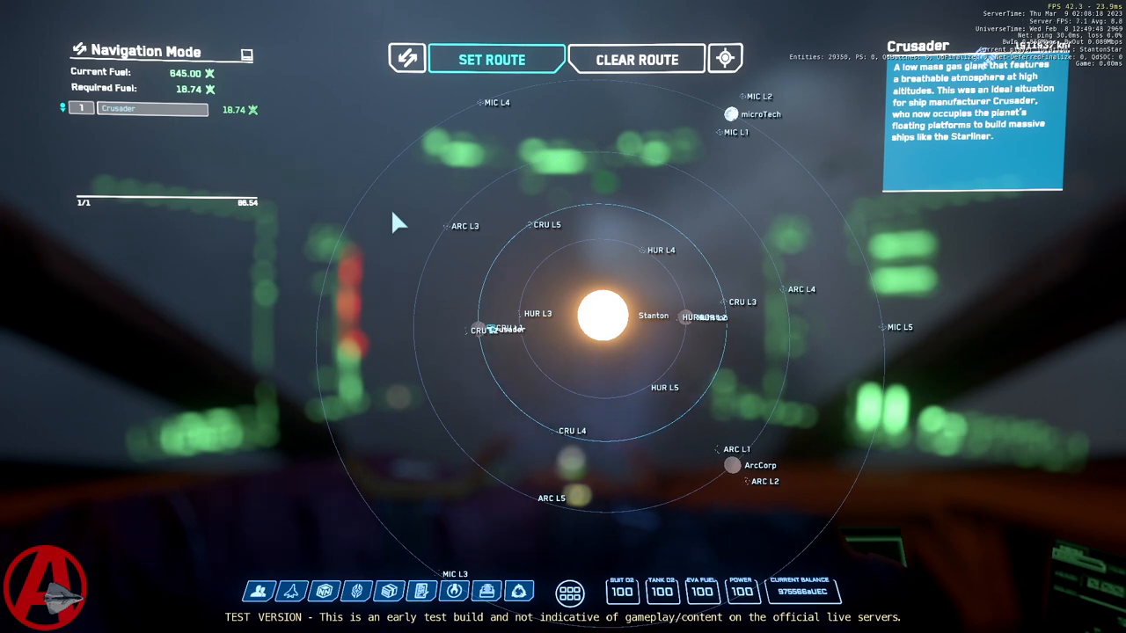
mouse_move(394, 392)
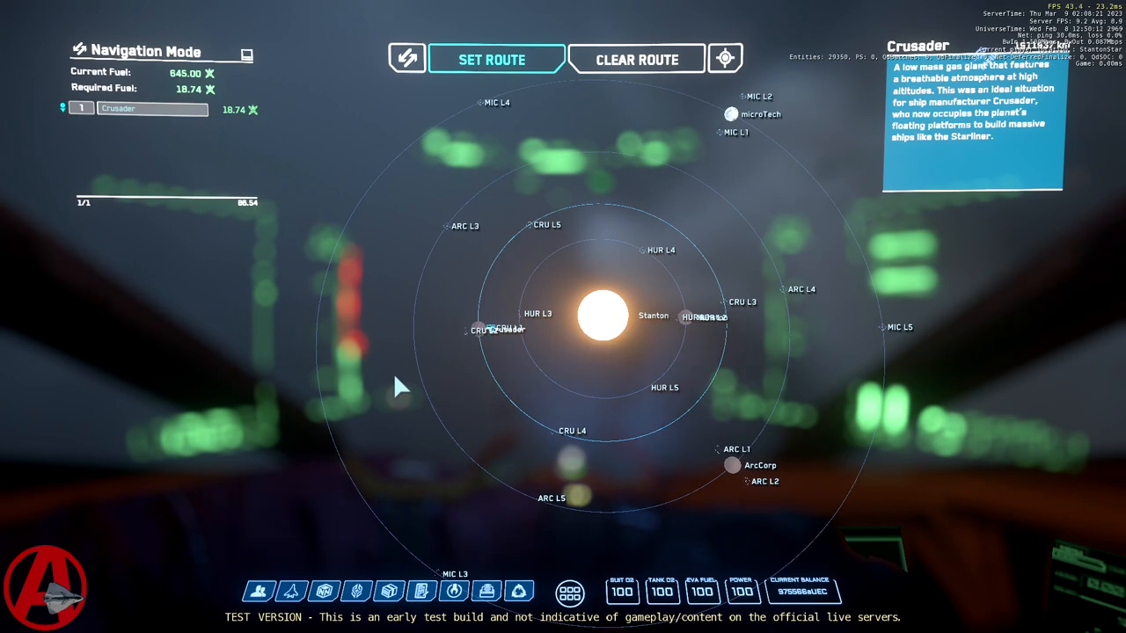
mouse_move(417, 369)
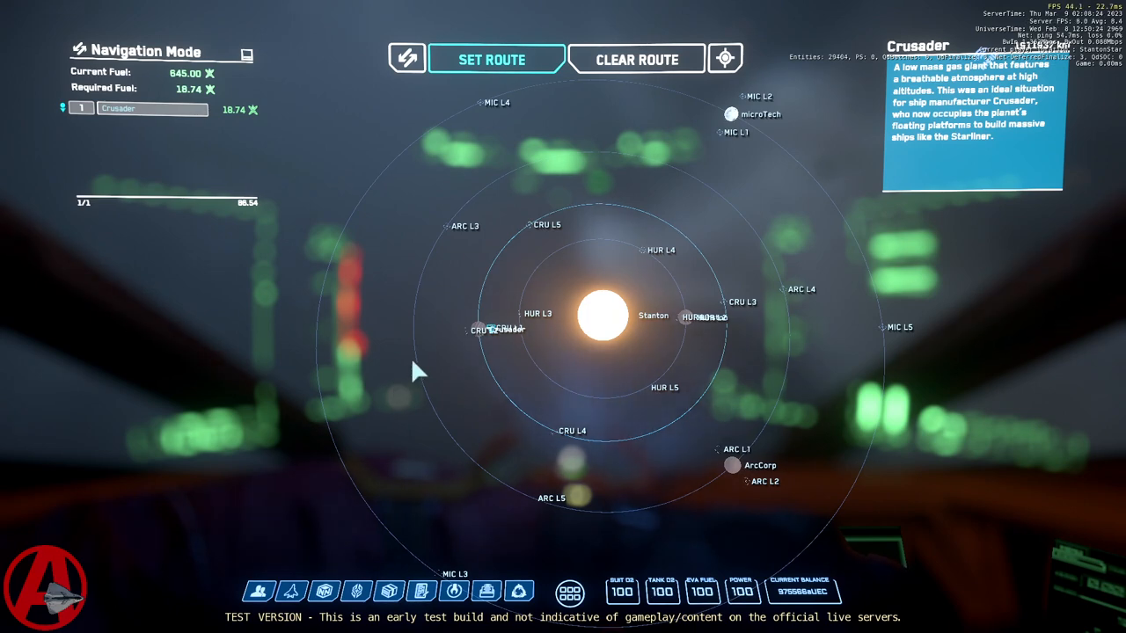
mouse_move(396, 356)
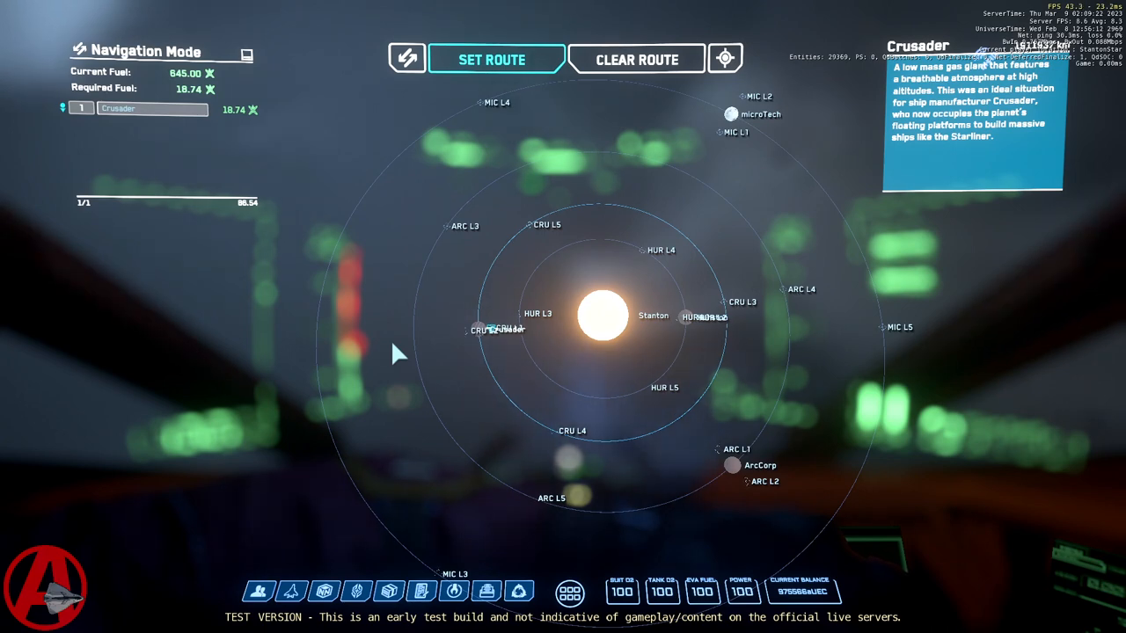
mouse_move(466, 350)
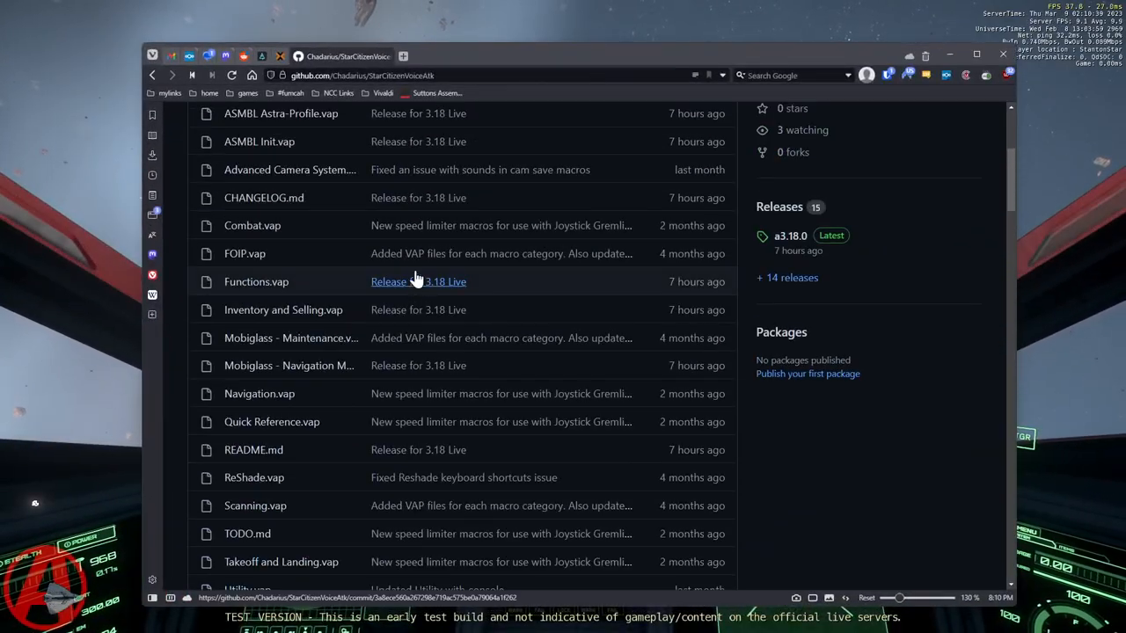
Scroll the README down to the Download All the Commands, Create New Profile and import sections.
scroll("up", 3)
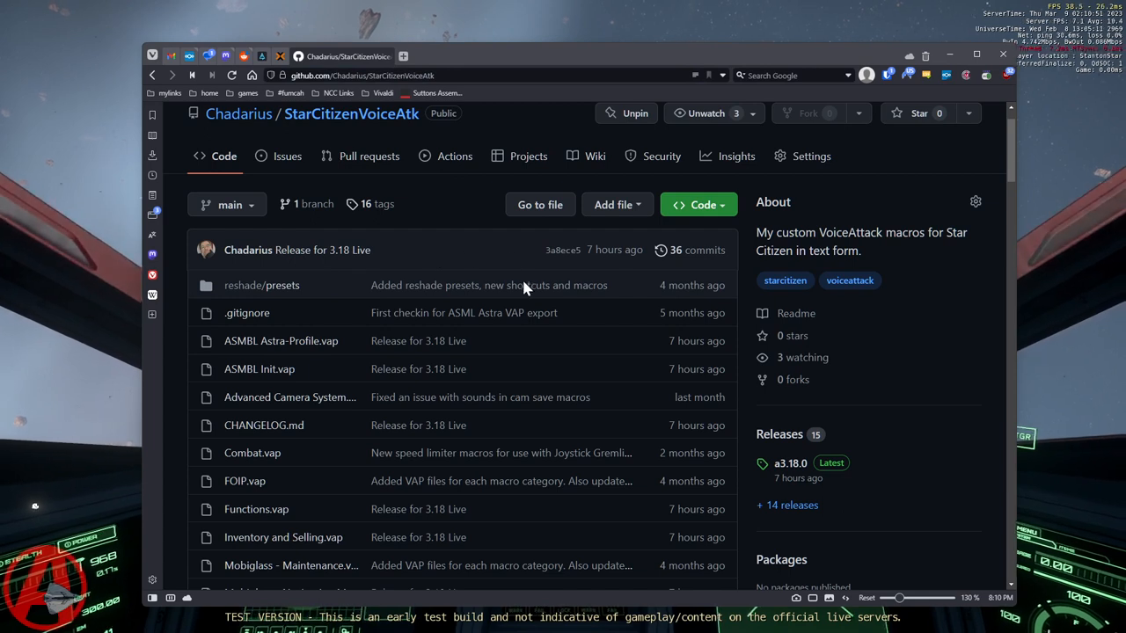
mouse_move(464, 272)
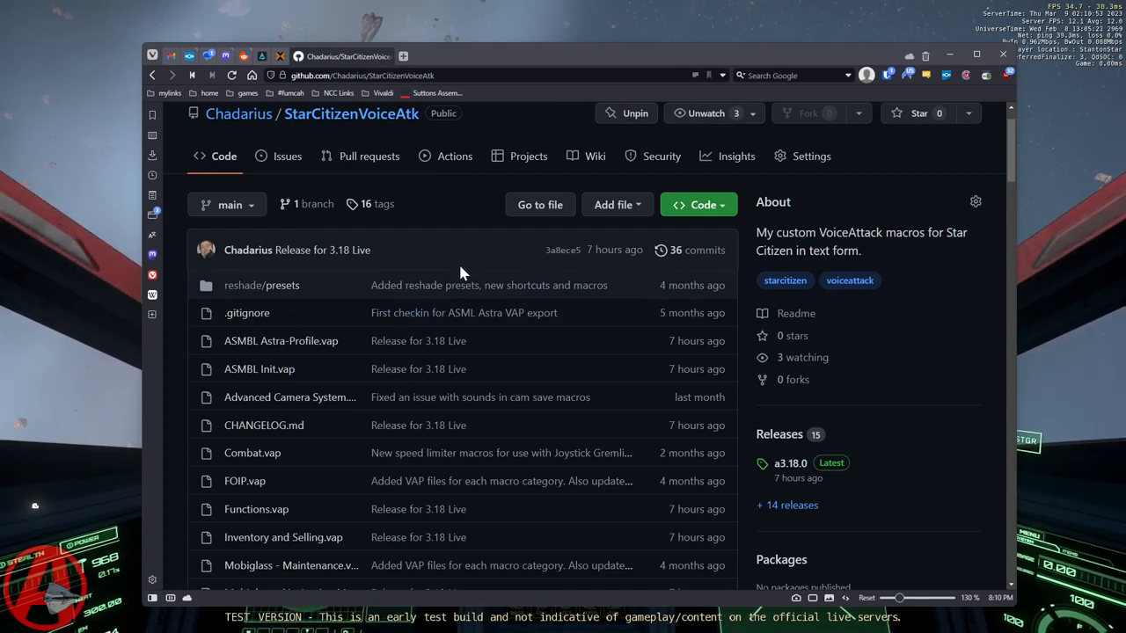
scroll("down", 3)
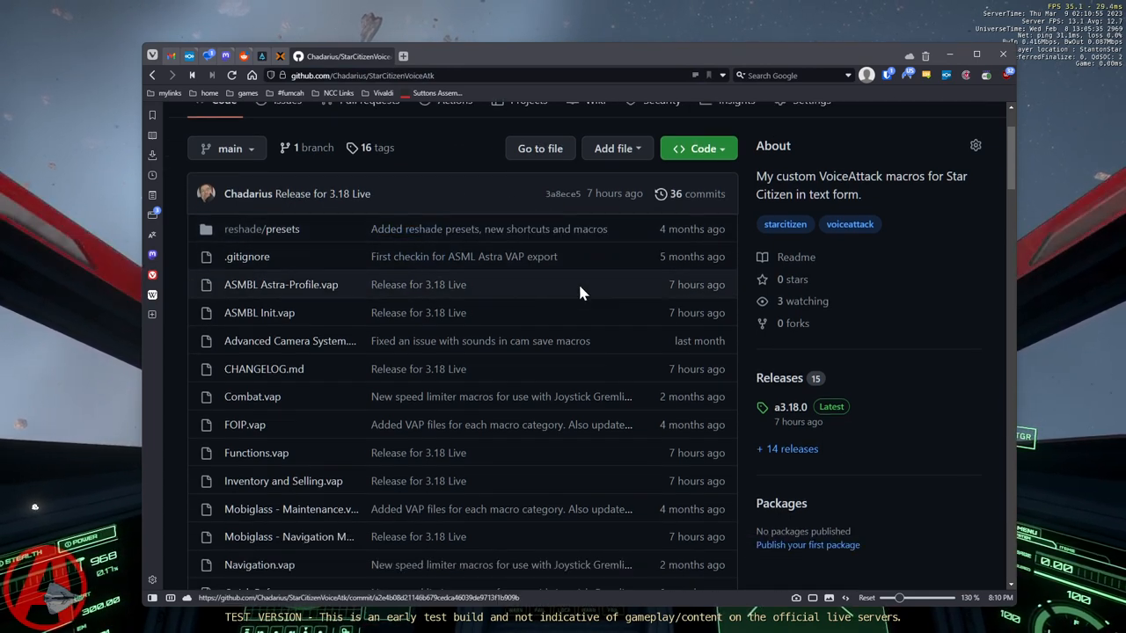
scroll("down", 3)
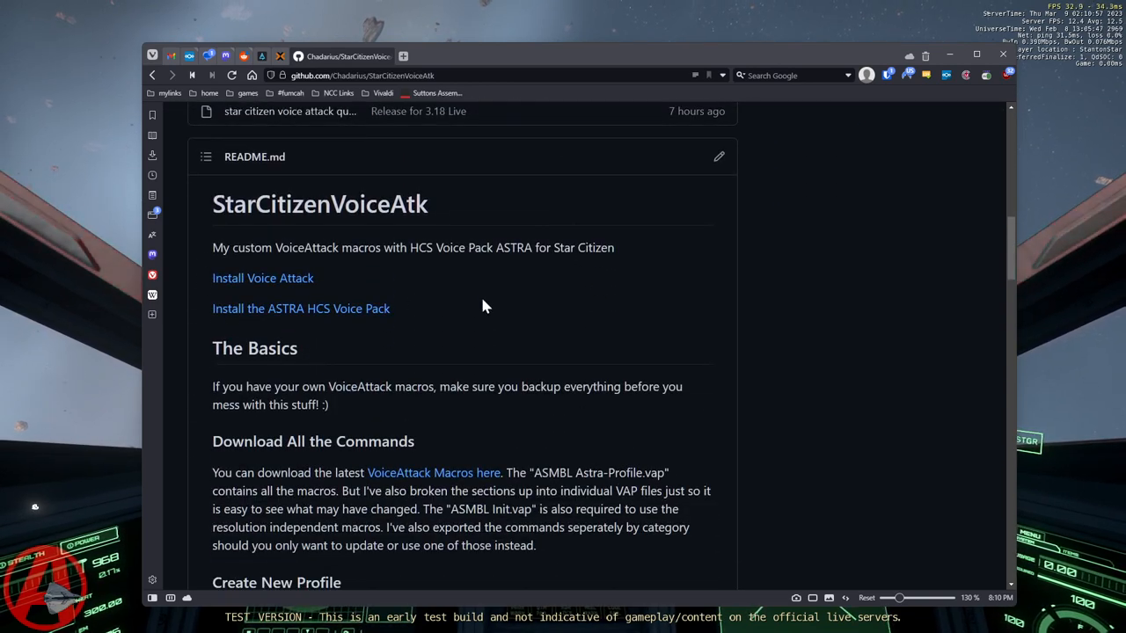
mouse_move(713, 311)
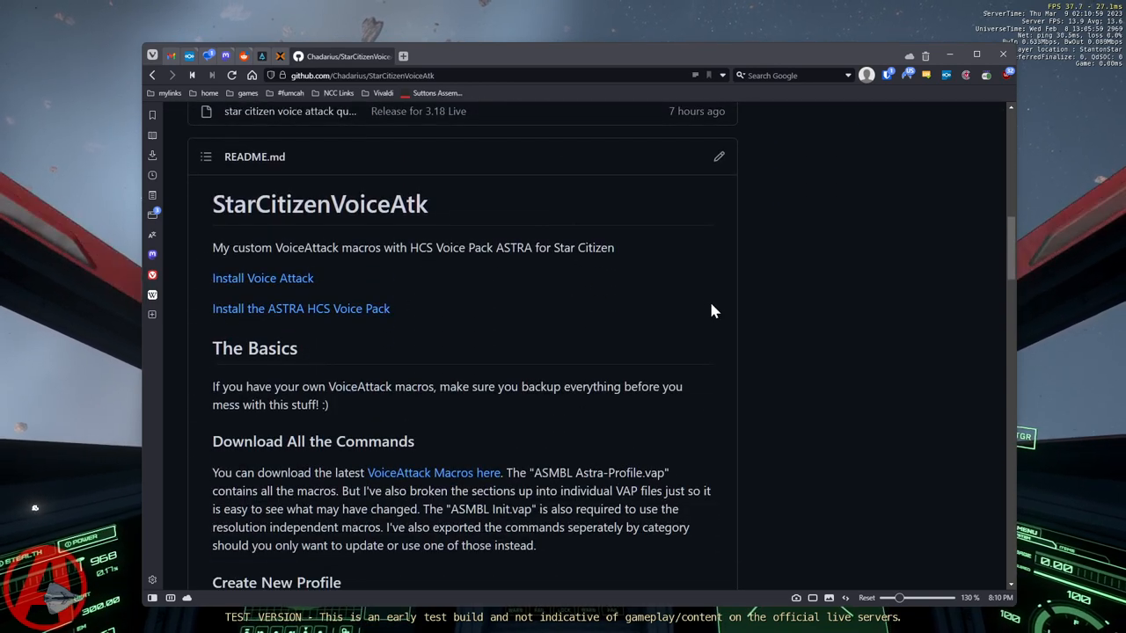
mouse_move(545, 312)
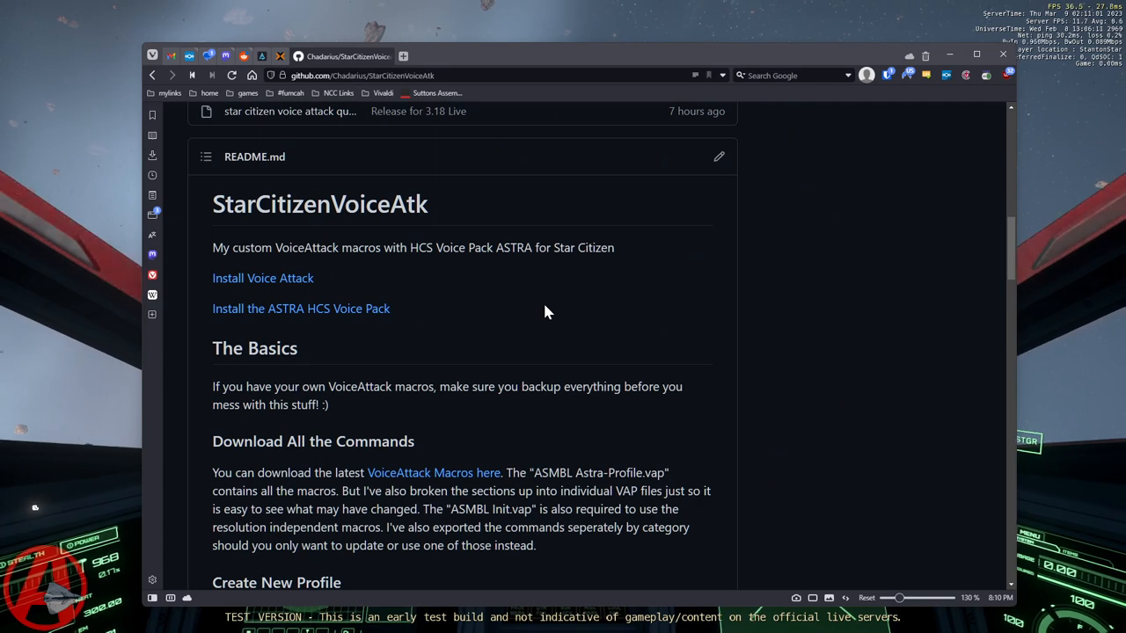
scroll("down", 3)
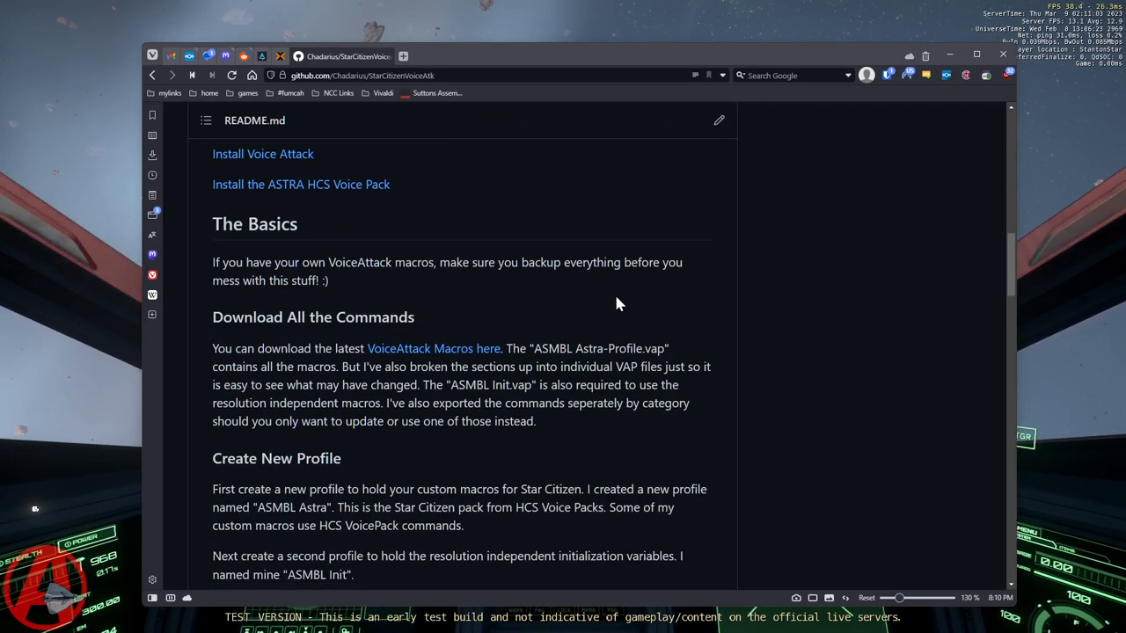
scroll("down", 3)
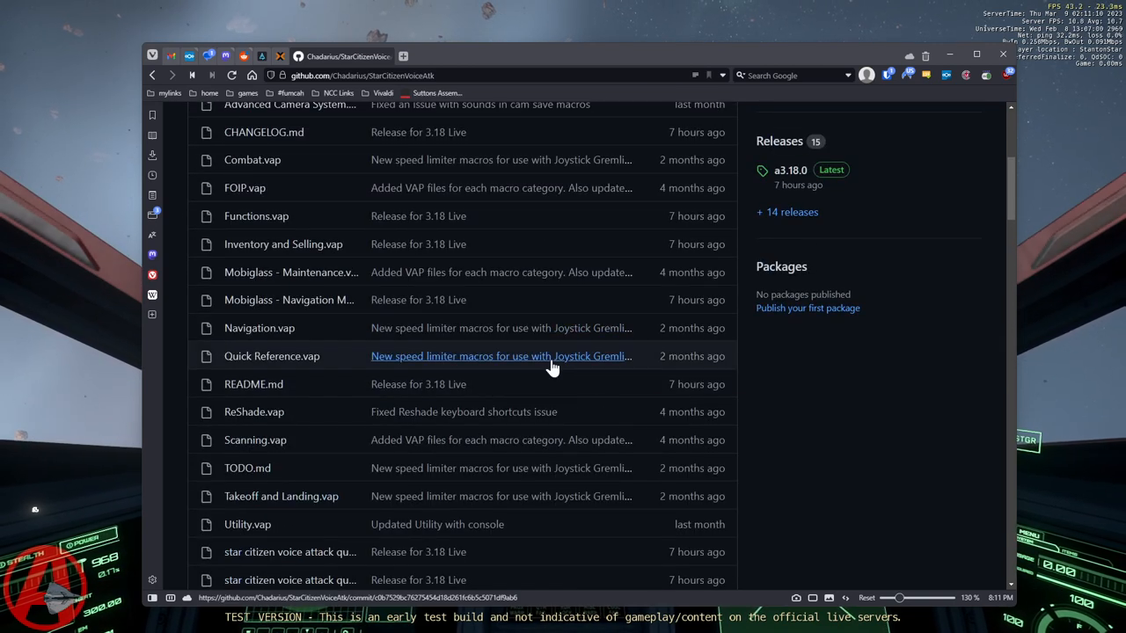
mouse_move(552, 365)
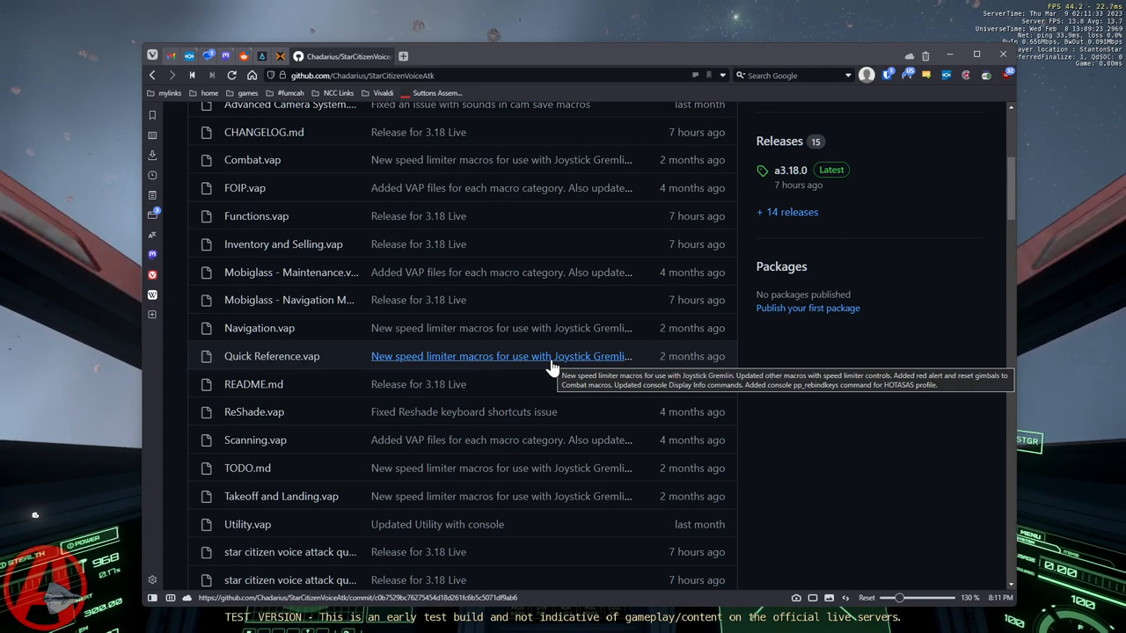
mouse_move(429, 328)
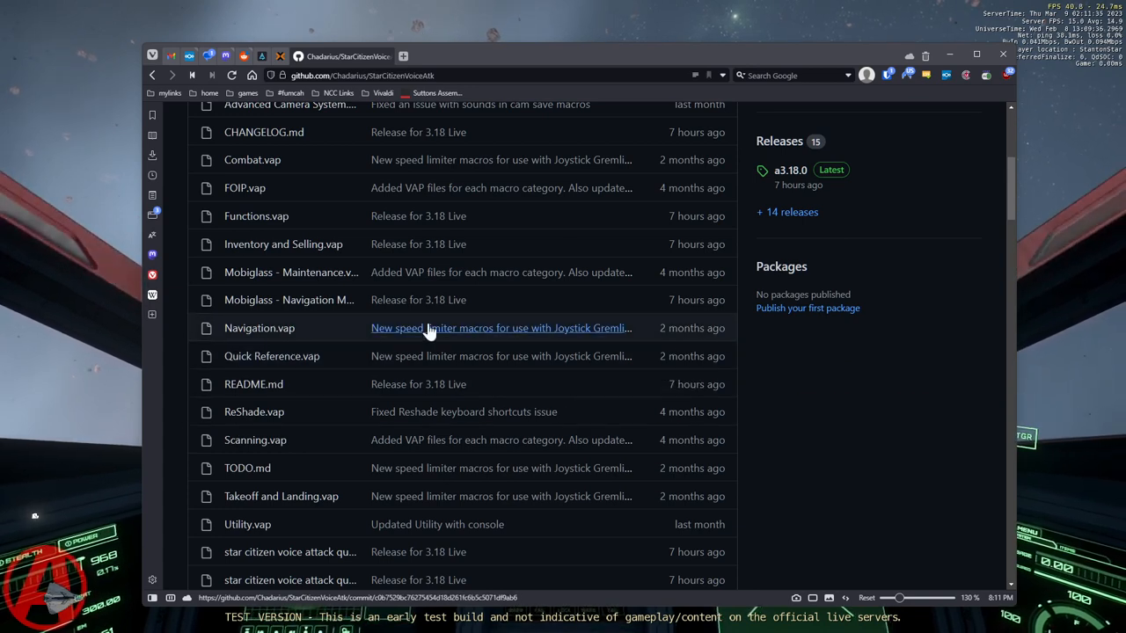
scroll("up", 3)
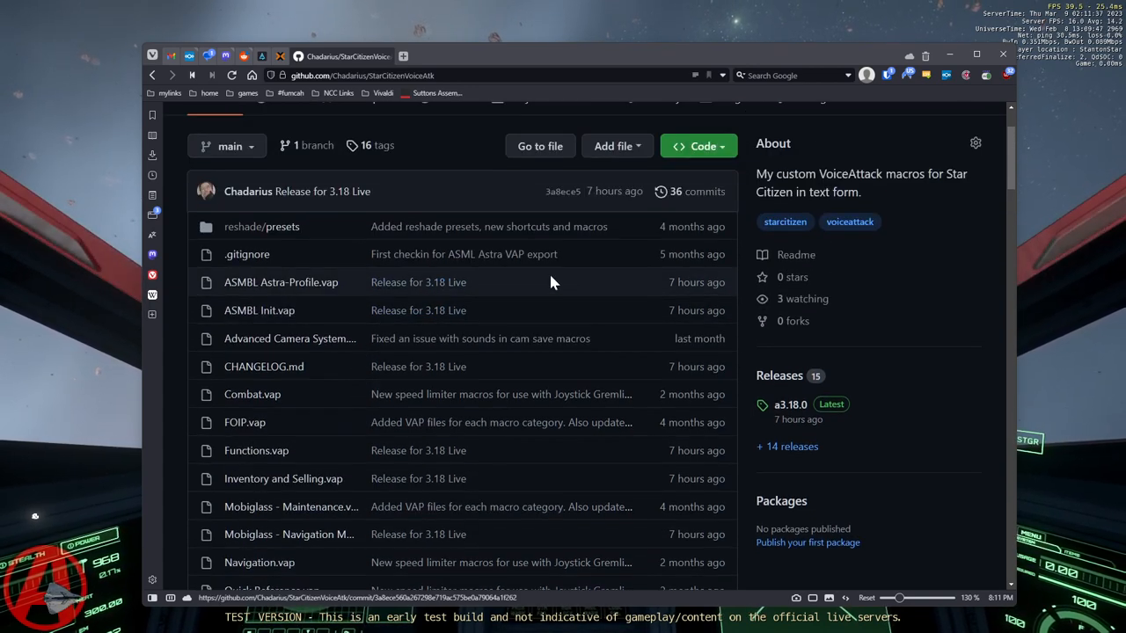
mouse_move(227, 304)
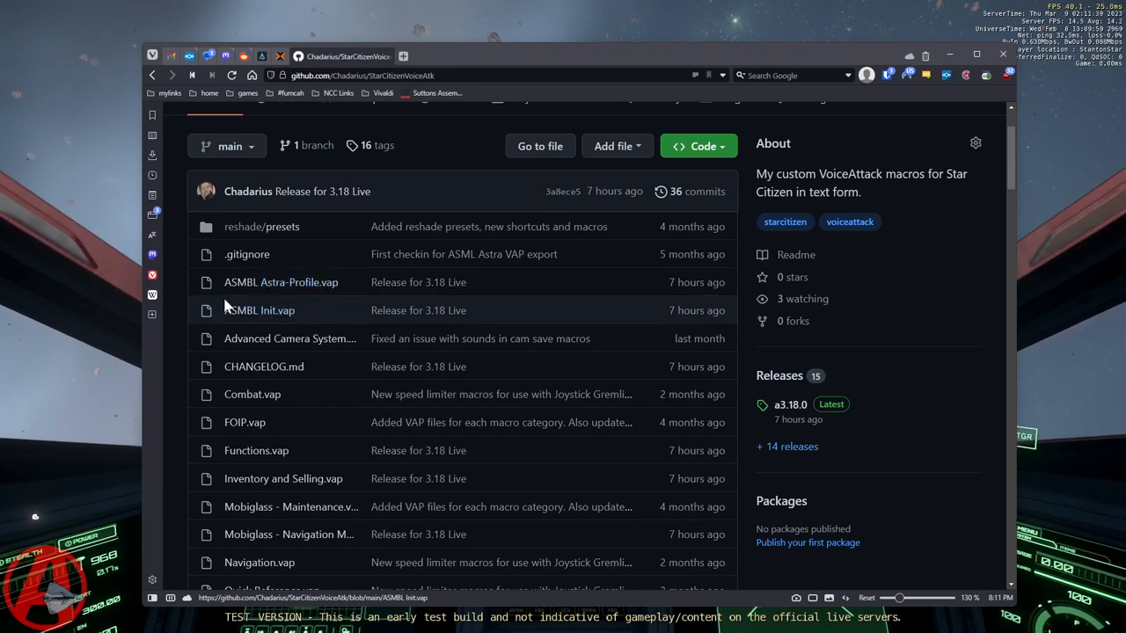
mouse_move(321, 298)
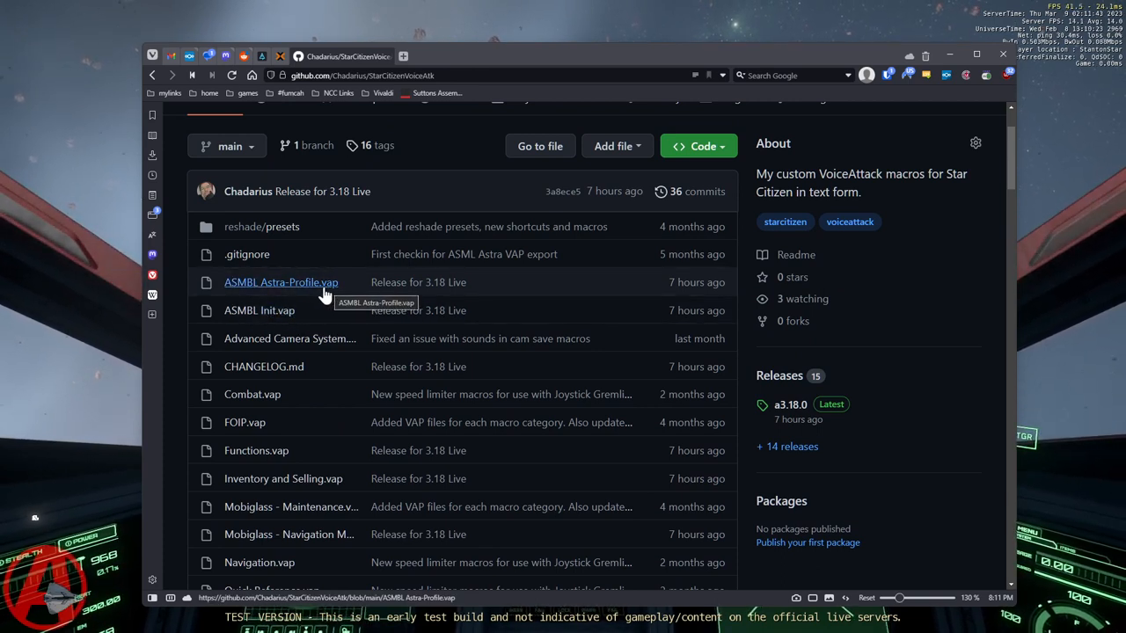
mouse_move(219, 319)
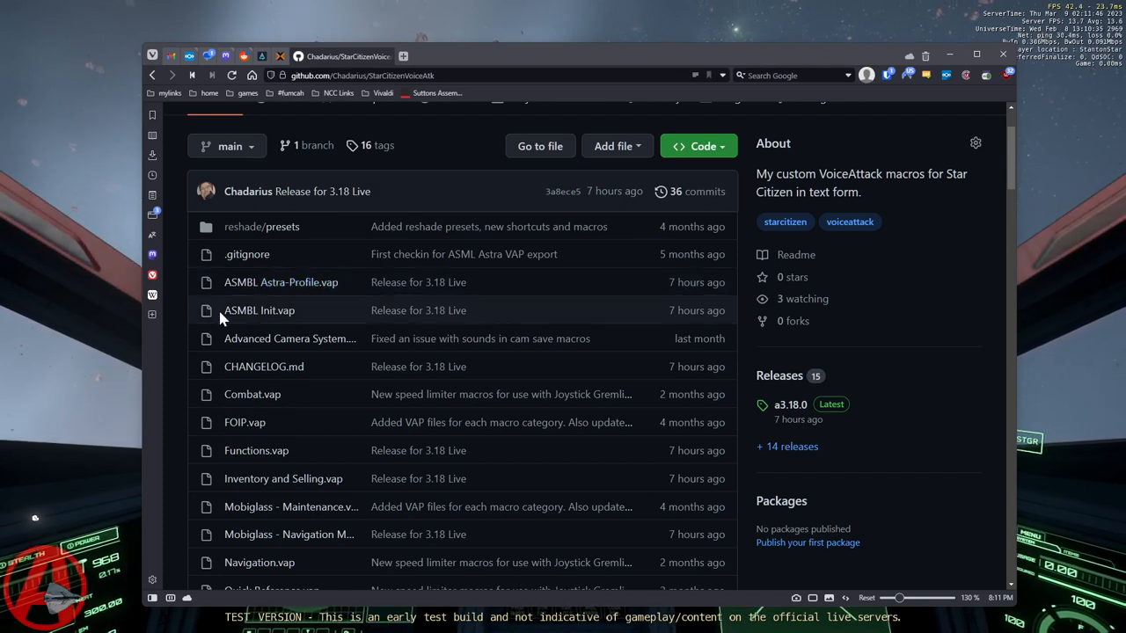
mouse_move(259, 311)
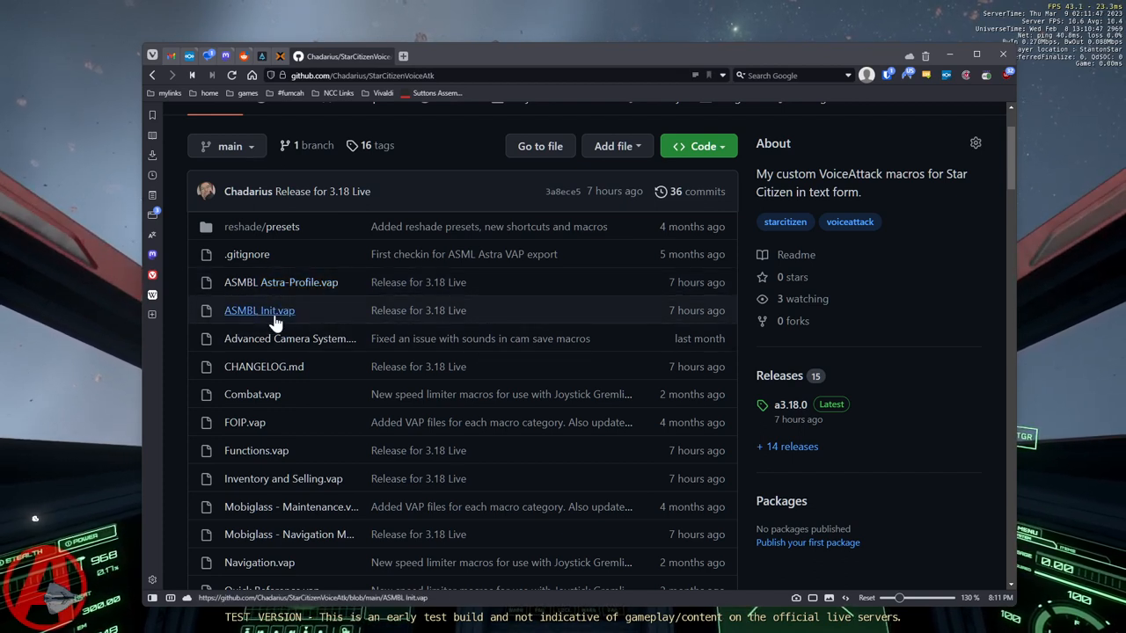
mouse_move(368, 321)
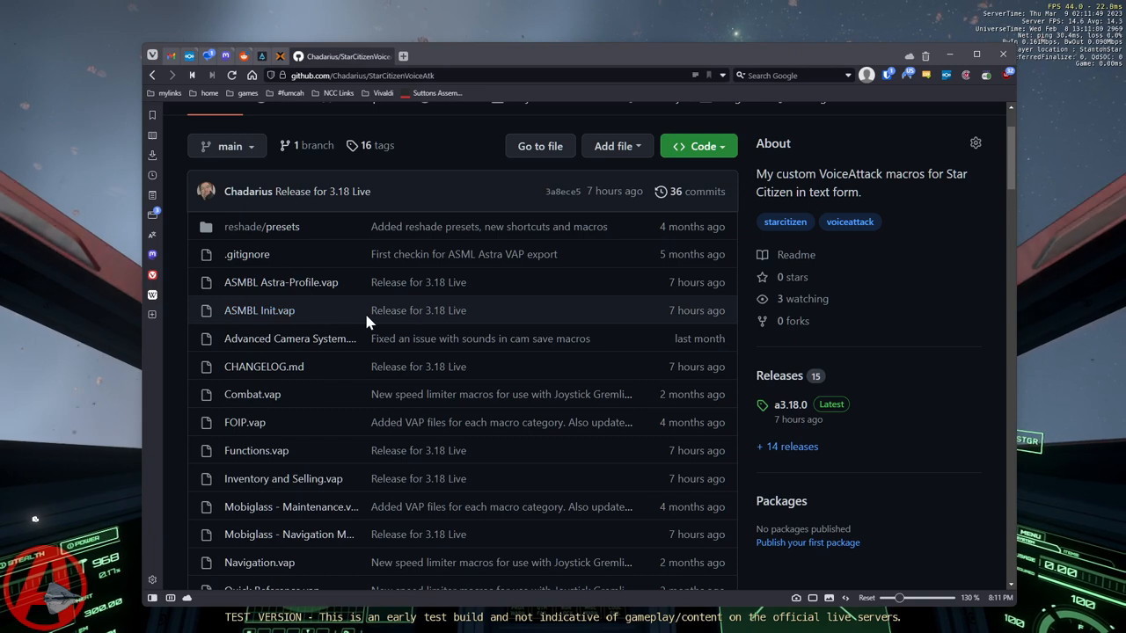
scroll("down", 3)
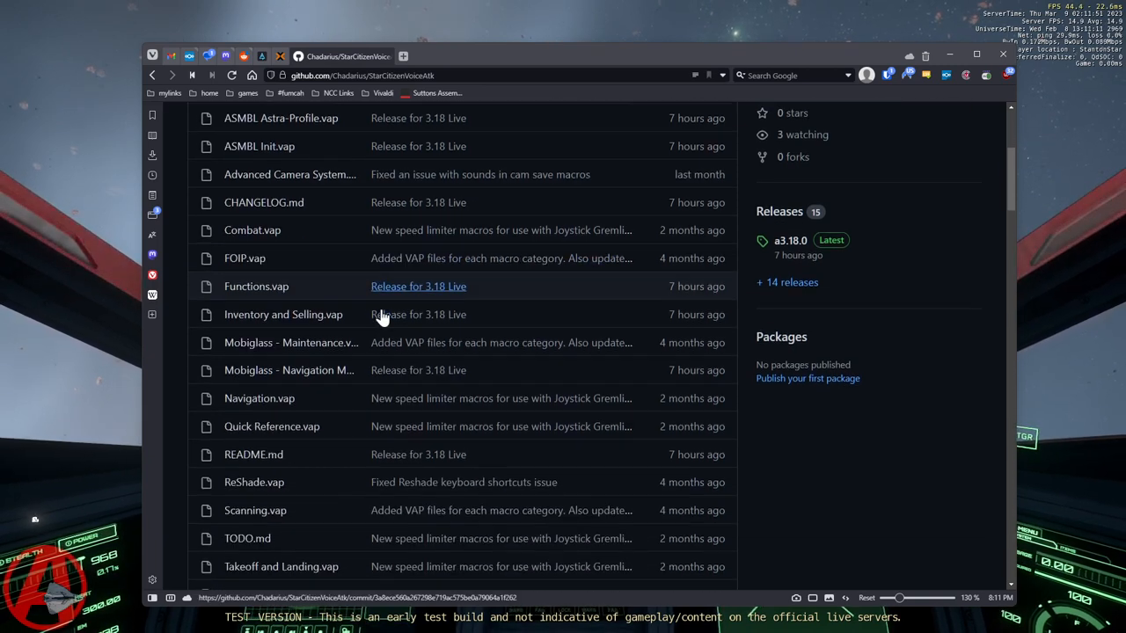
left_click(253, 455)
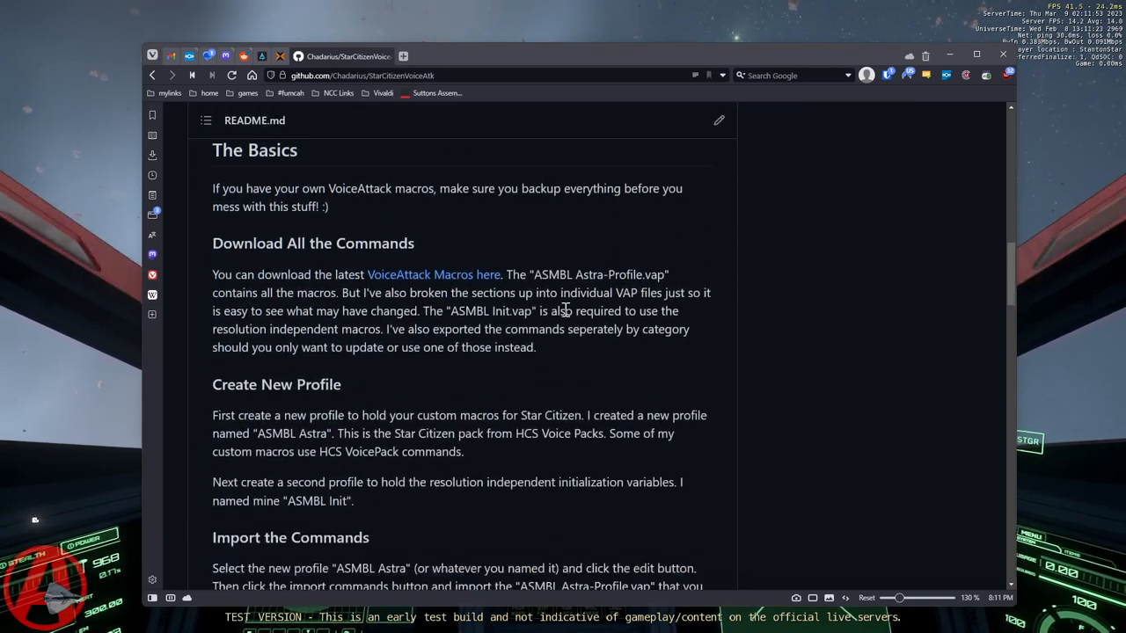
scroll("down", 3)
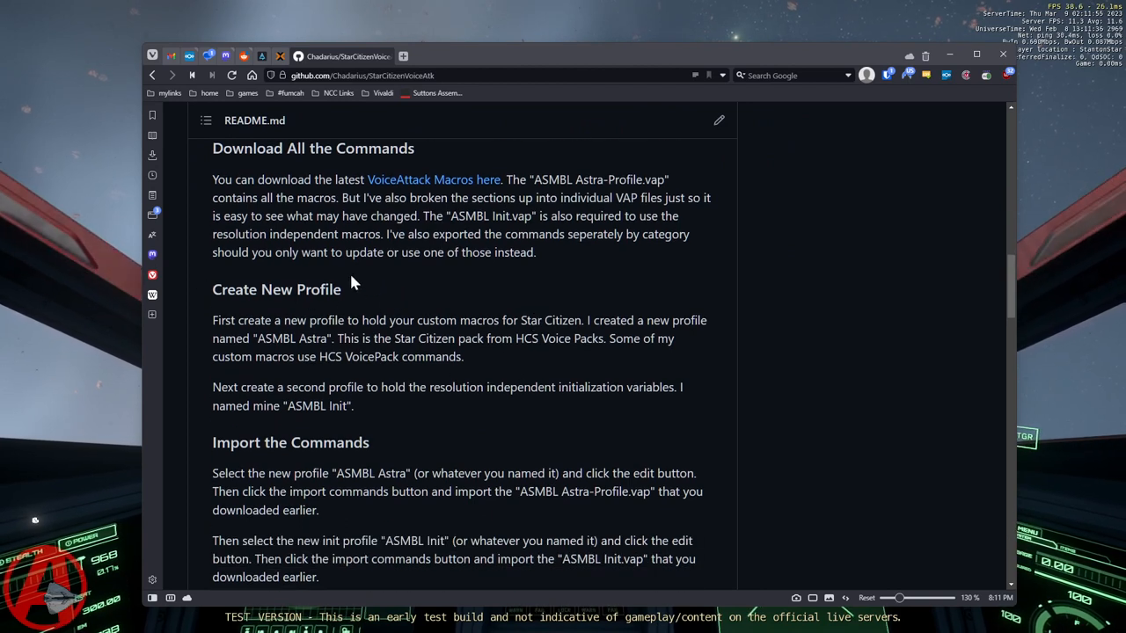
mouse_move(448, 414)
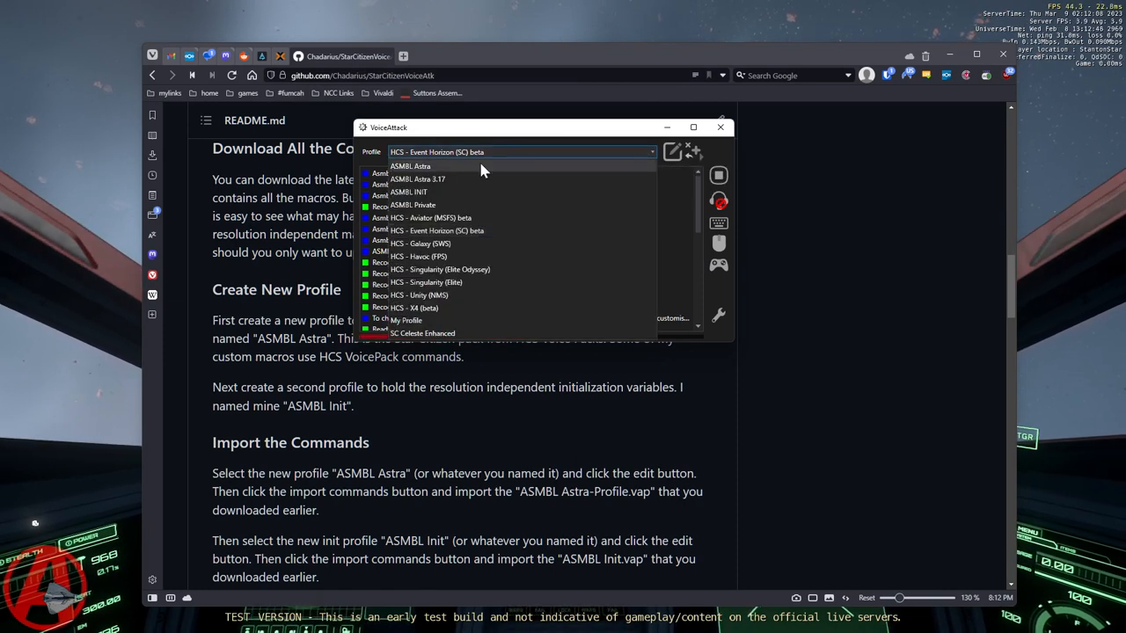
Select the ASMBL Astra profile in VoiceAttack and confirm the profile change in its log.
left_click(410, 166)
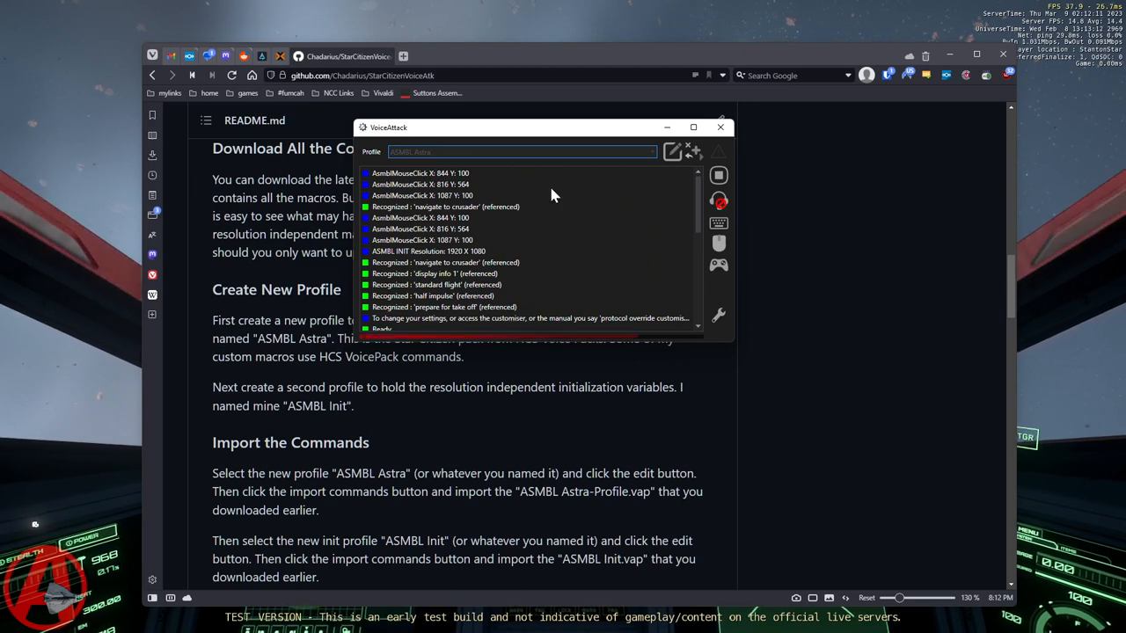
left_click(692, 151)
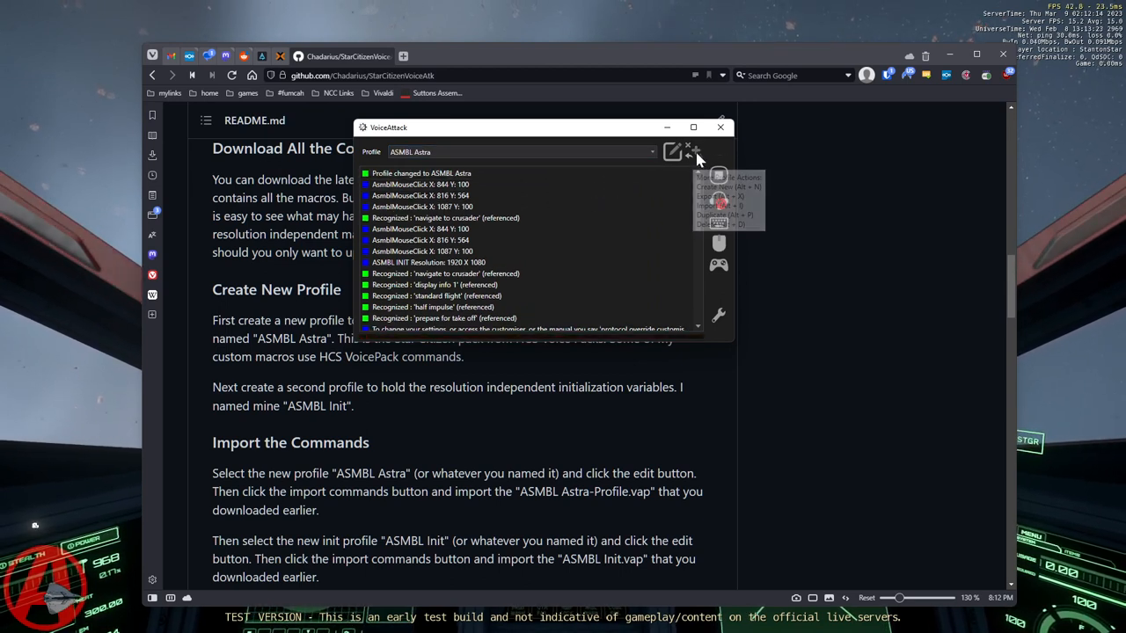
left_click(692, 151)
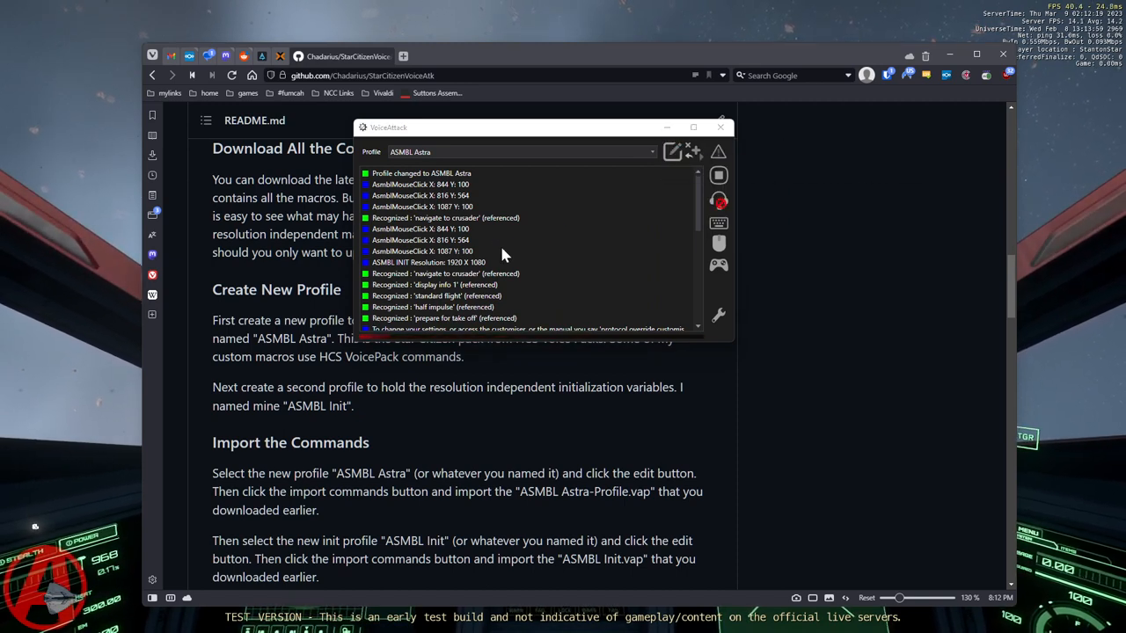
left_click(671, 152)
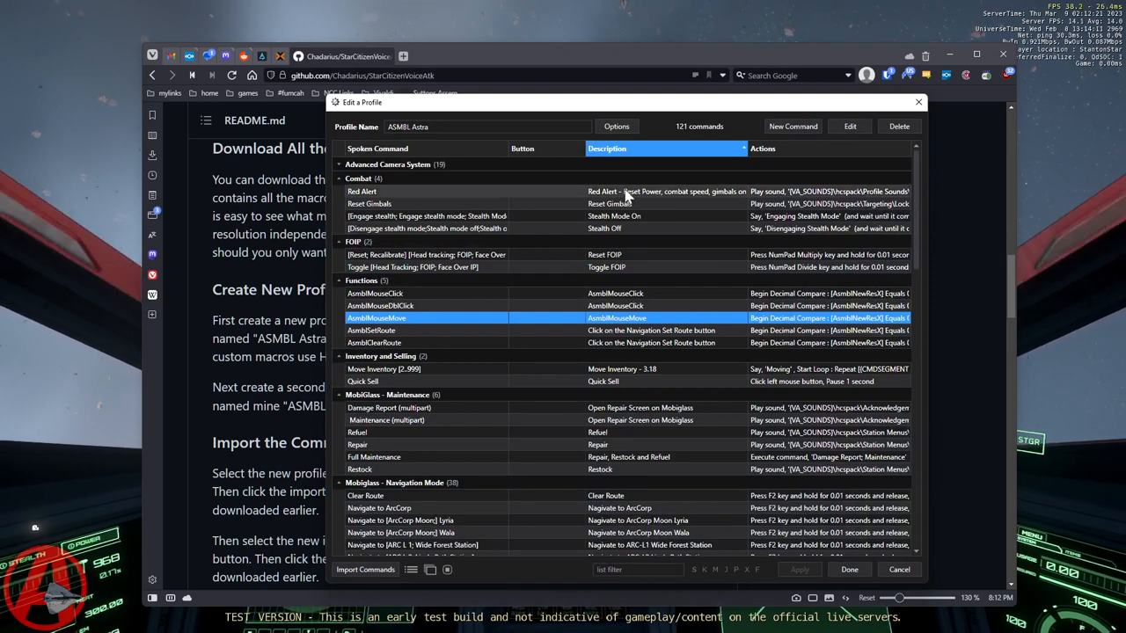
mouse_move(364, 569)
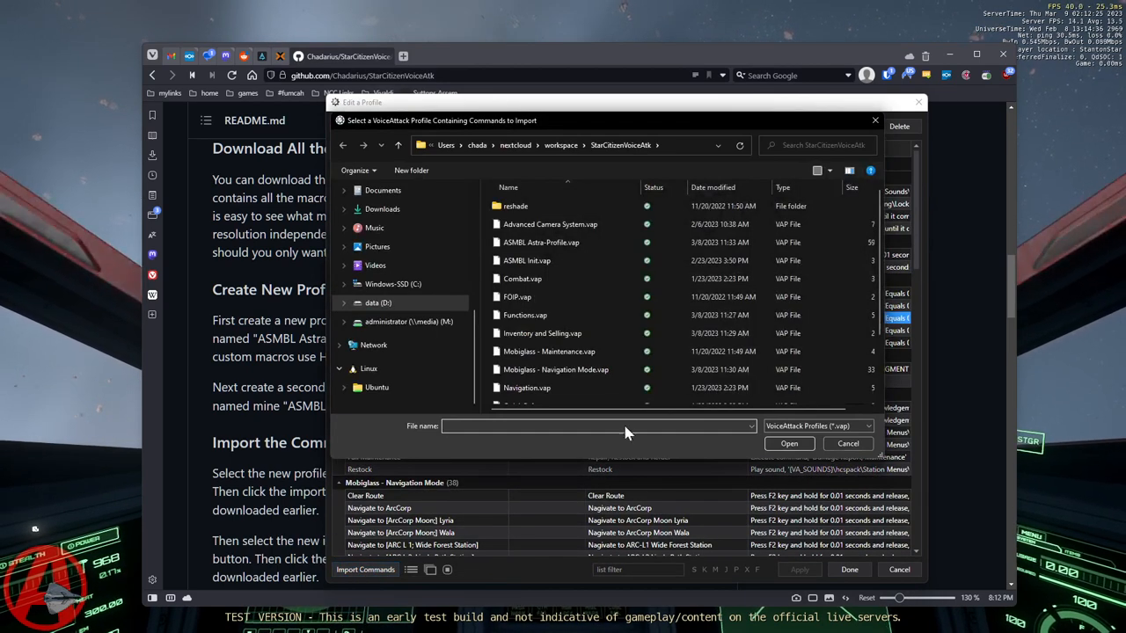
left_click(541, 242)
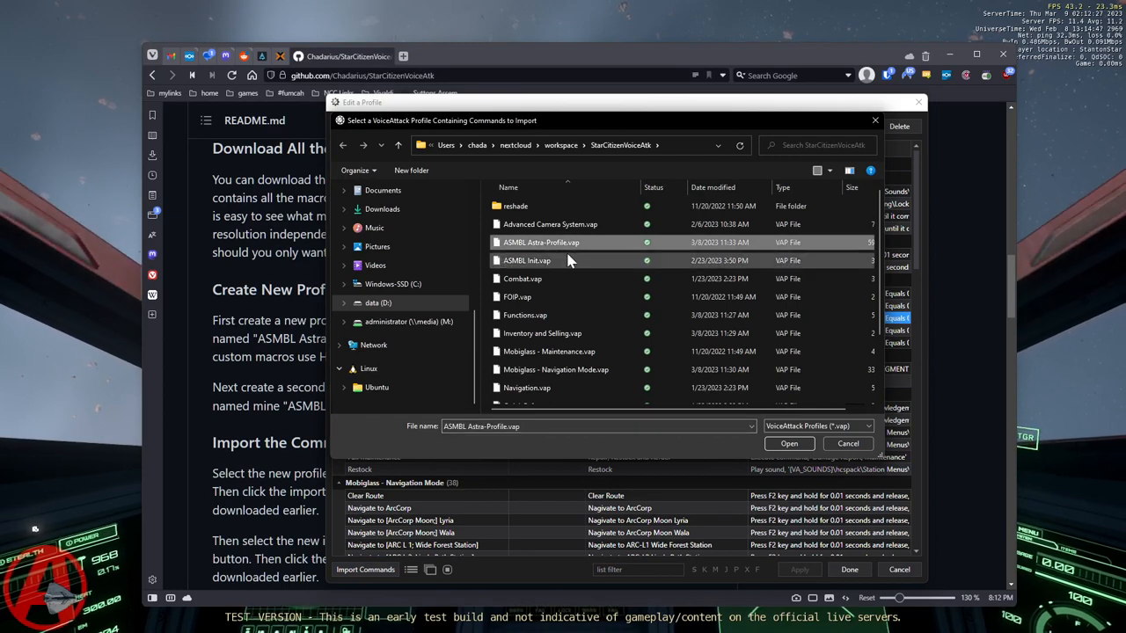
left_click(788, 443)
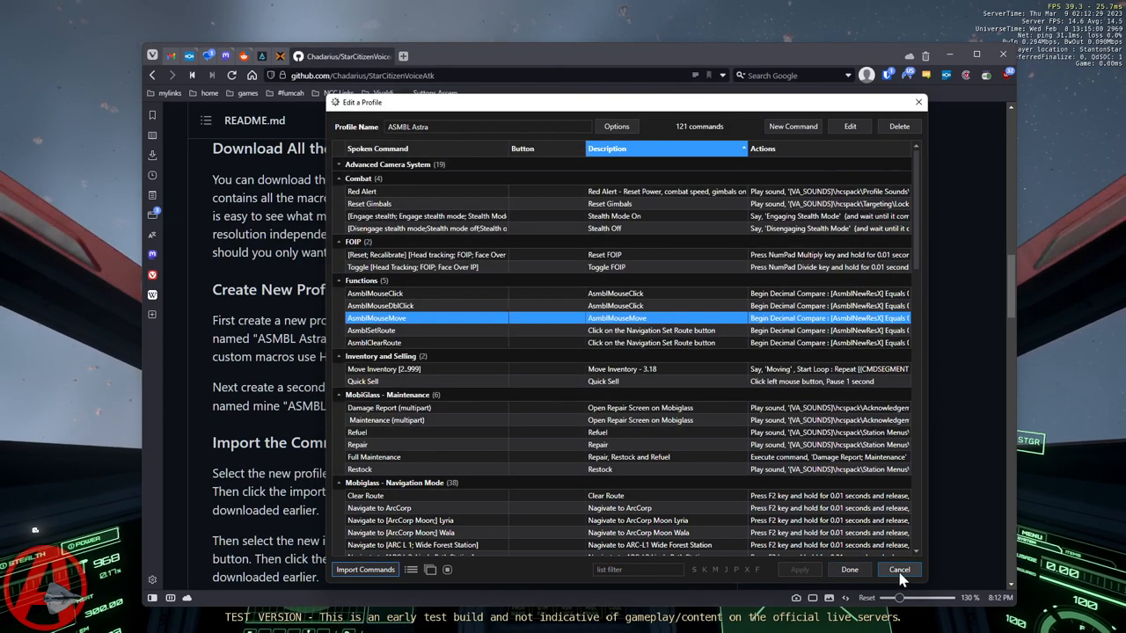
left_click(898, 569)
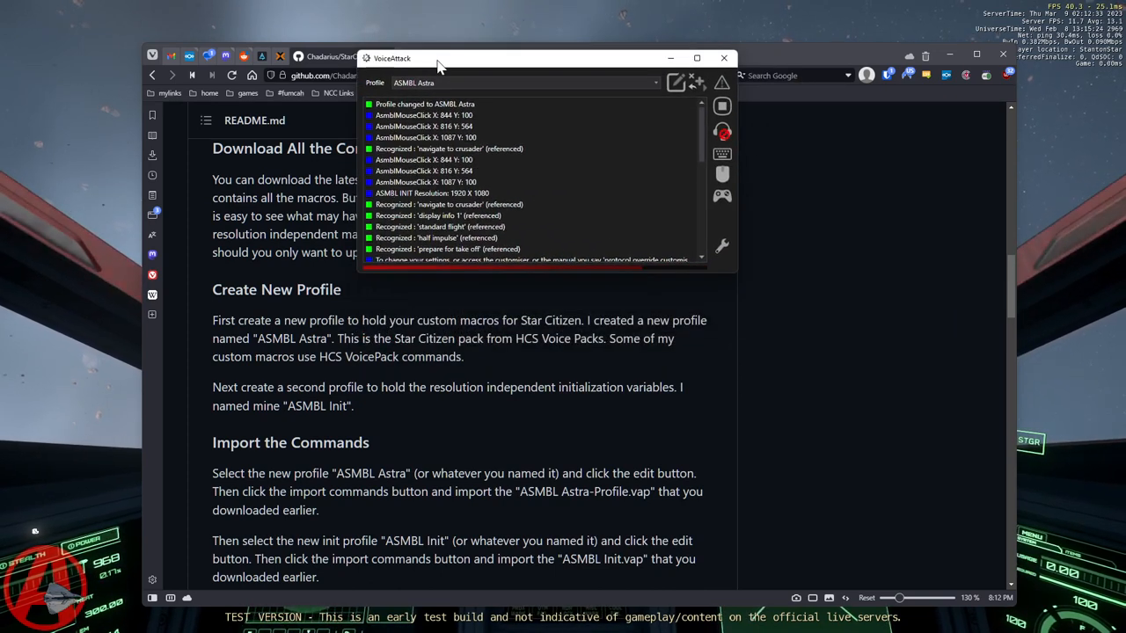
left_click_drag(440, 58, 491, 52)
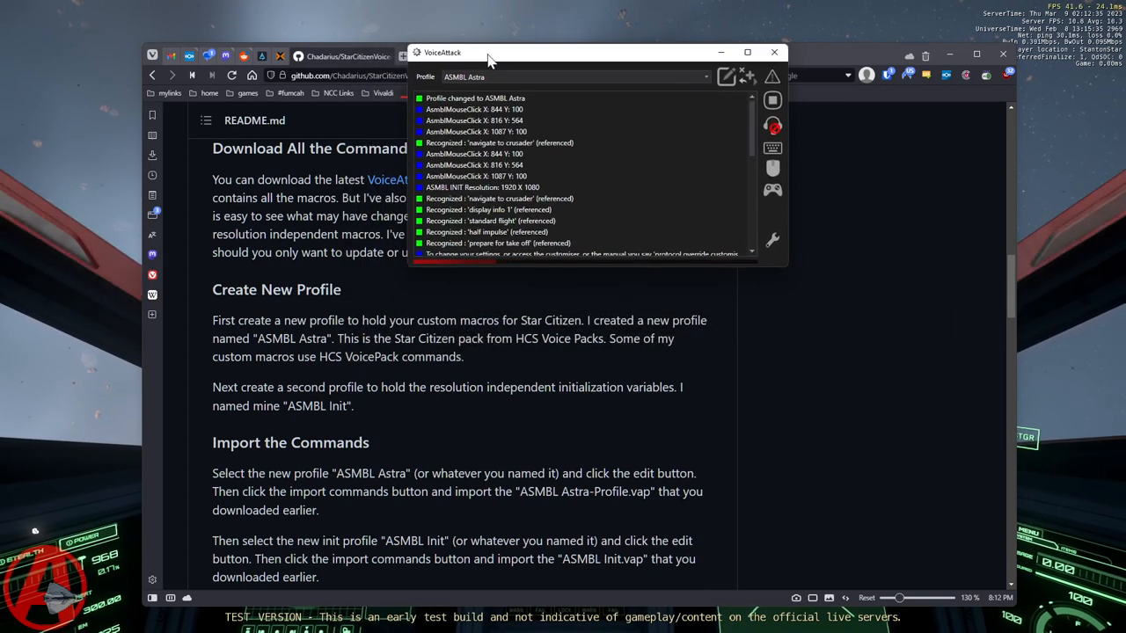
left_click_drag(489, 53, 581, 53)
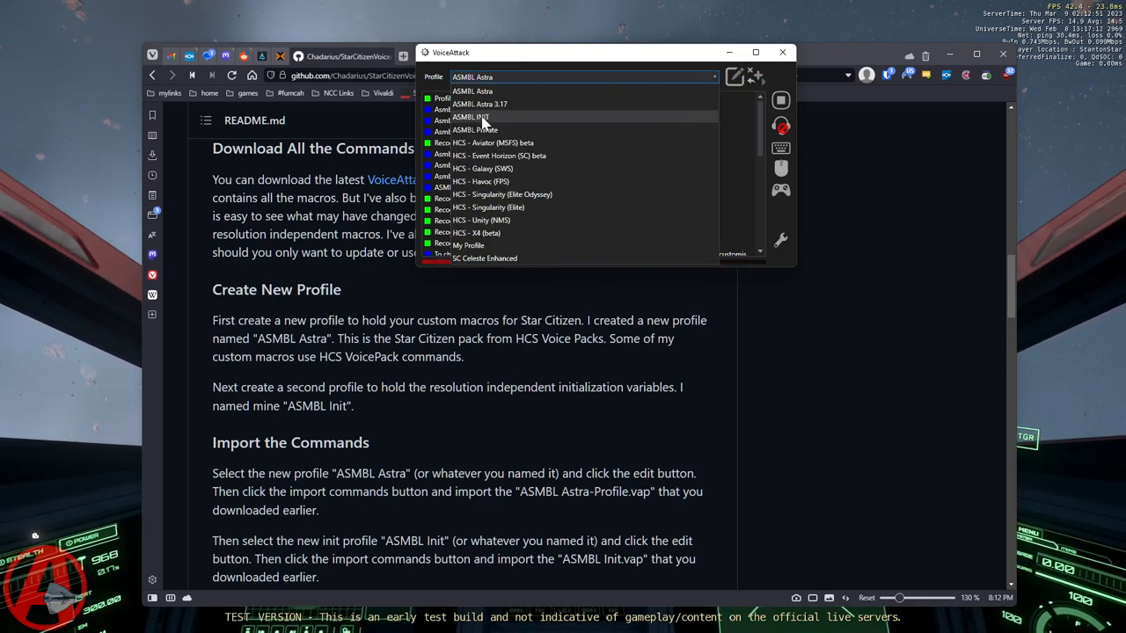
Choose ASMBL INIT from the Profile dropdown and close its two-command editor.
left_click(471, 117)
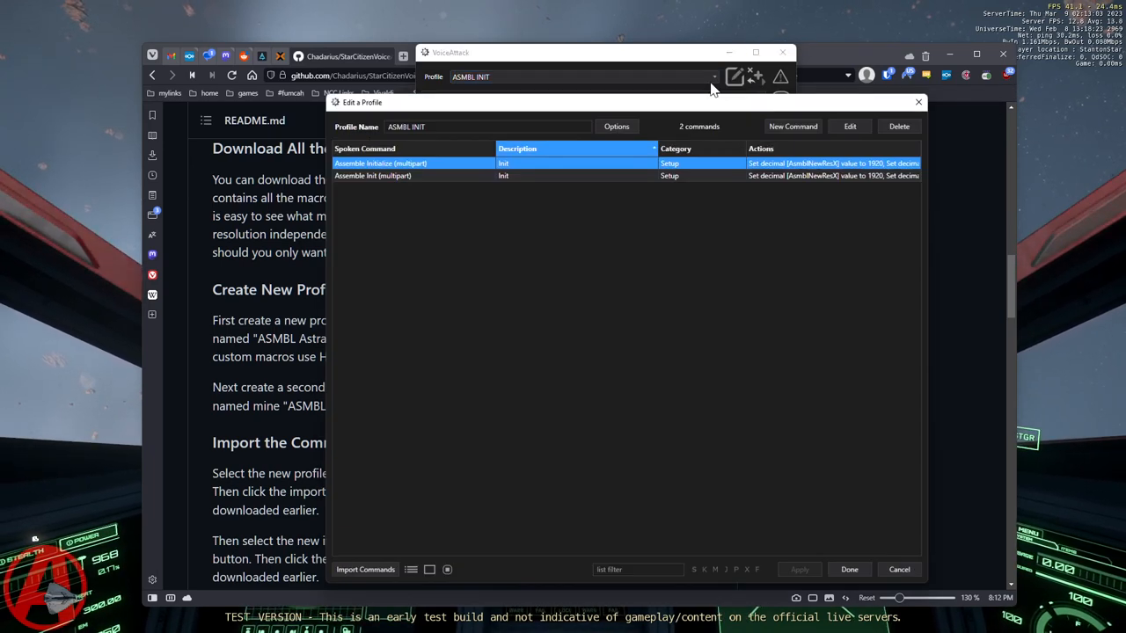
mouse_move(365, 569)
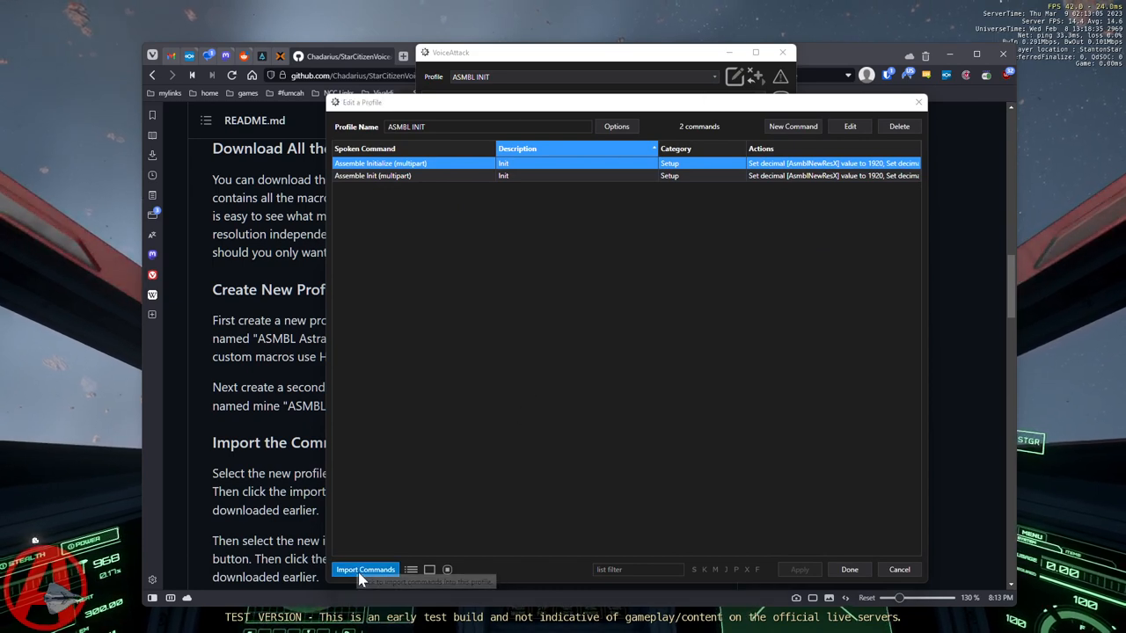
left_click(365, 570)
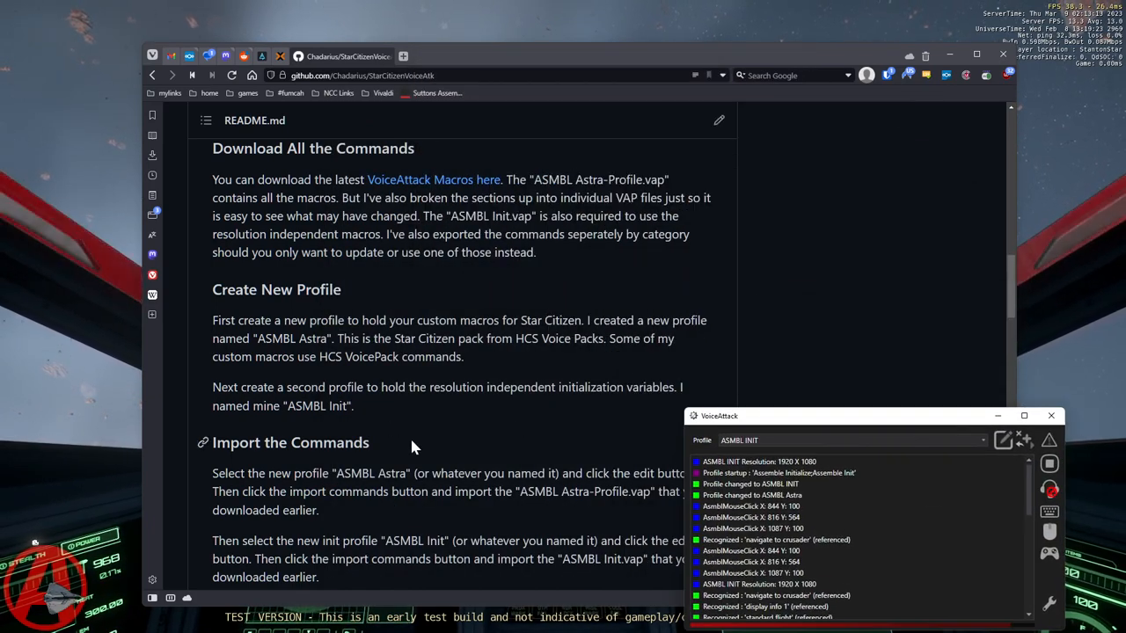
Scroll to Include Commands From Other Profiles and select HCS - Event Horizon (SC) beta.
scroll("down", 3)
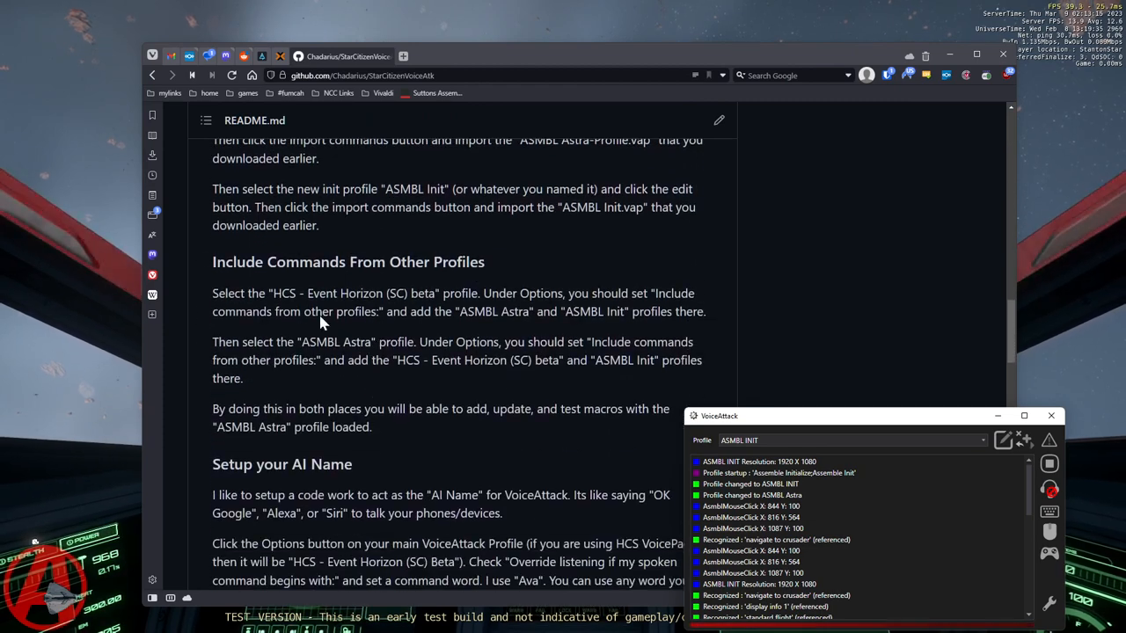
mouse_move(570, 297)
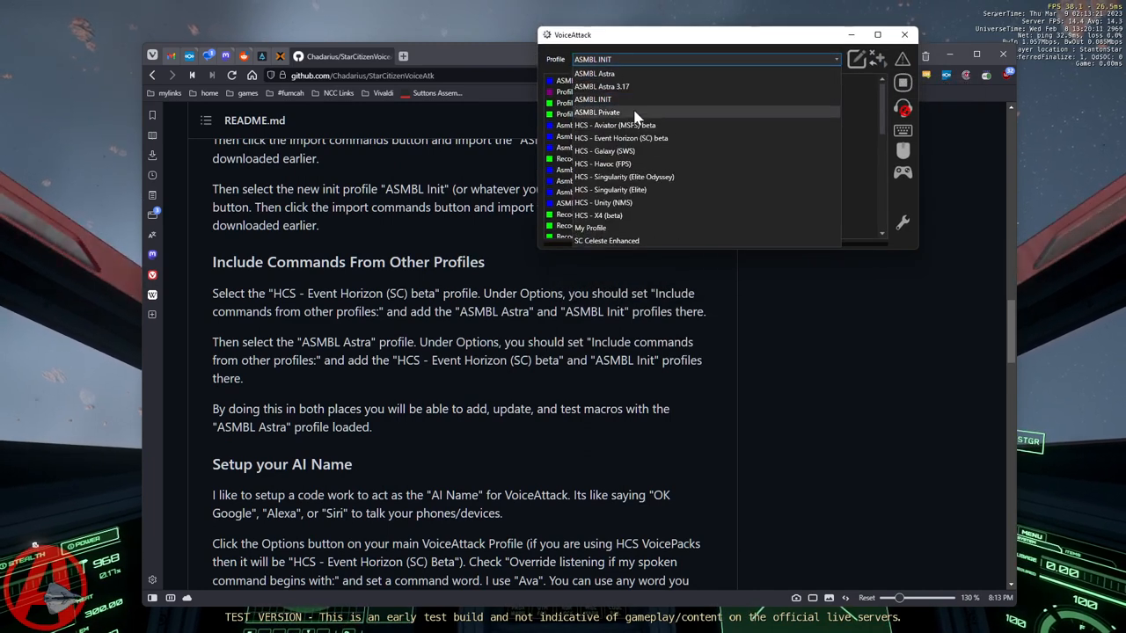
mouse_move(665, 138)
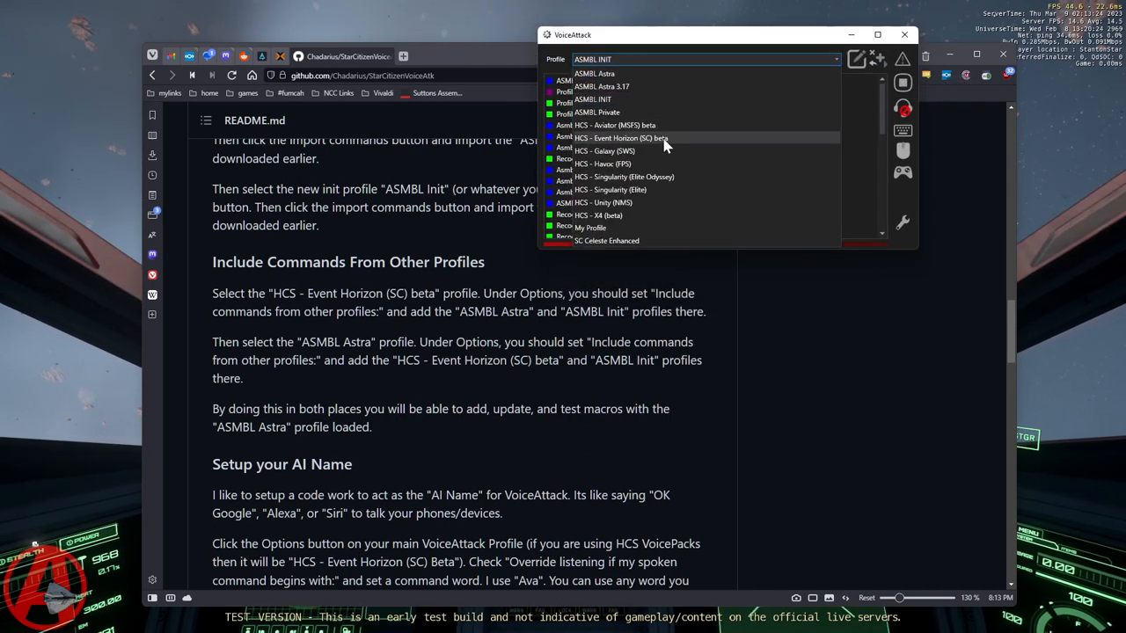
mouse_move(647, 150)
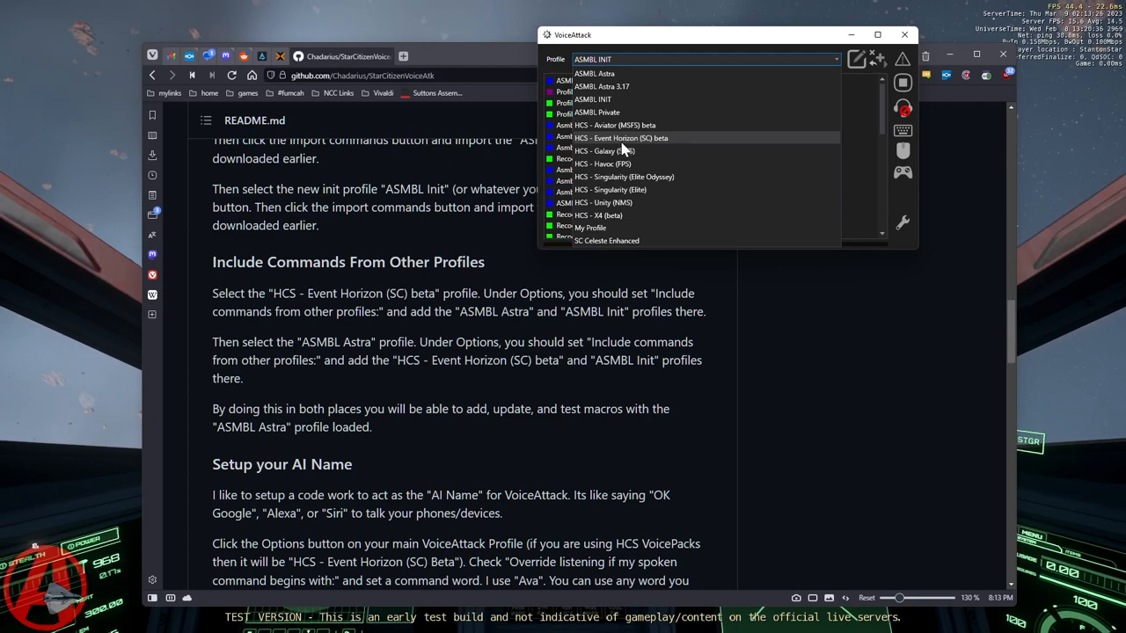
mouse_move(616, 145)
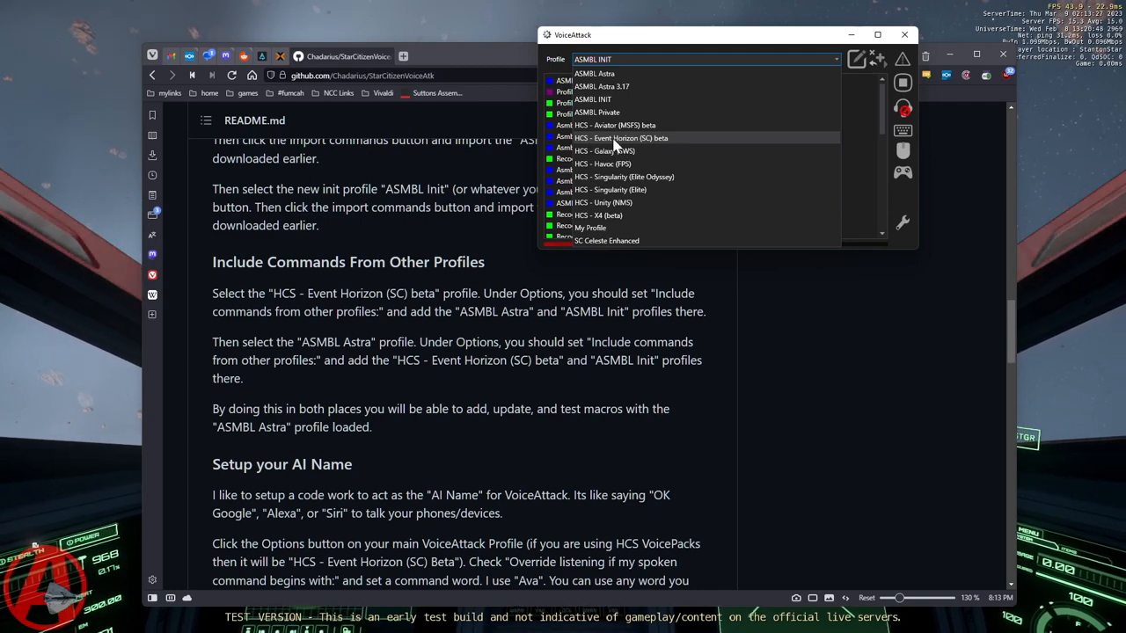
left_click(622, 138)
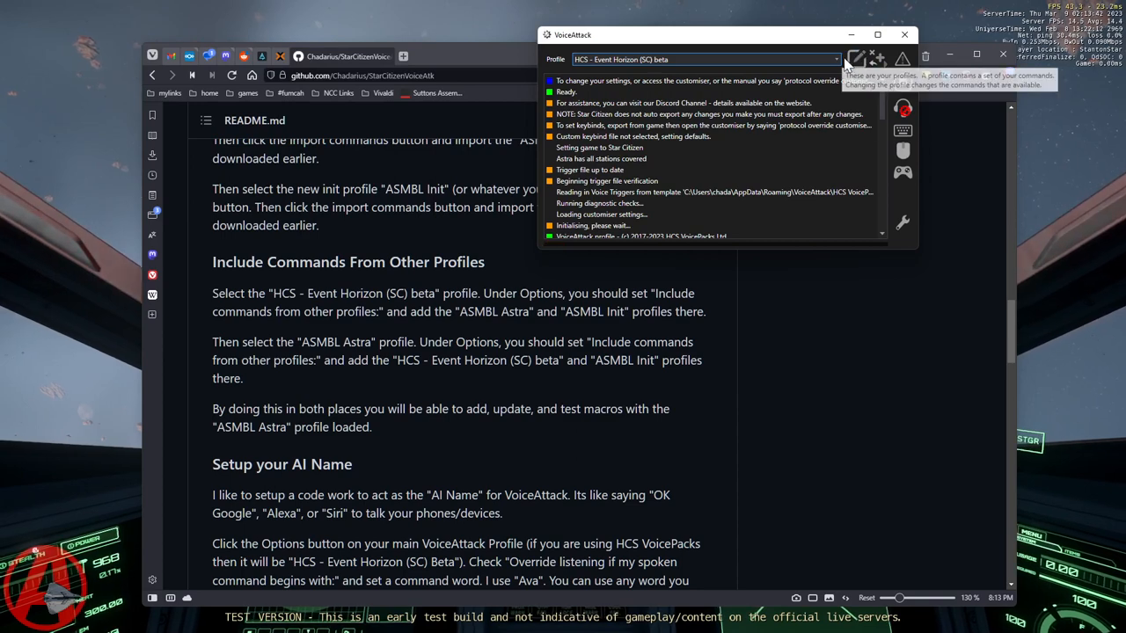
left_click(855, 59)
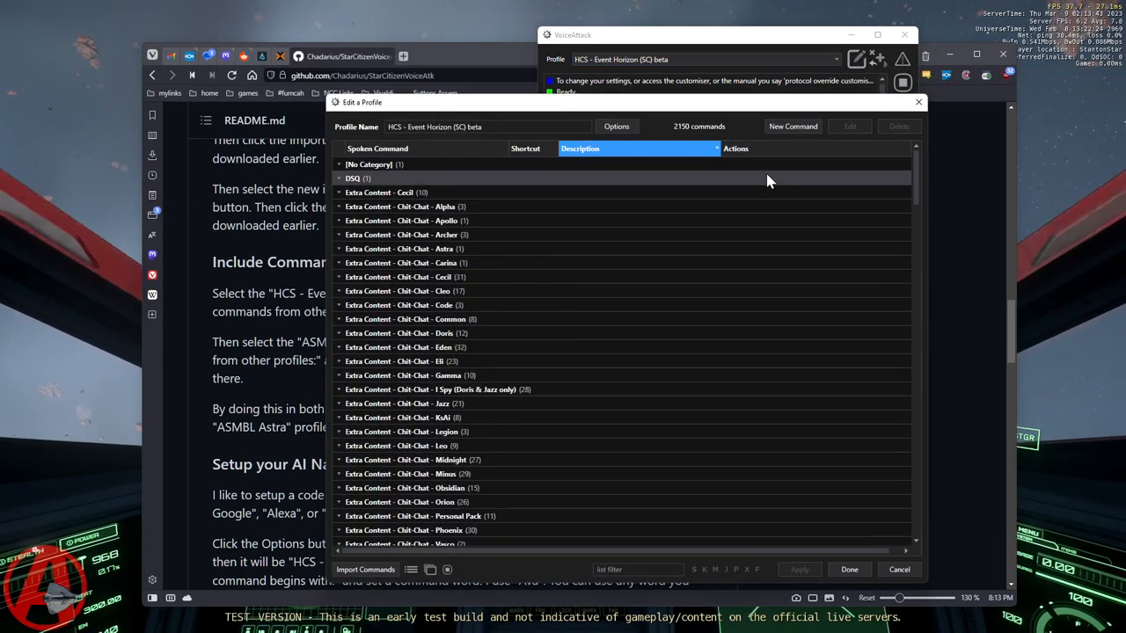
left_click(616, 126)
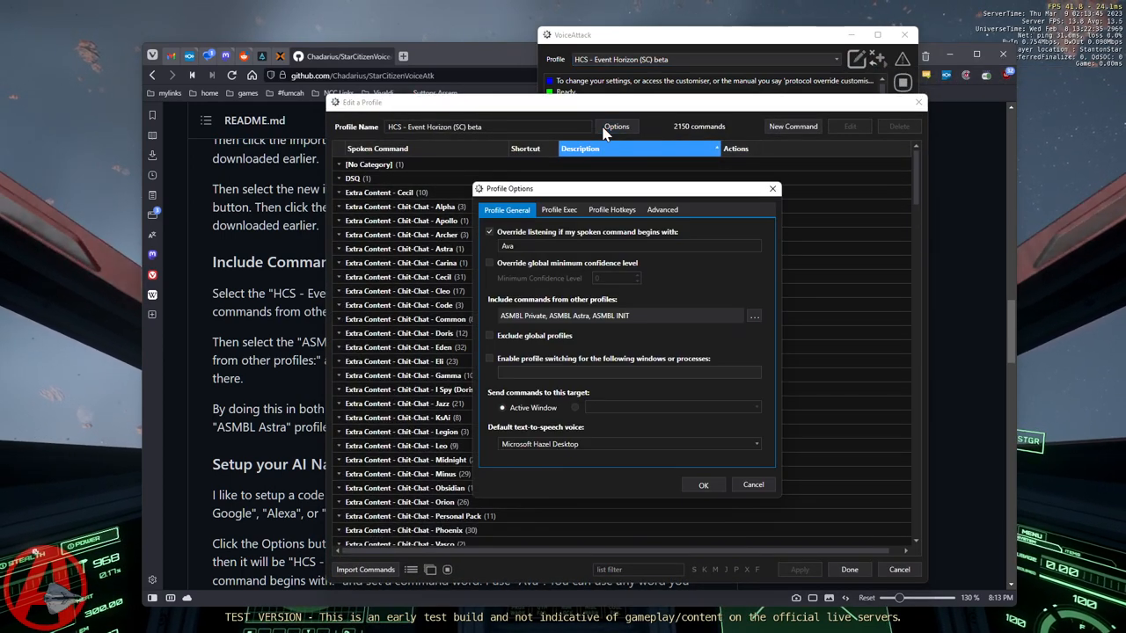
mouse_move(523, 303)
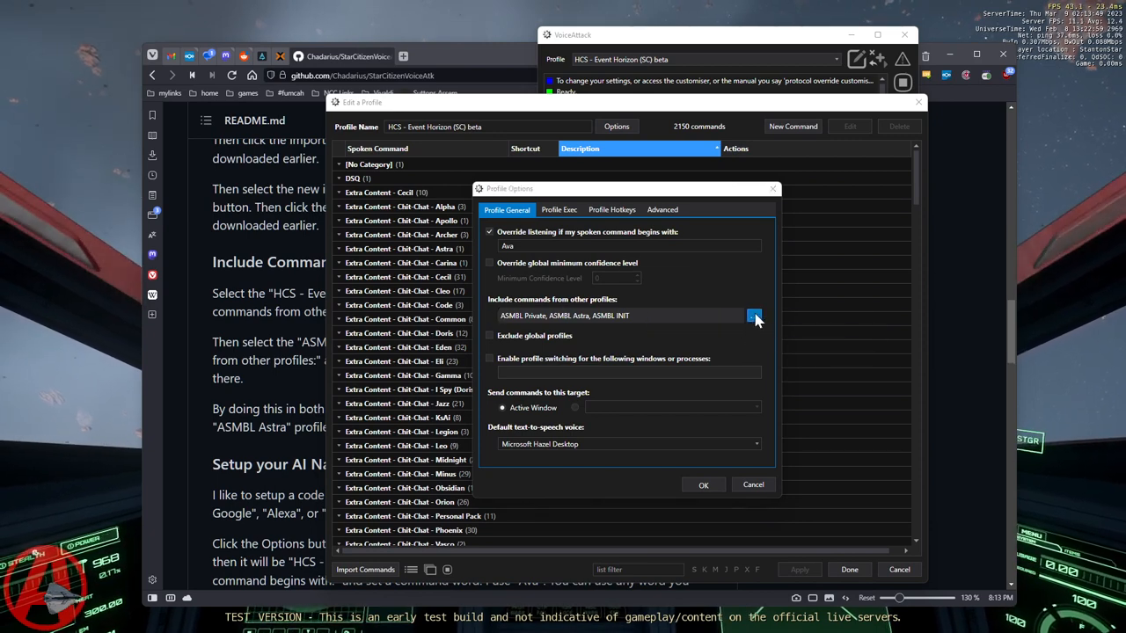
left_click(755, 315)
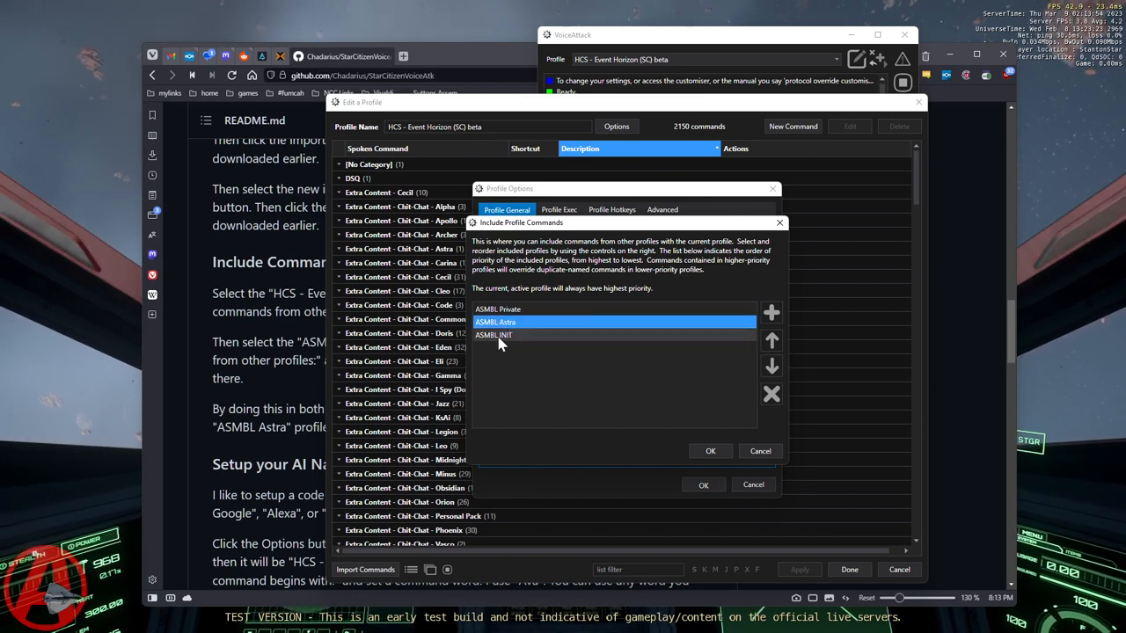
left_click(494, 335)
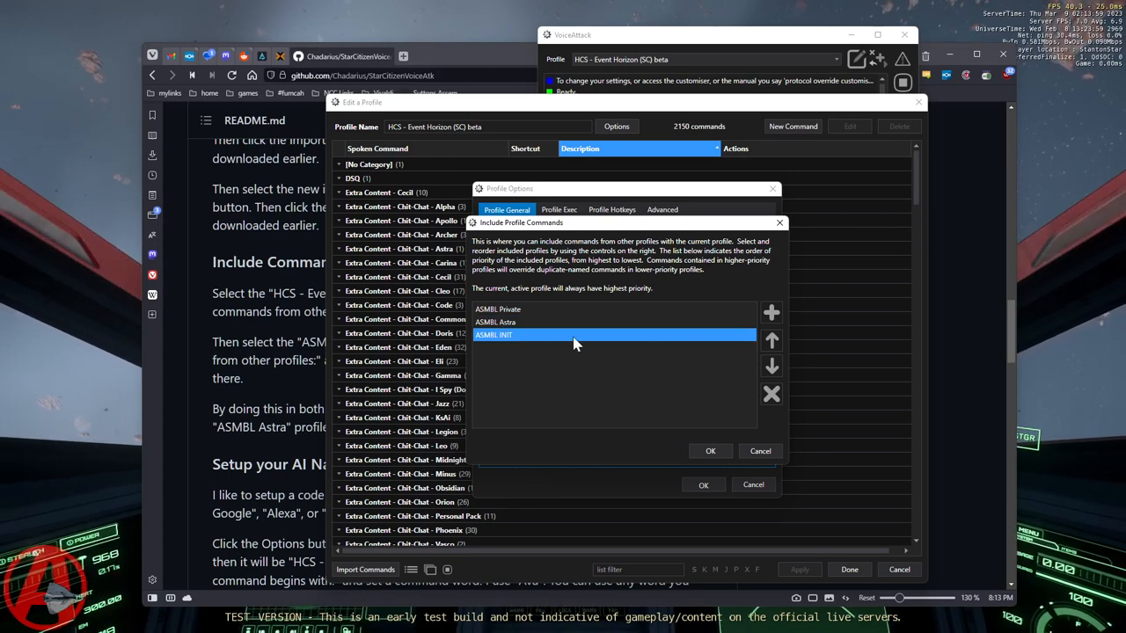
left_click(711, 450)
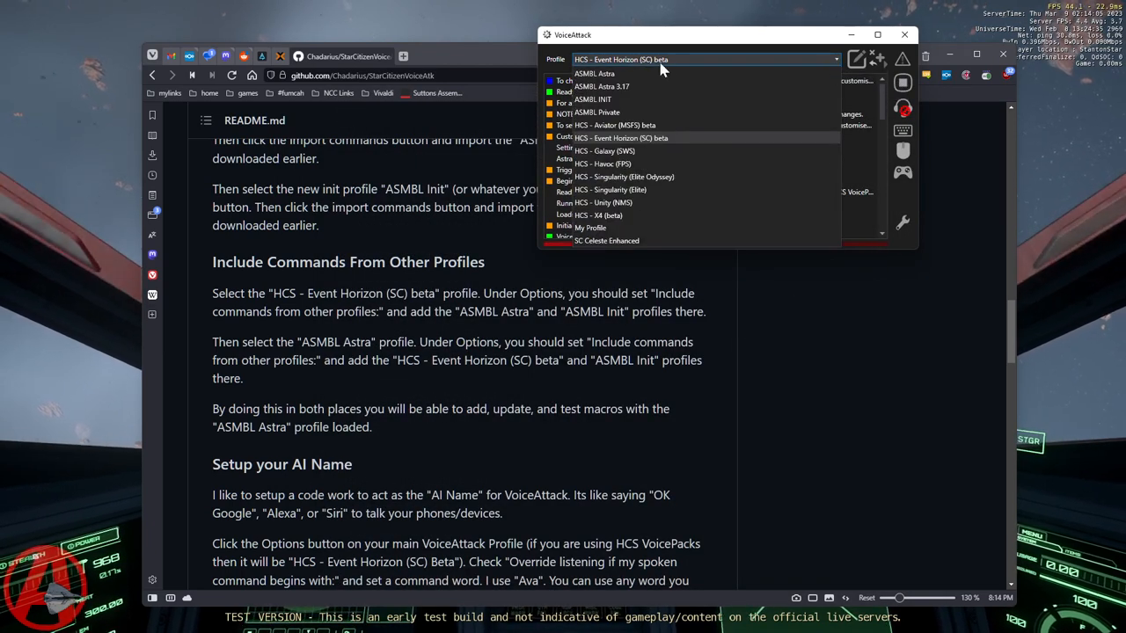
Switch to ASMBL Astra and review its included profiles, HCS Event Horizon and ASMBL INIT.
left_click(622, 137)
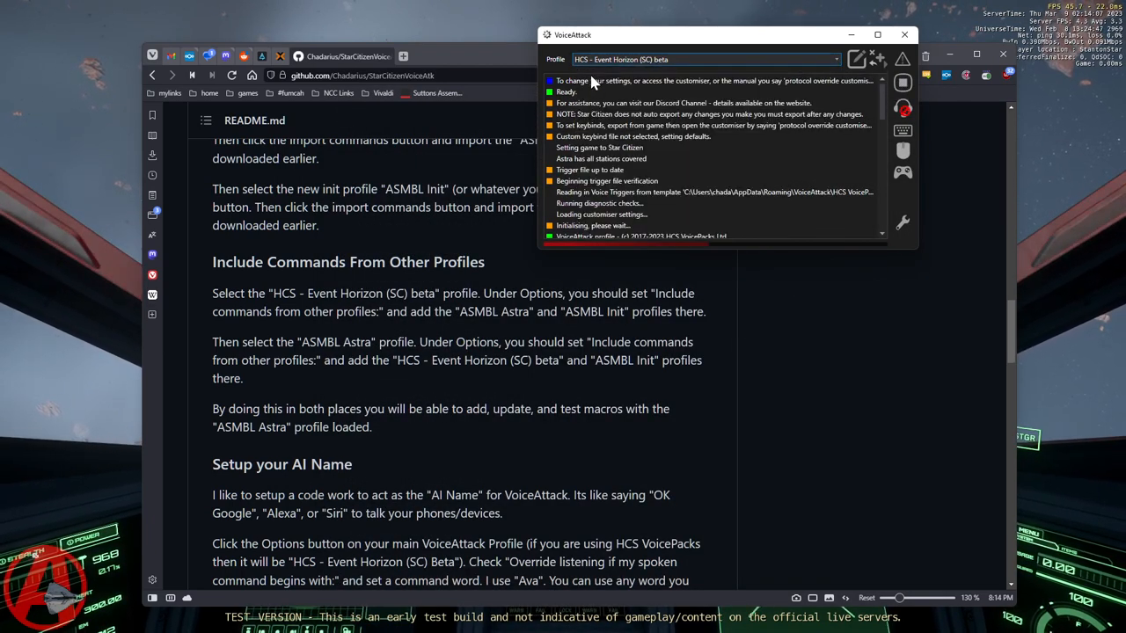
left_click(703, 59)
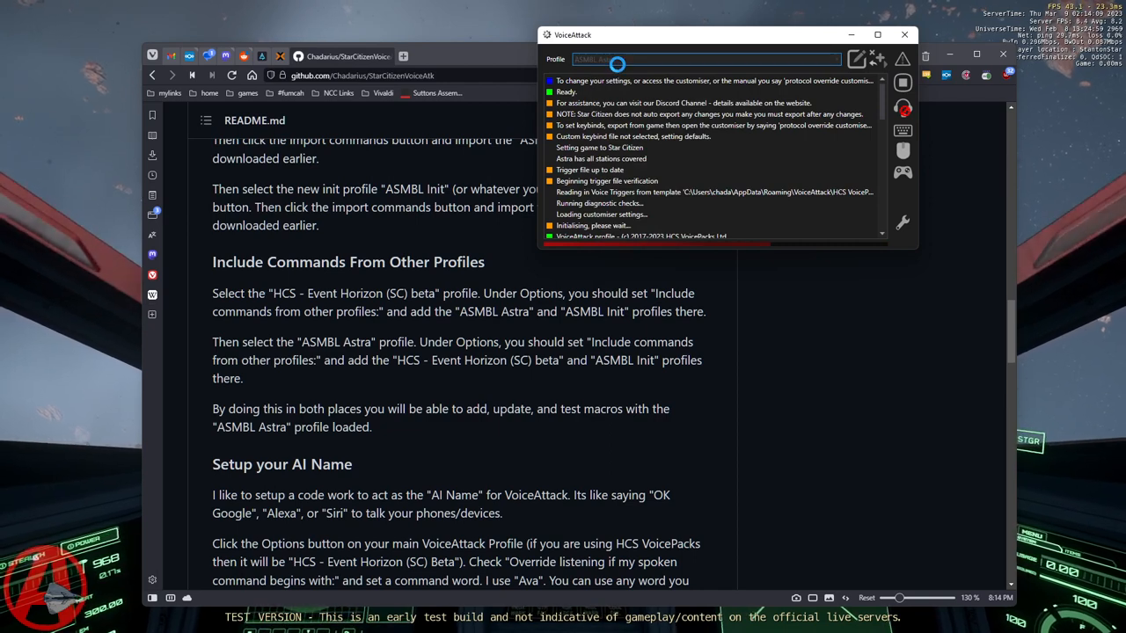
left_click(704, 59)
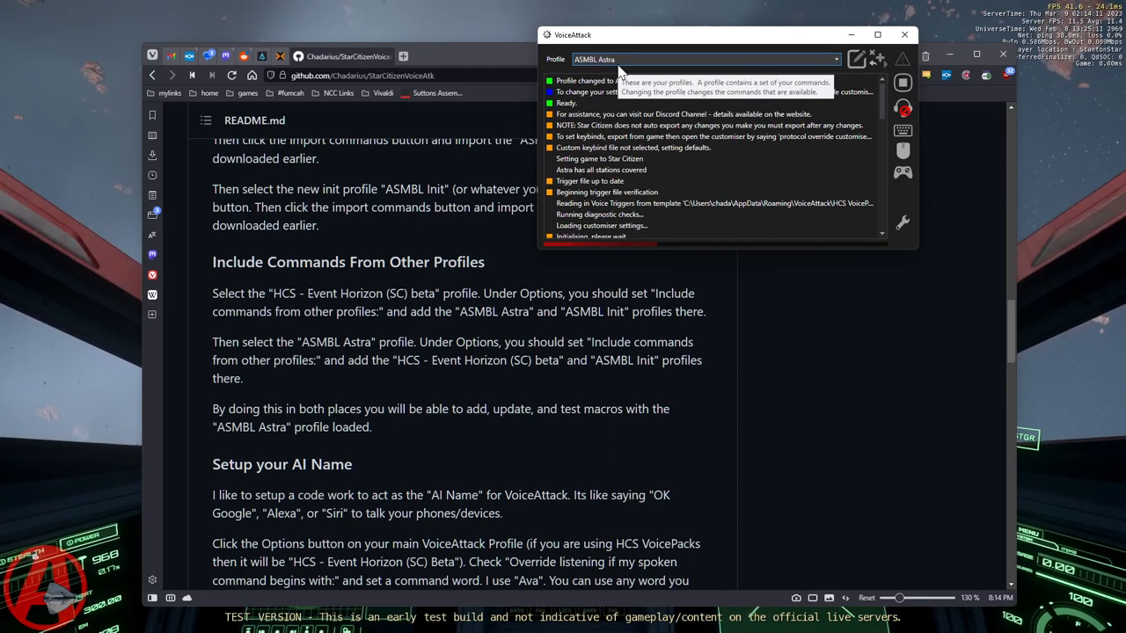
mouse_move(856, 59)
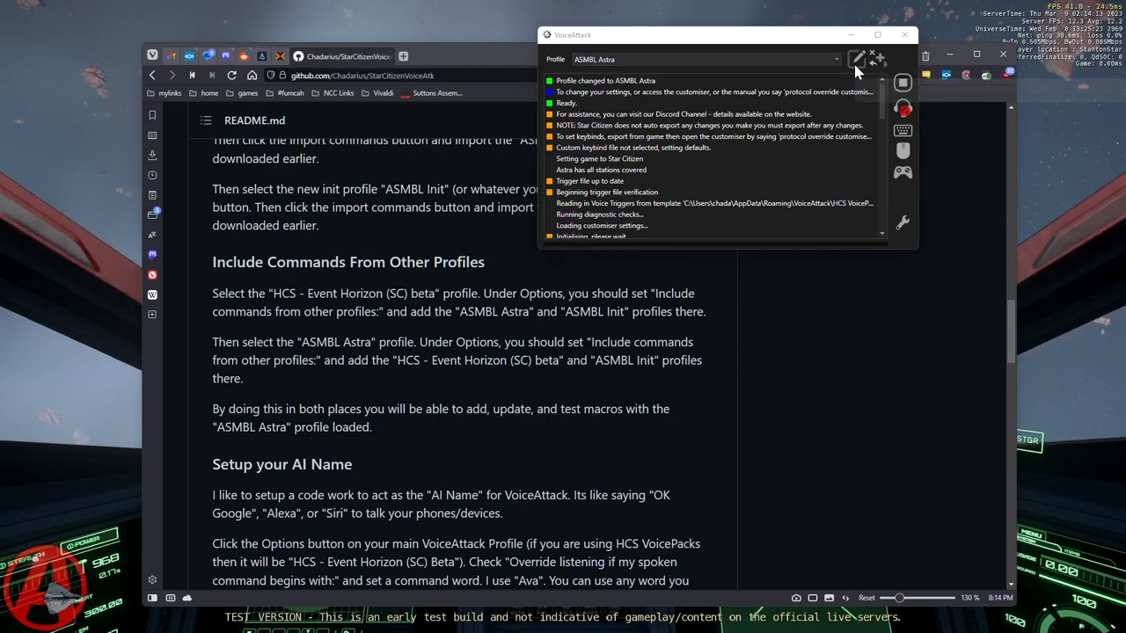
left_click(857, 59)
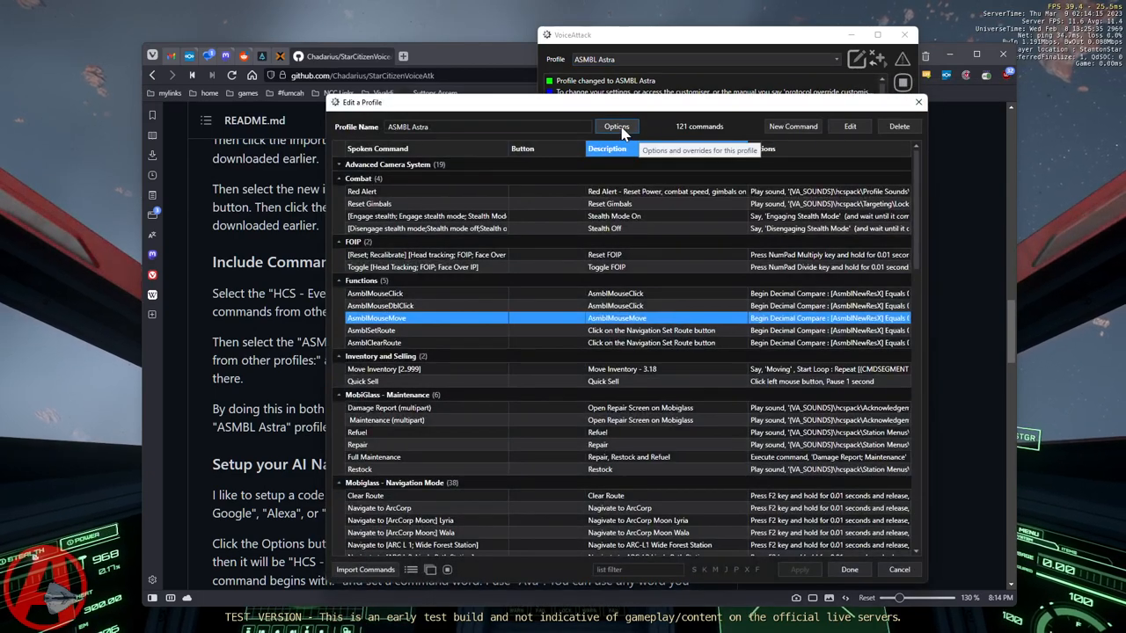
left_click(617, 126)
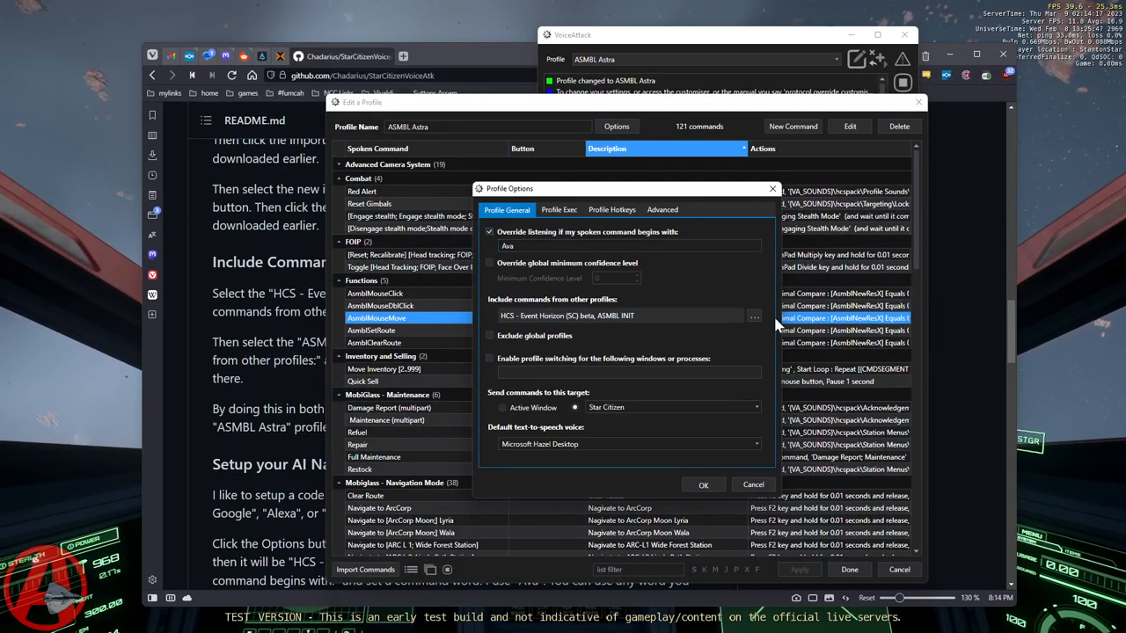
left_click(753, 316)
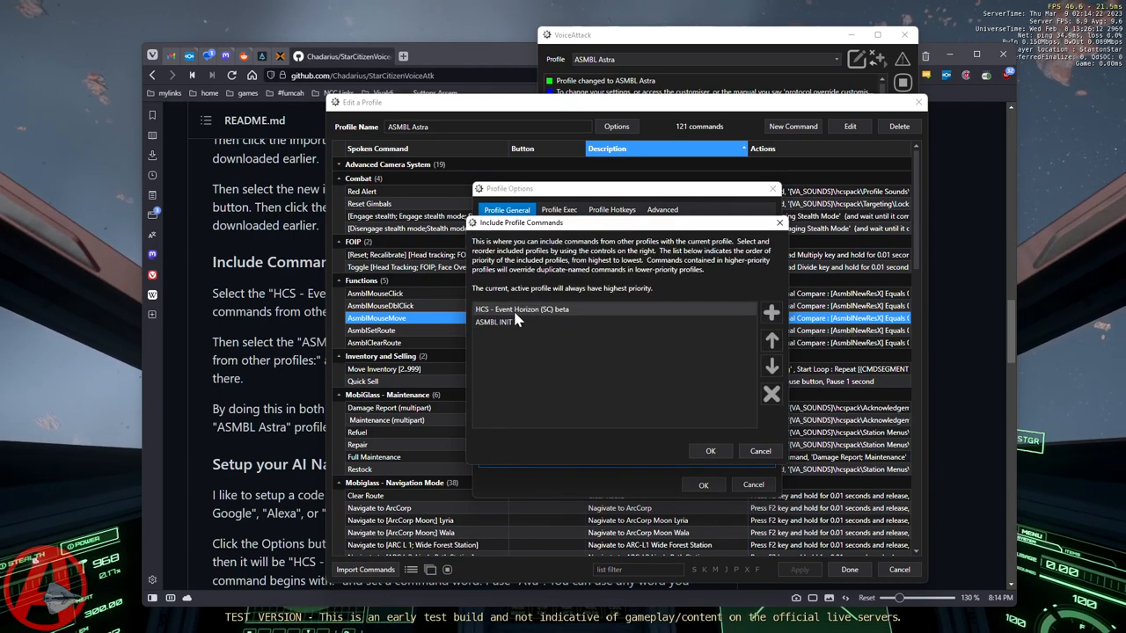
mouse_move(482, 319)
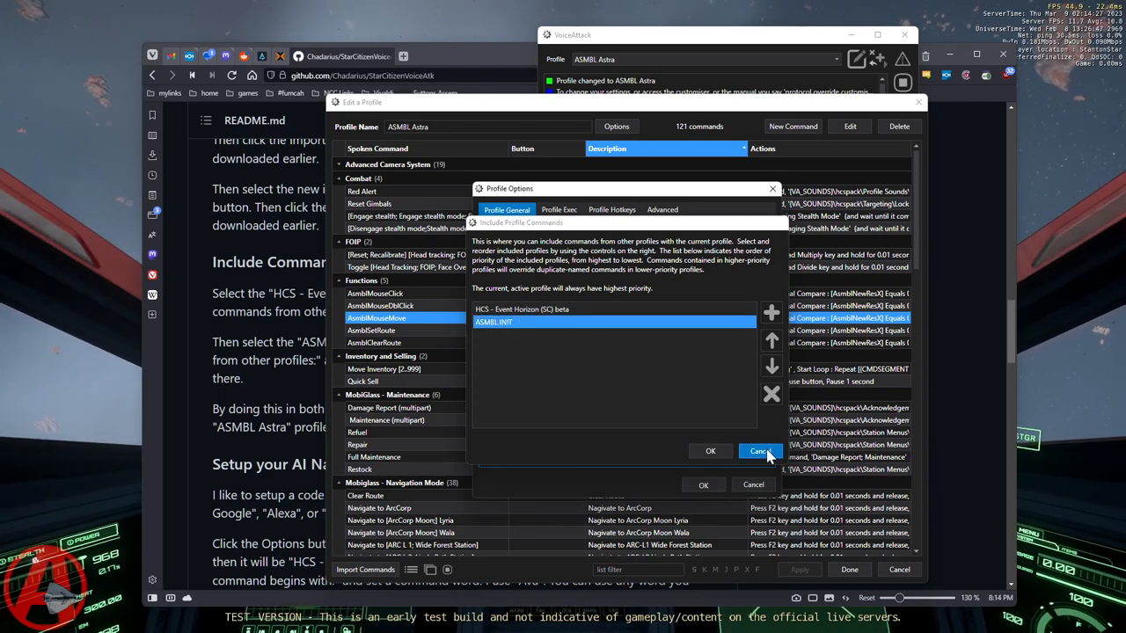
left_click(760, 451)
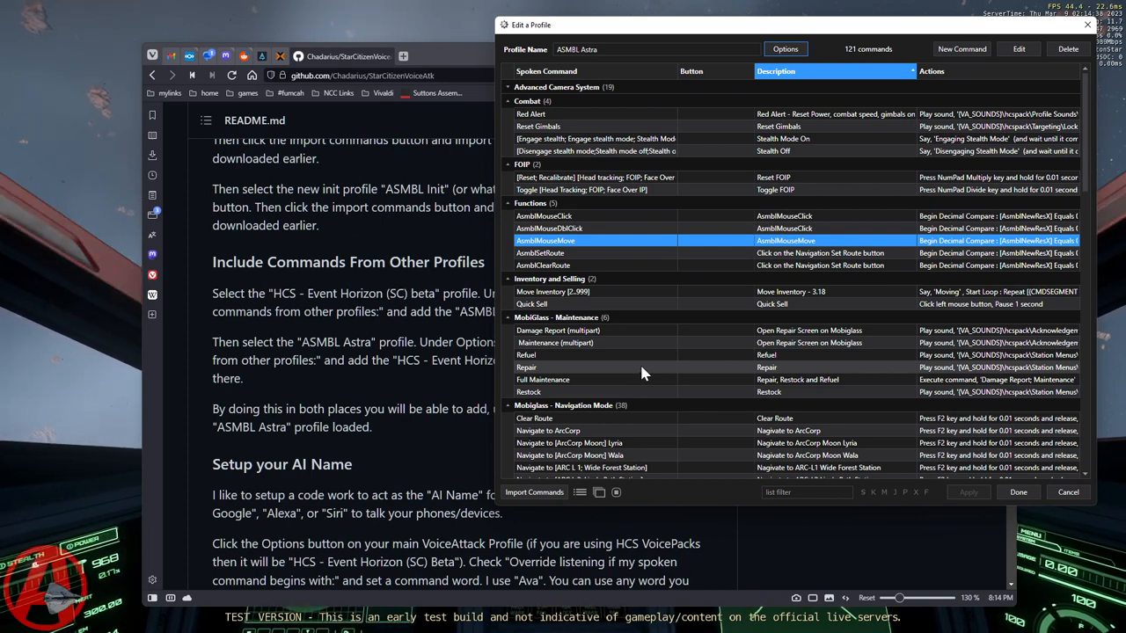
mouse_move(734, 254)
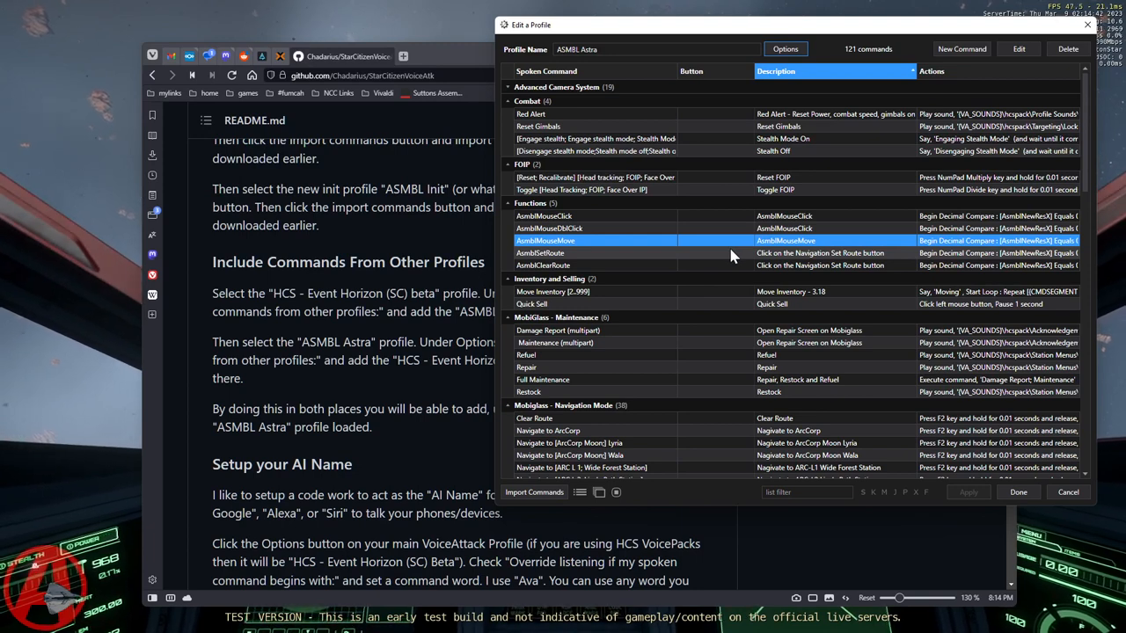
mouse_move(698, 139)
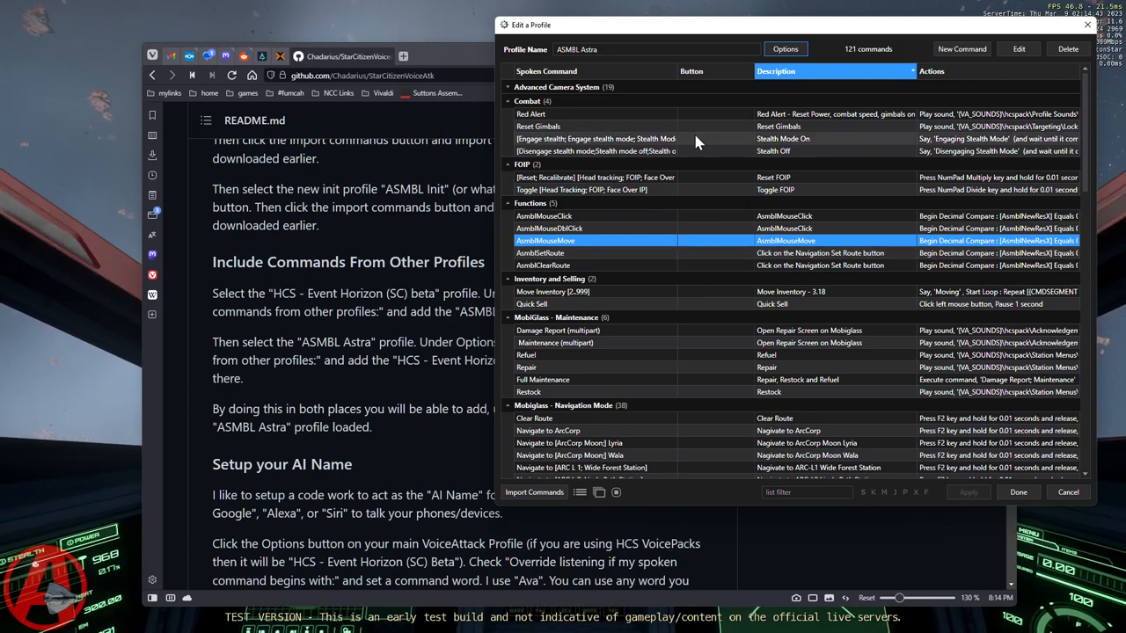
mouse_move(824, 391)
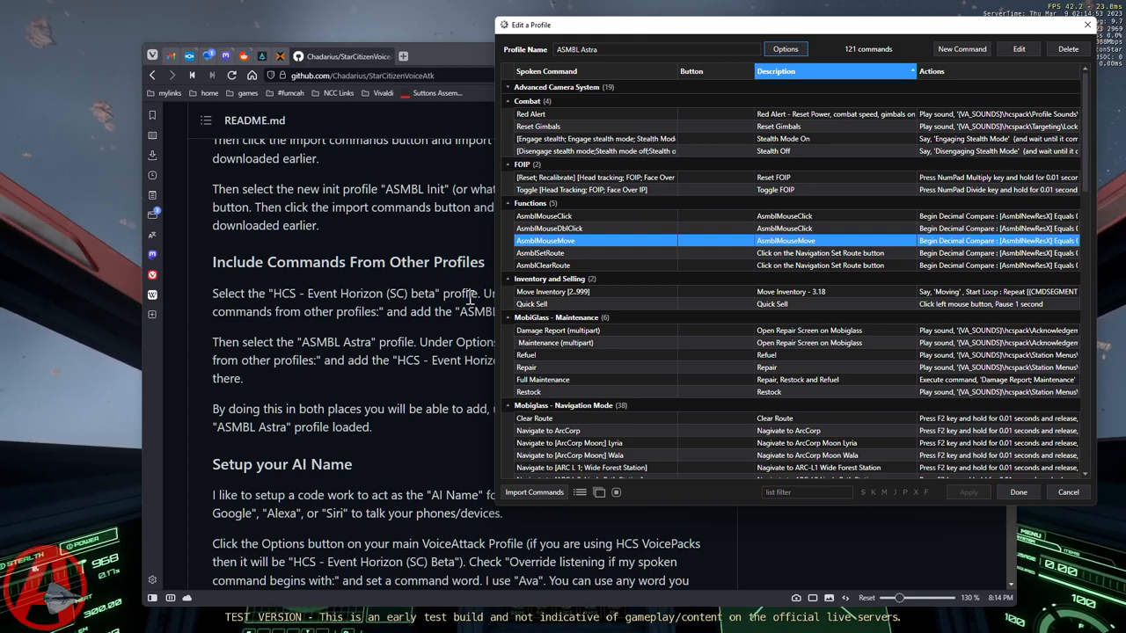
mouse_move(1017, 491)
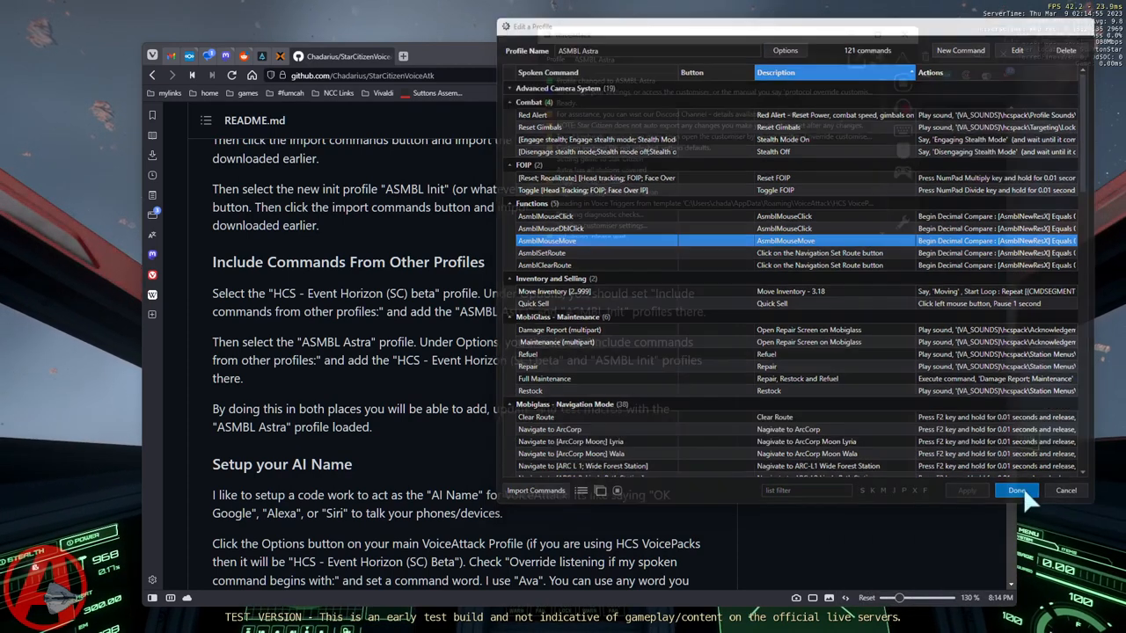
Finish editing ASMBL Astra and open the 2150-command HCS - Event Horizon (SC) beta editor.
left_click(1016, 490)
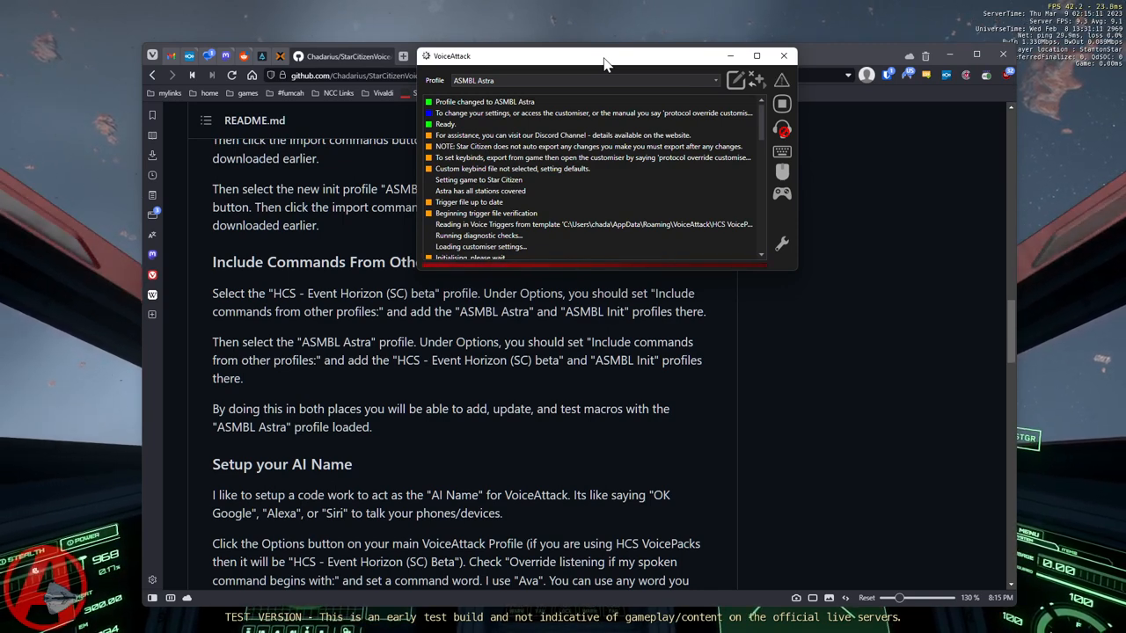
mouse_move(637, 35)
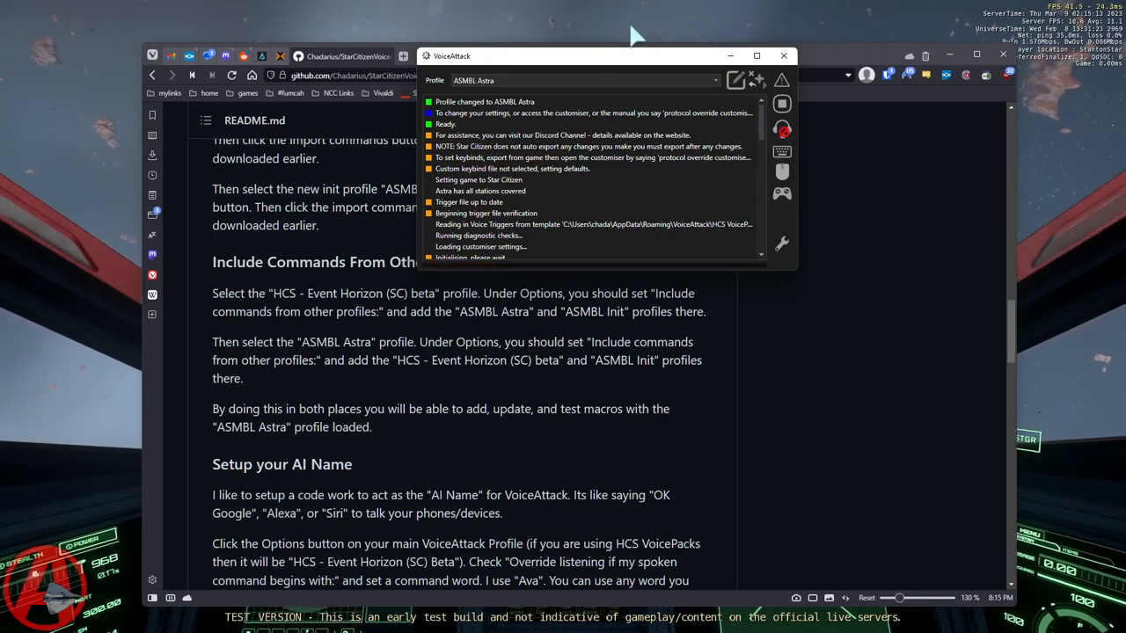
left_click(715, 80)
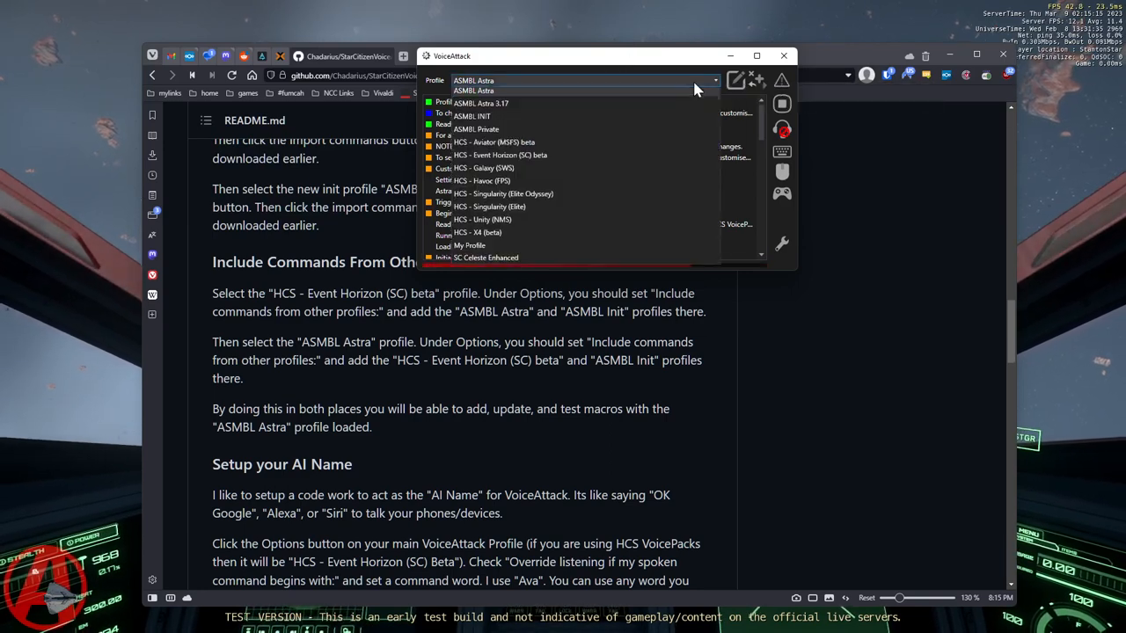
left_click(473, 91)
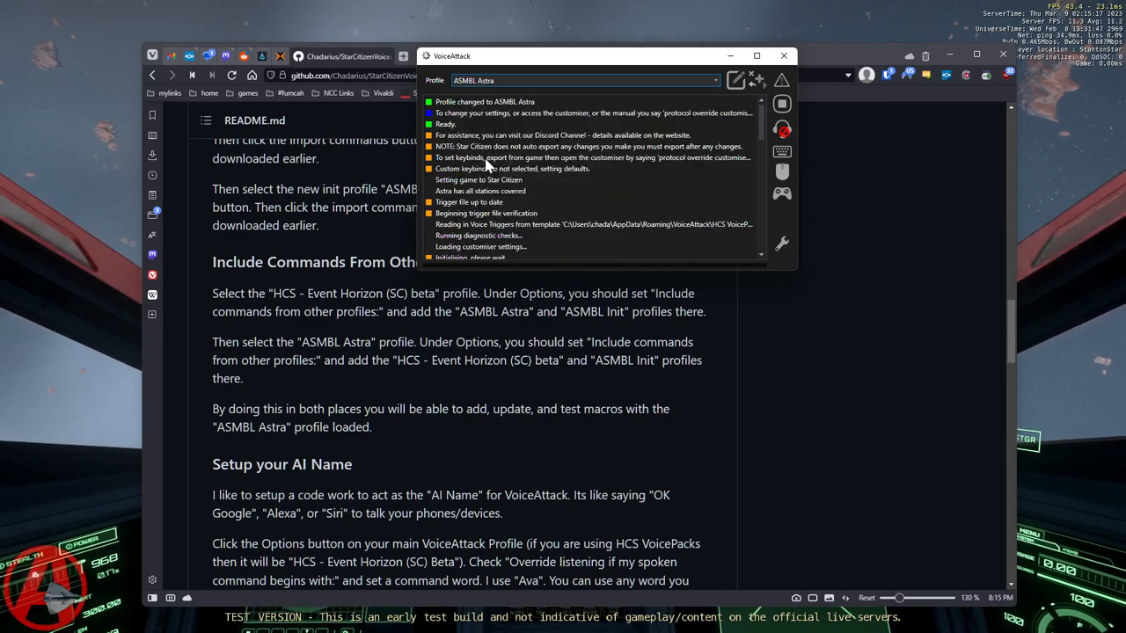
left_click(585, 80)
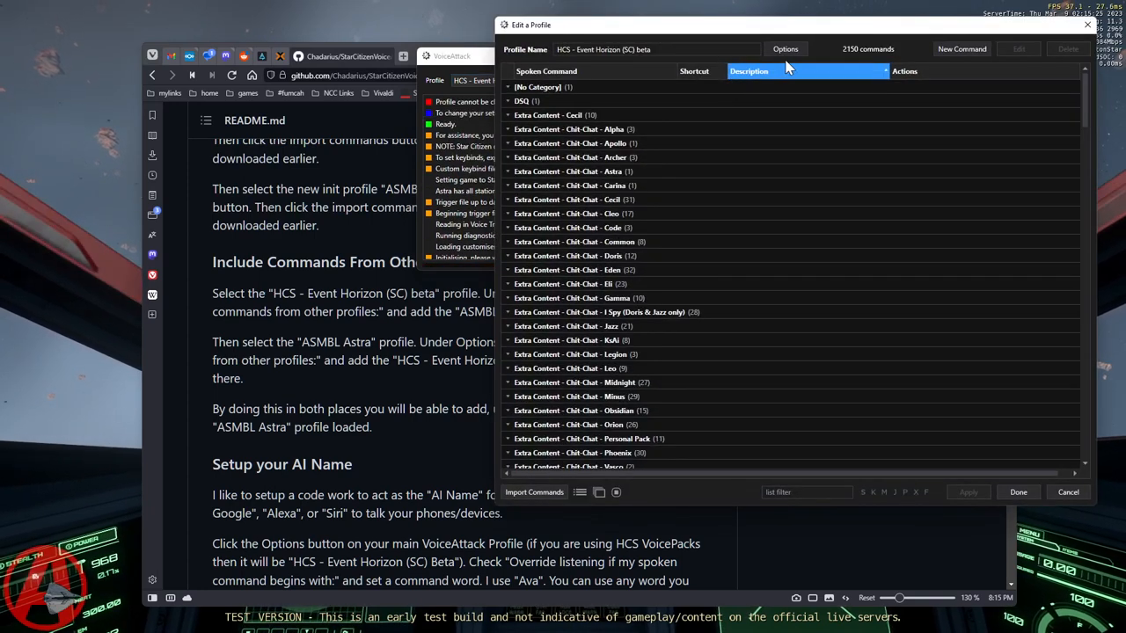
Confirm HCS Event Horizon includes ASMBL Private, Astra and INIT, then close its editor.
left_click(784, 49)
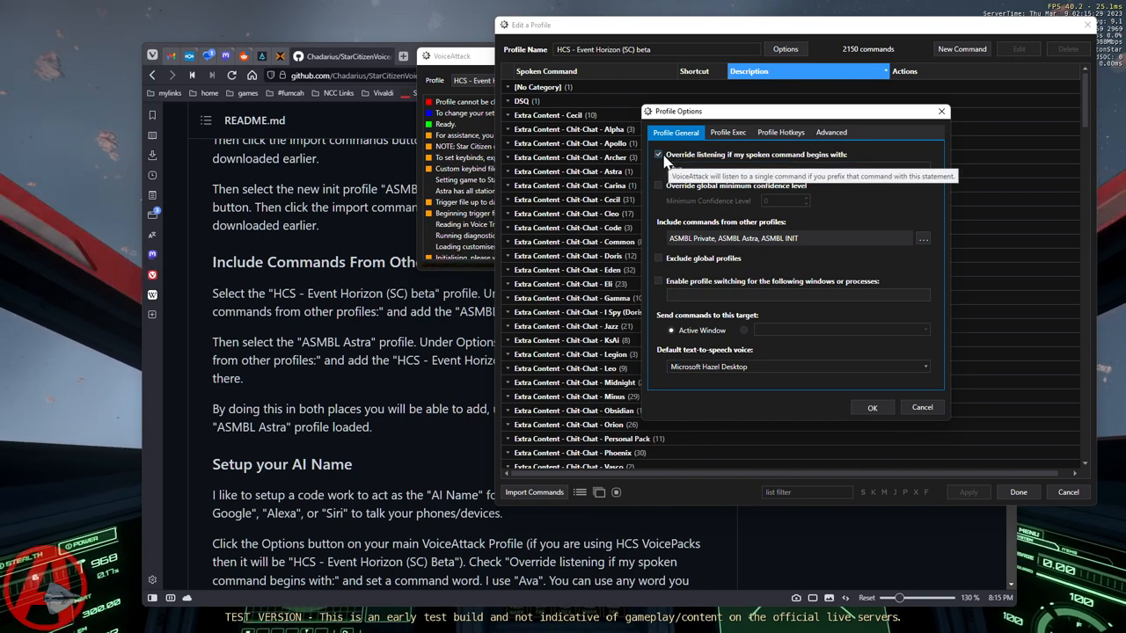
mouse_move(763, 157)
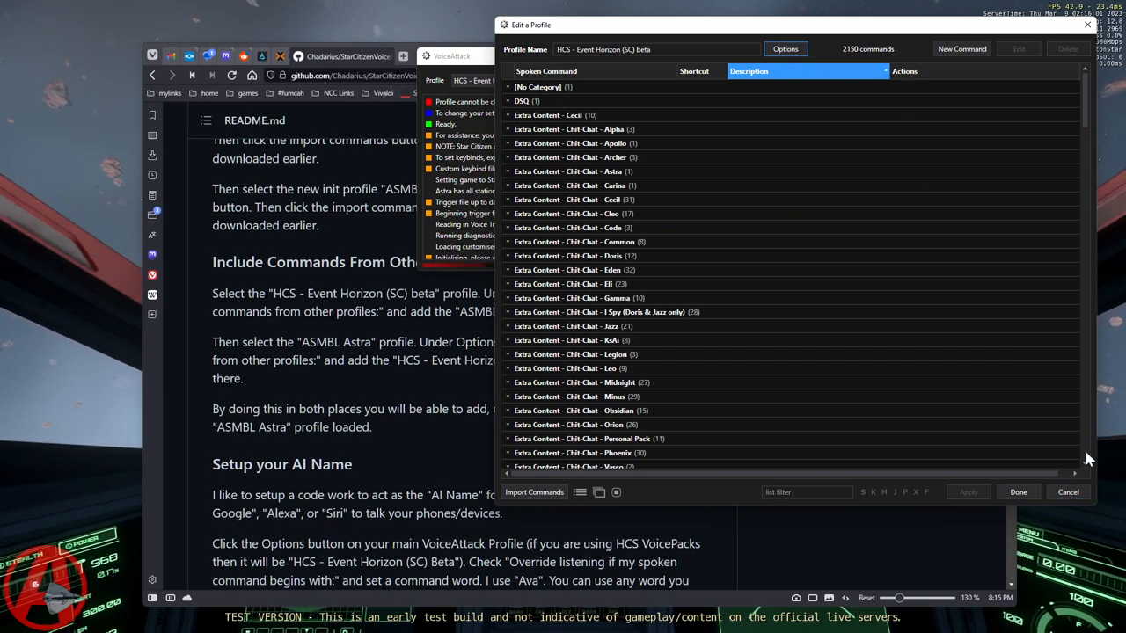
left_click(1018, 491)
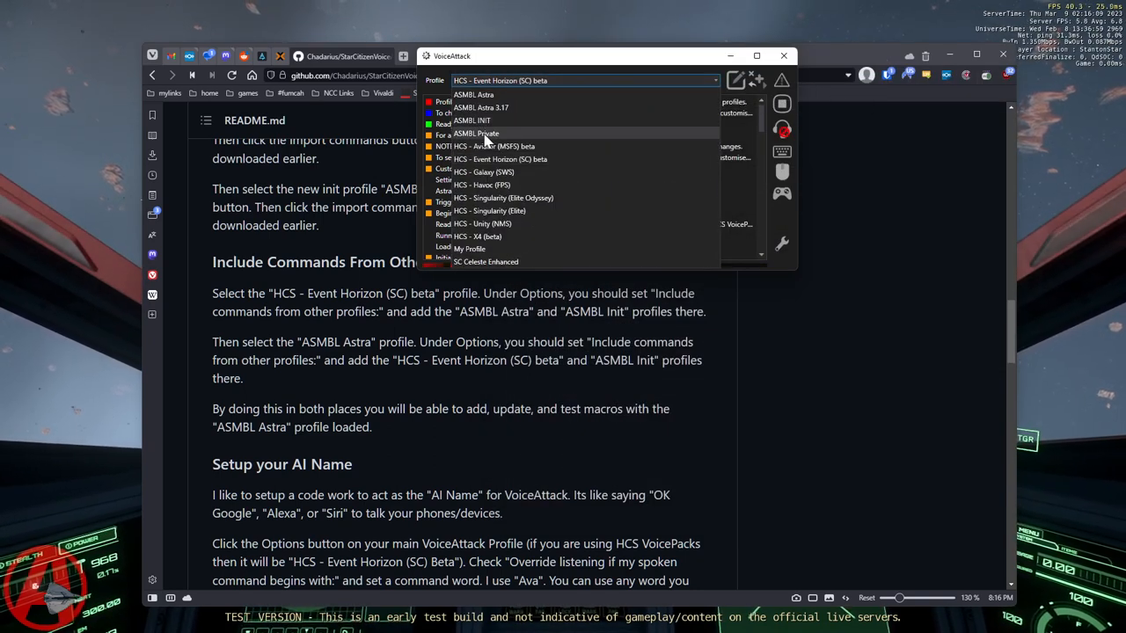
Select ASMBL Astra and close its Profile Options after rechecking the included profiles.
left_click(473, 94)
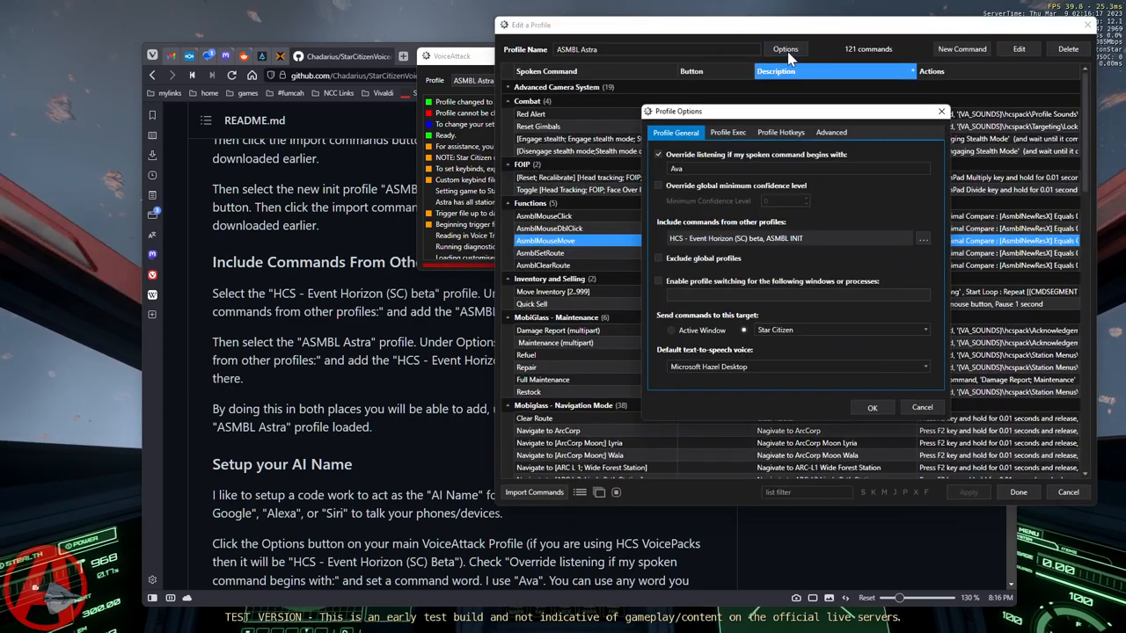
left_click(792, 168)
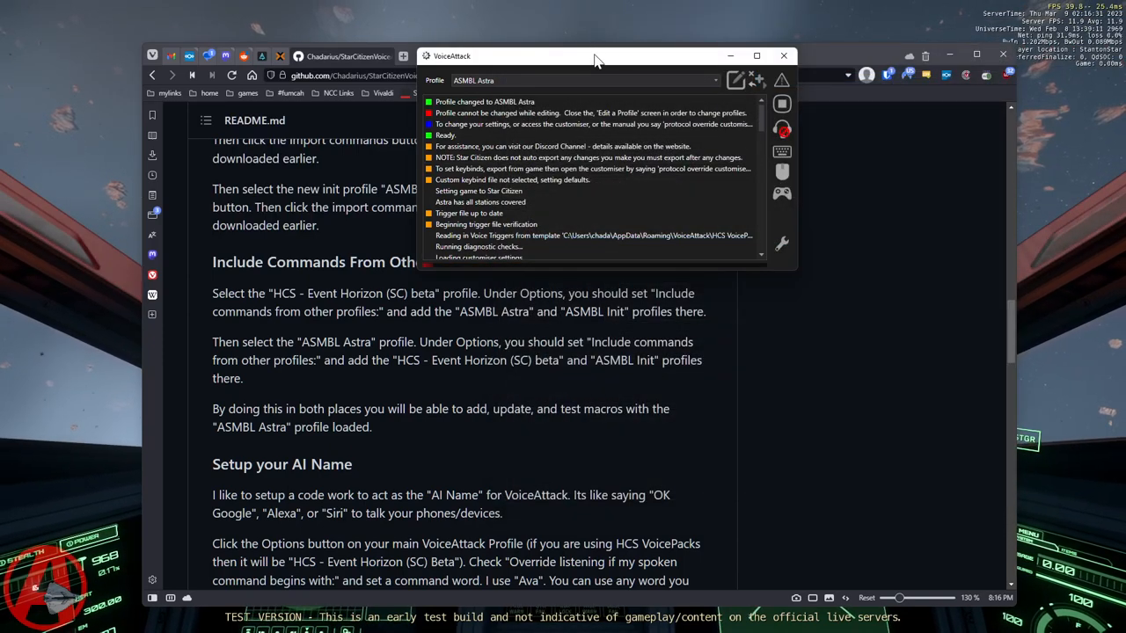
Drag VoiceAttack right and scroll the README to Mouse targeting and Resolution, keeping ASMBL Astra selected.
left_click_drag(595, 56, 690, 45)
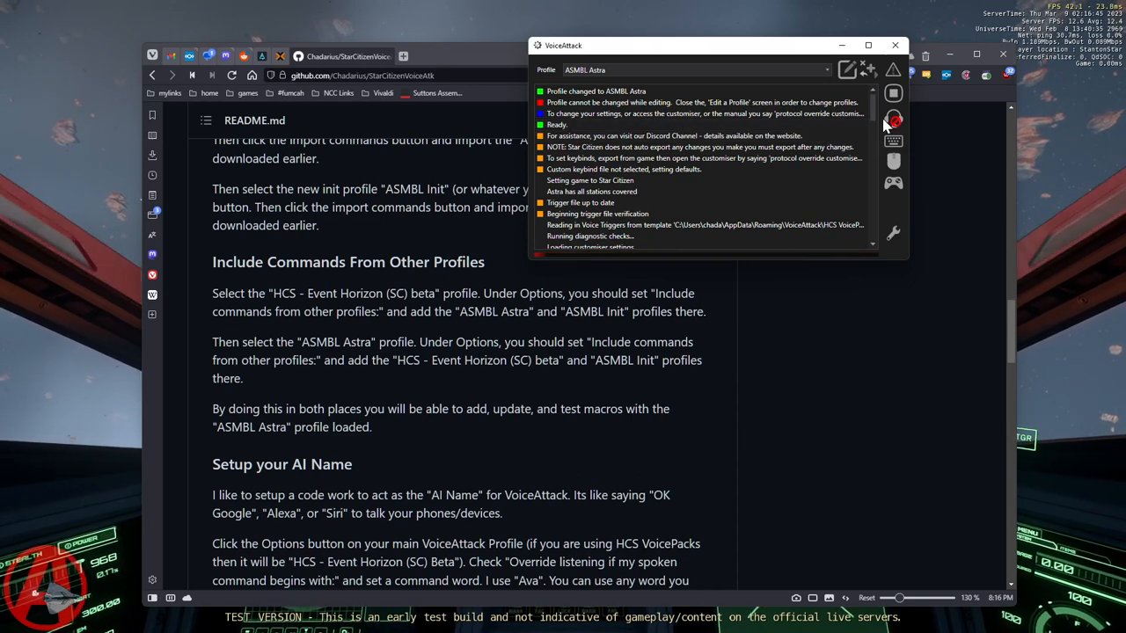
mouse_move(744, 113)
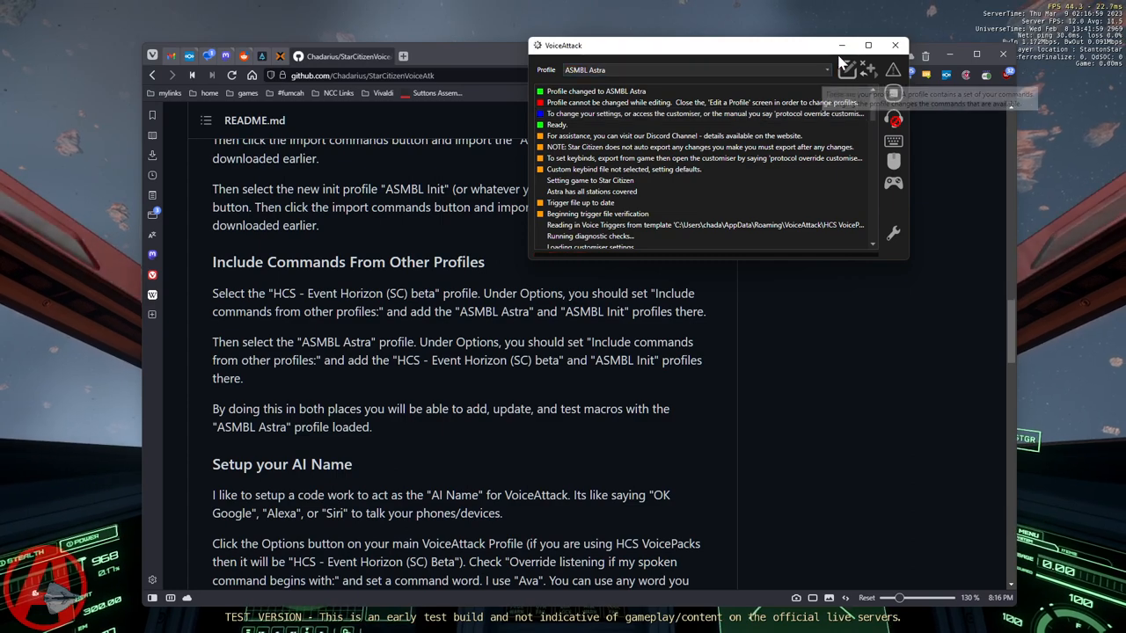
scroll("down", 3)
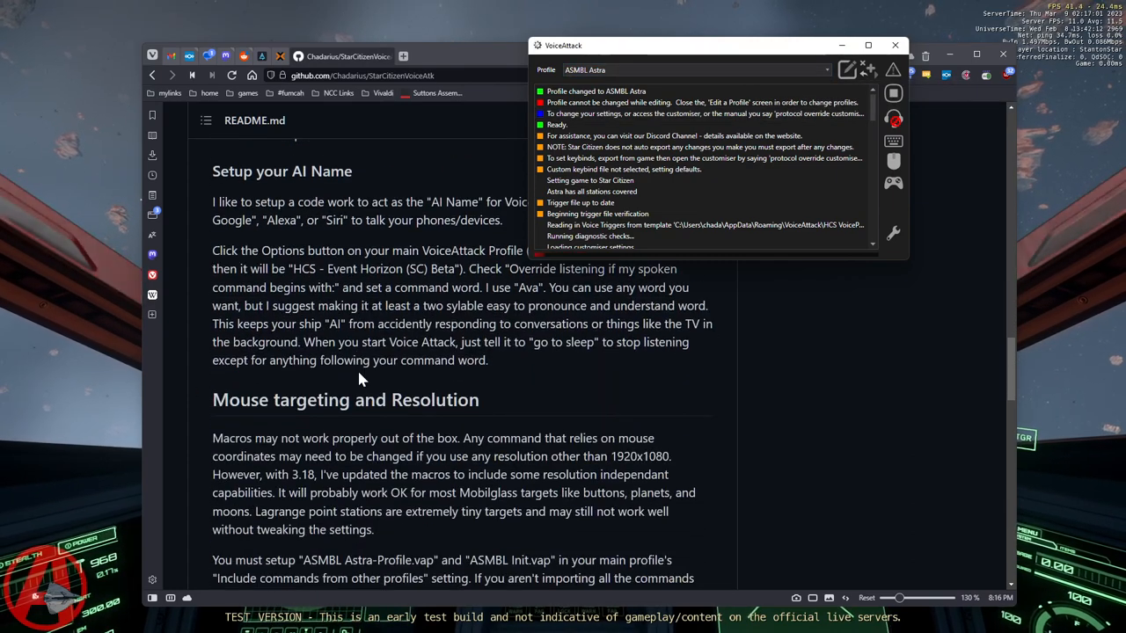
scroll("down", 3)
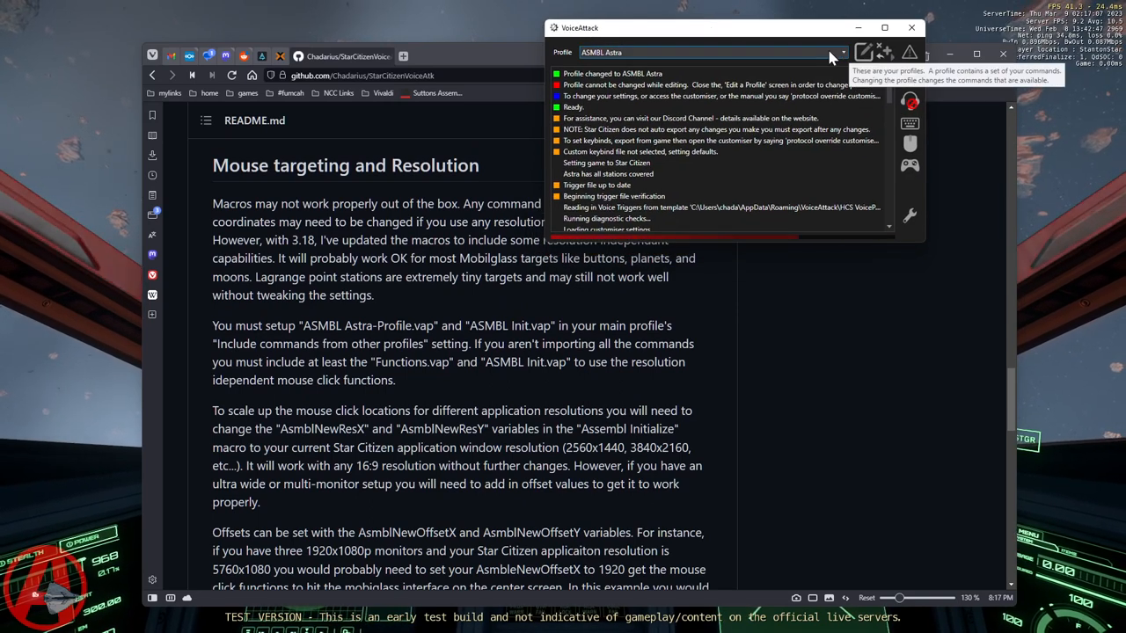
mouse_move(835, 44)
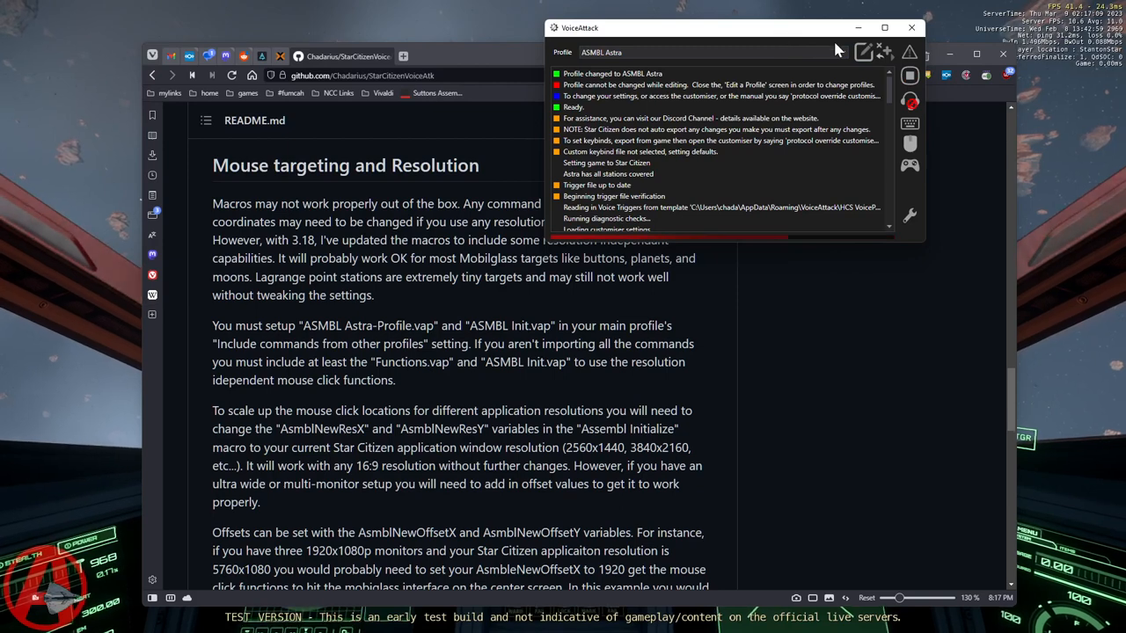
left_click(841, 52)
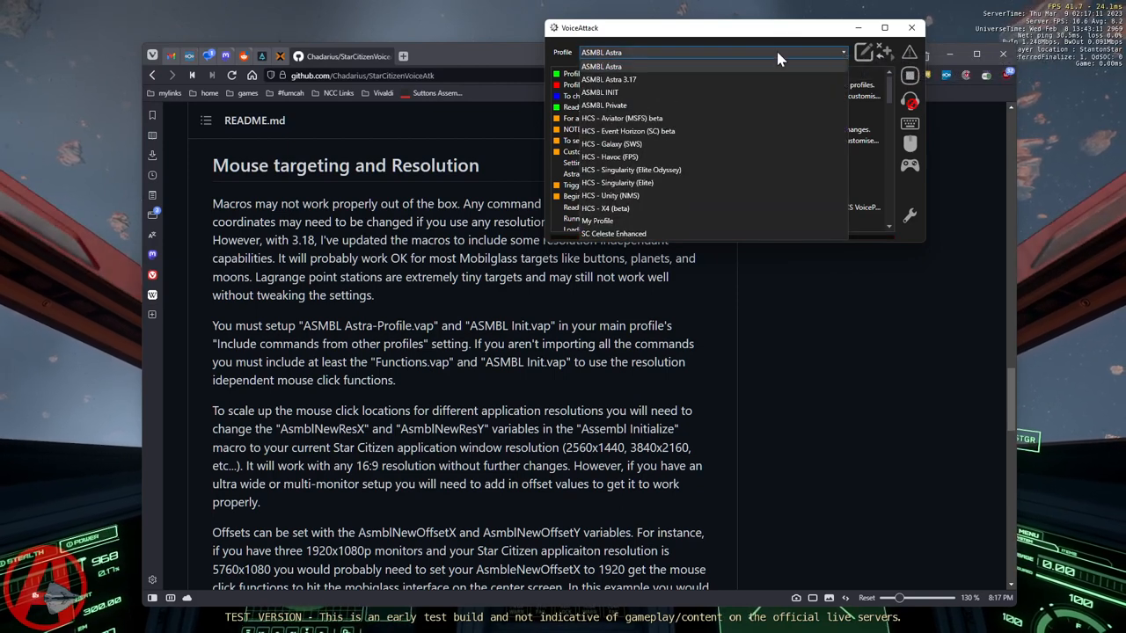
left_click(600, 92)
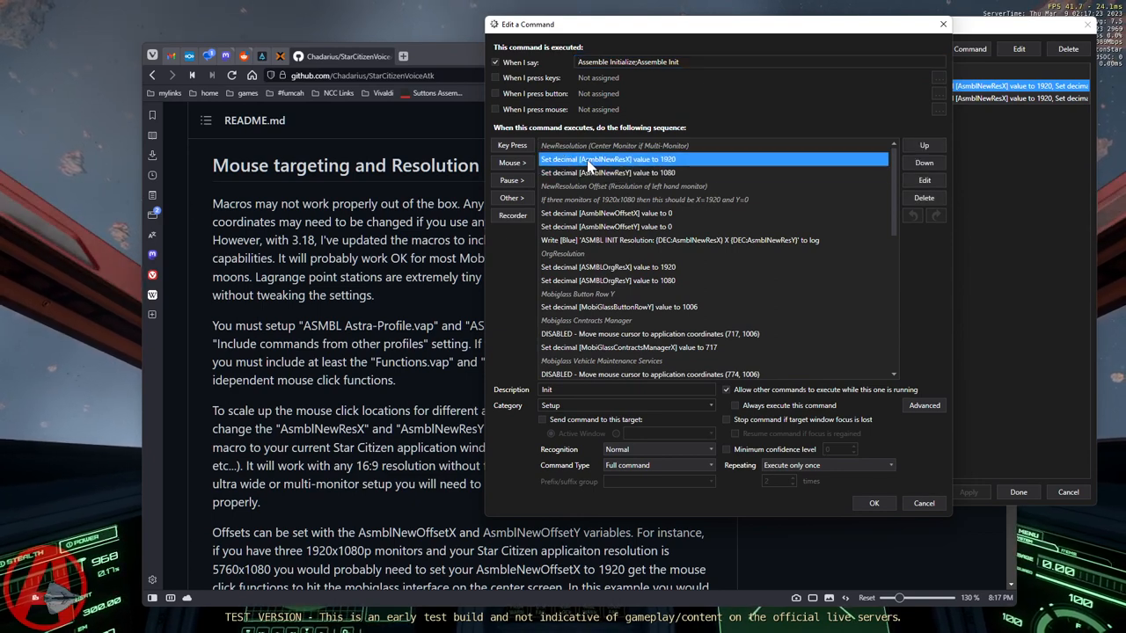
mouse_move(603, 165)
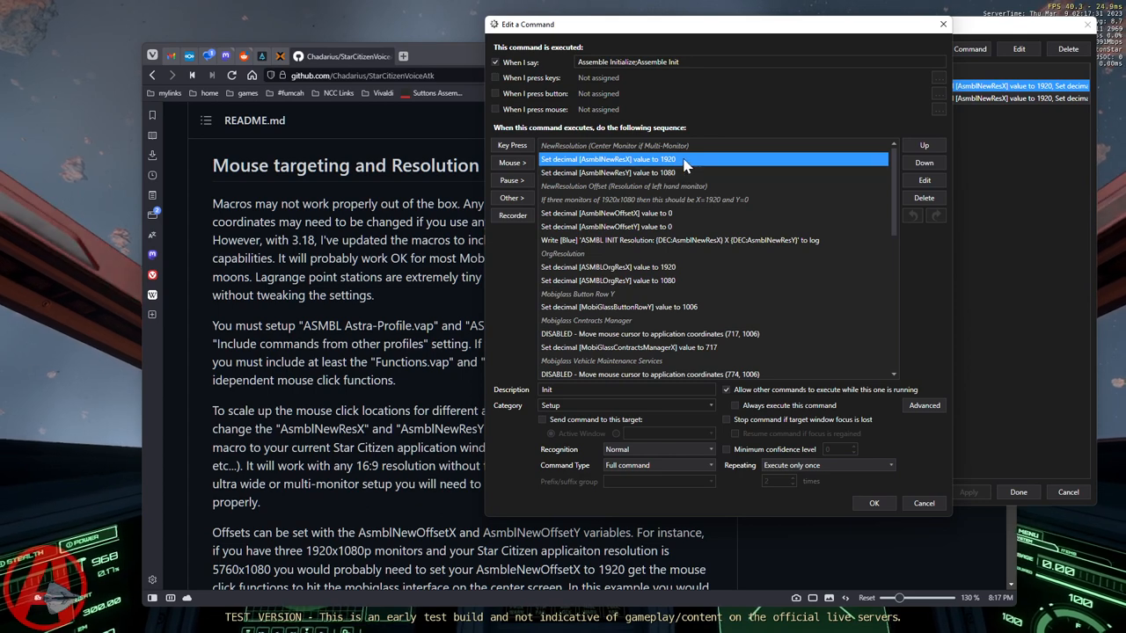
mouse_move(673, 173)
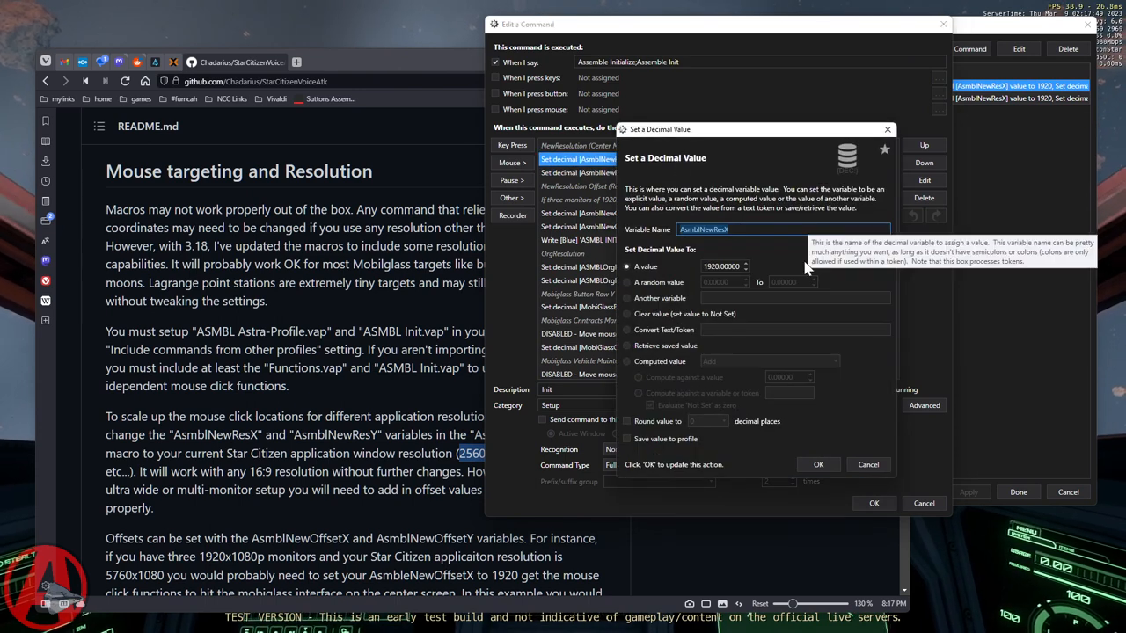
Open the AsmblNewResX (1920) and AsmblNewResY (1080) actions in Assemble Init and cancel unchanged.
left_click(721, 266)
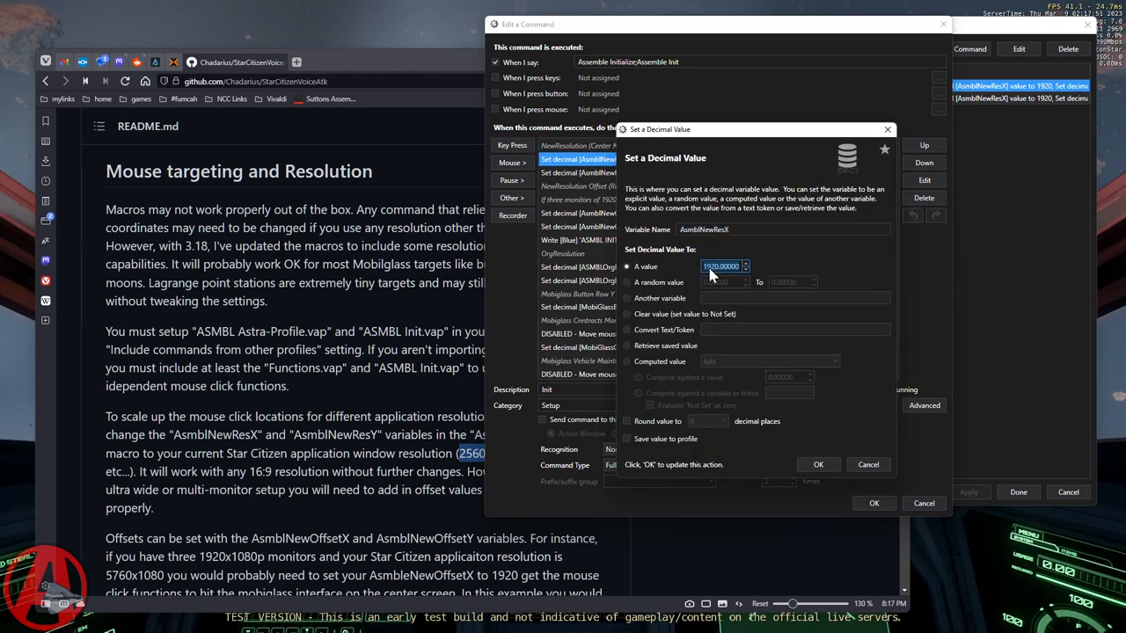
left_click(818, 464)
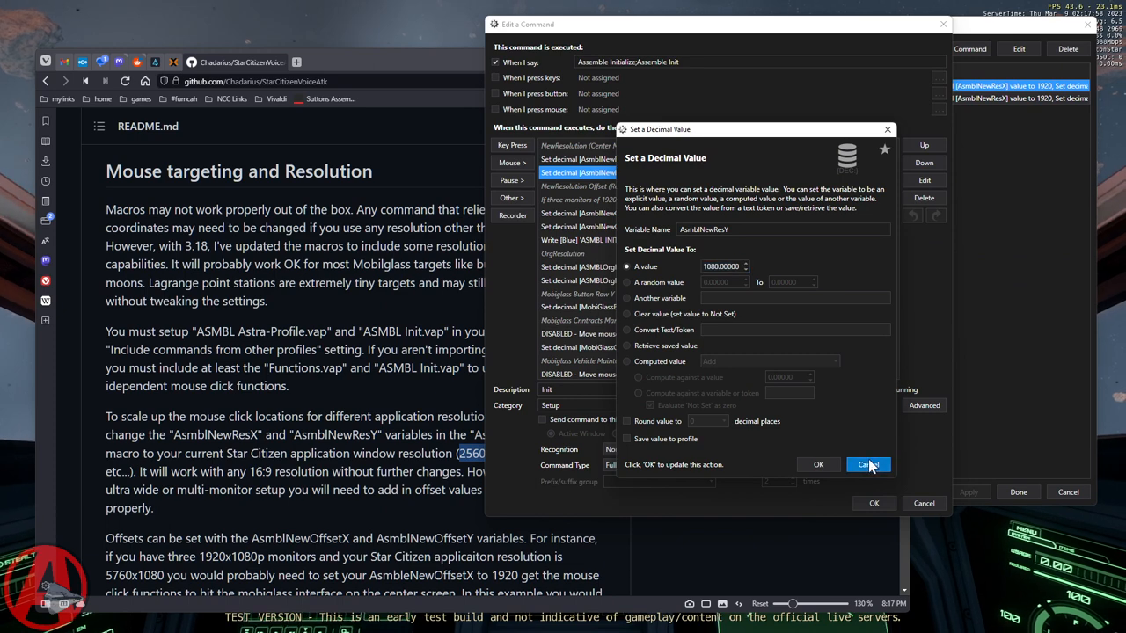
left_click(867, 465)
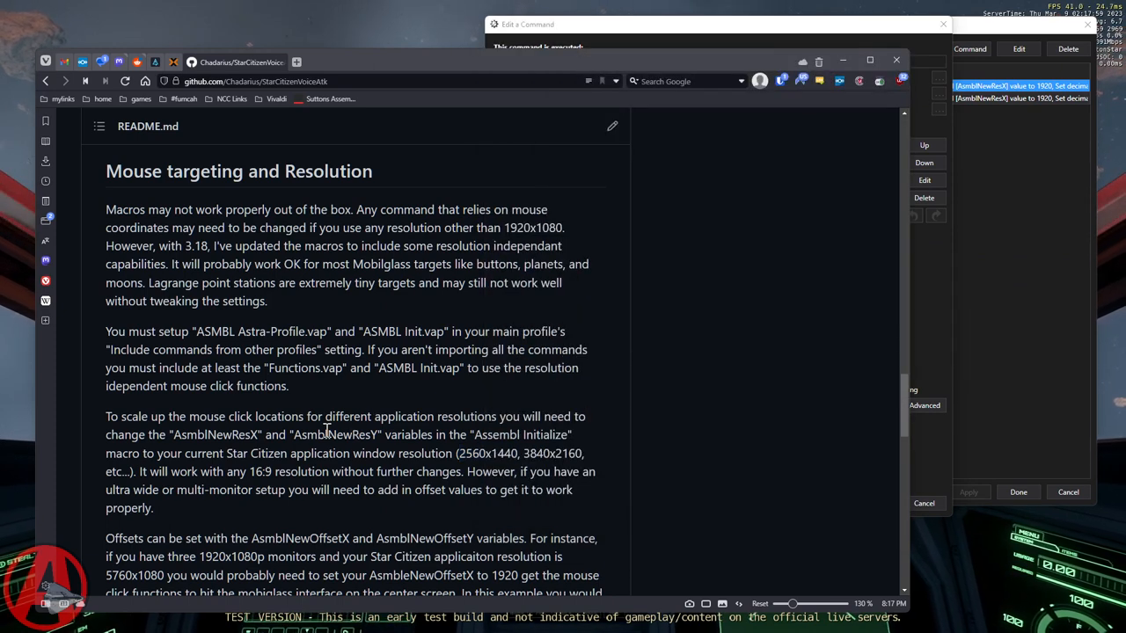
mouse_move(332, 467)
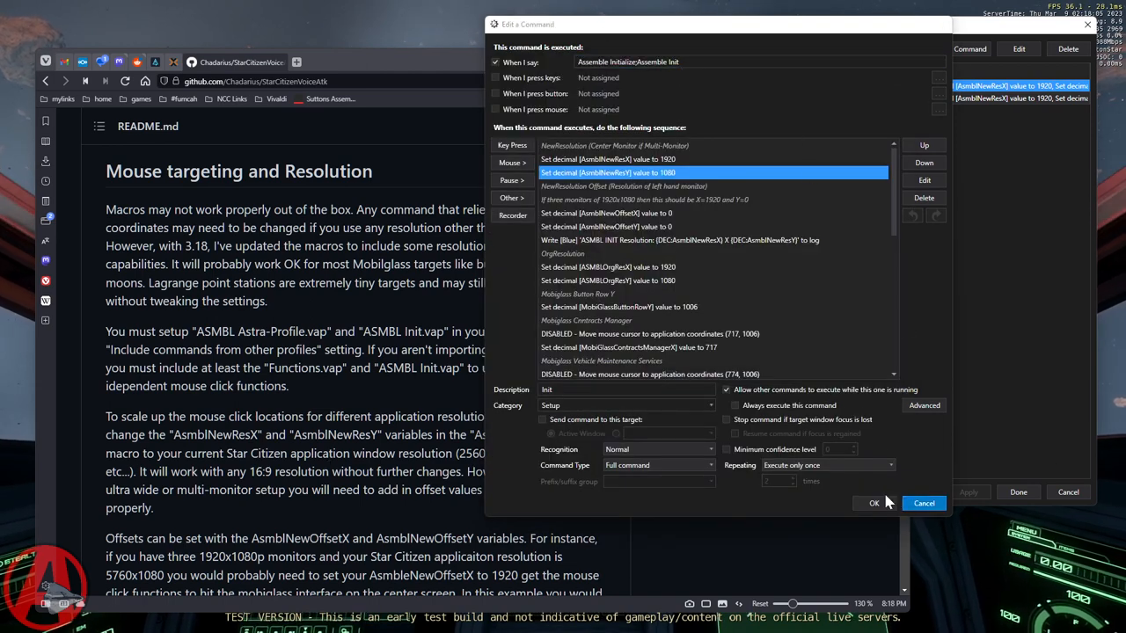
left_click(873, 502)
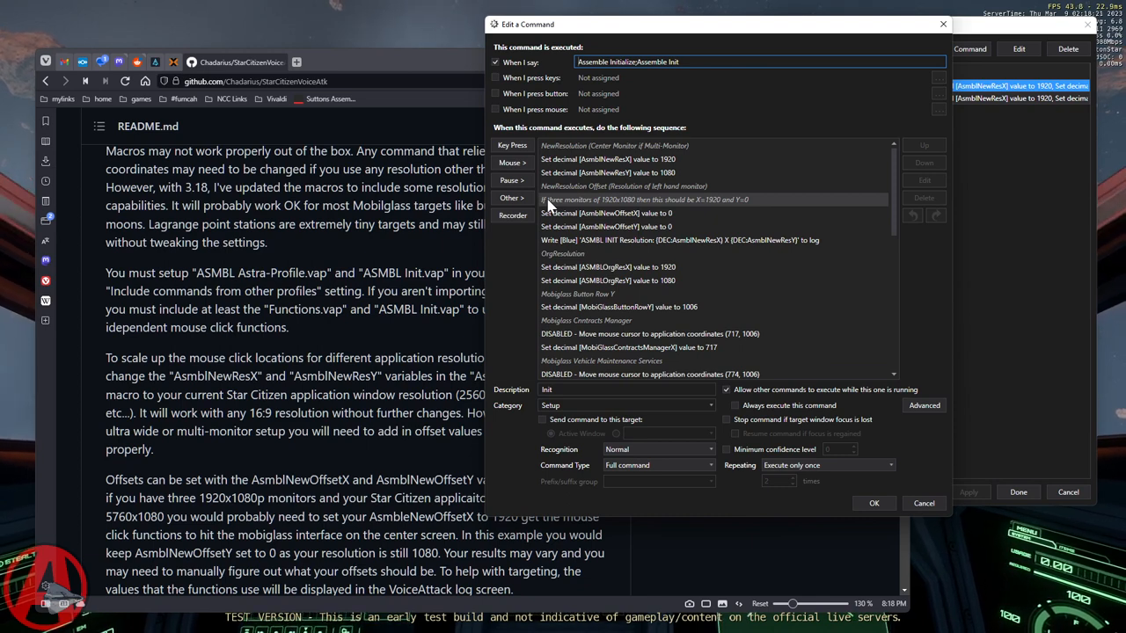
mouse_move(605, 218)
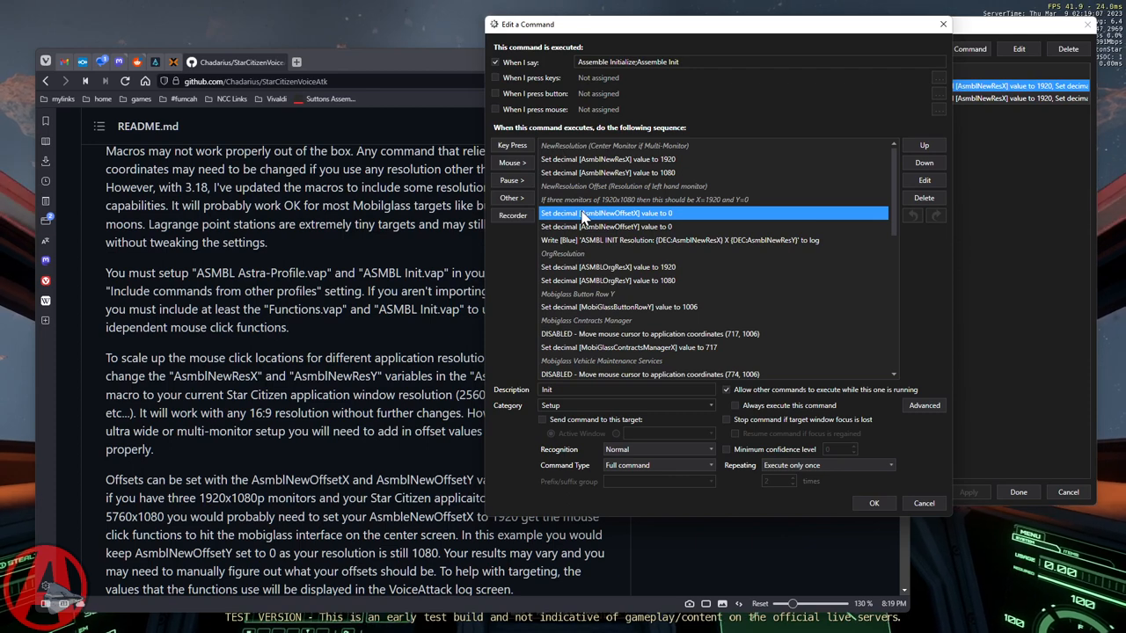
mouse_move(649, 211)
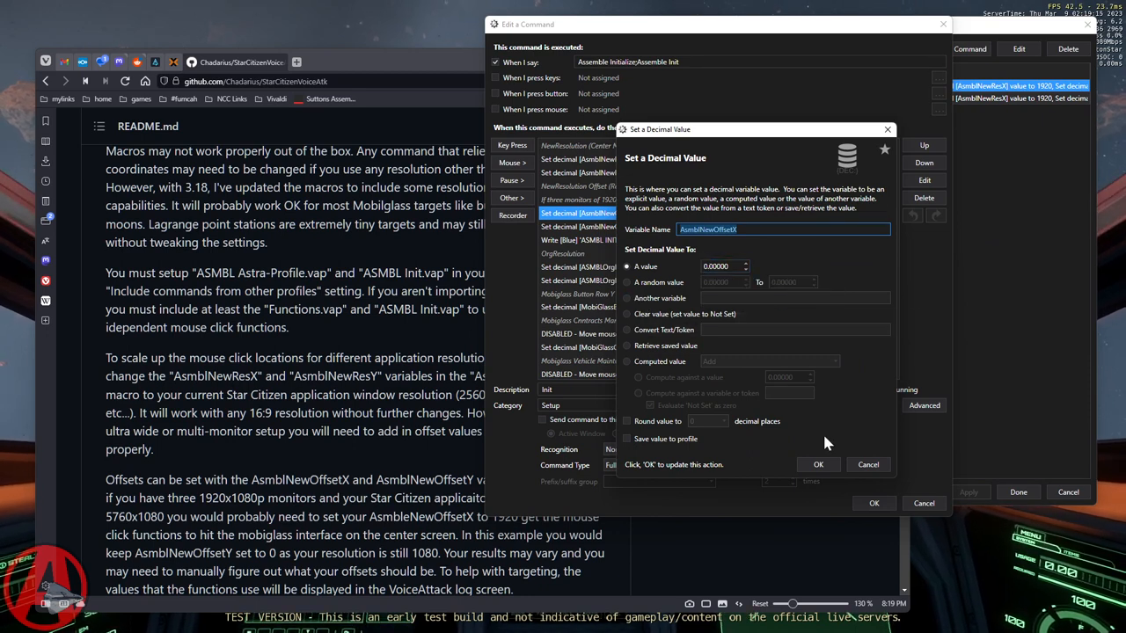
Close the AsmblNewOffsetX value dialog unchanged, keeping the offset at 0.
left_click(817, 465)
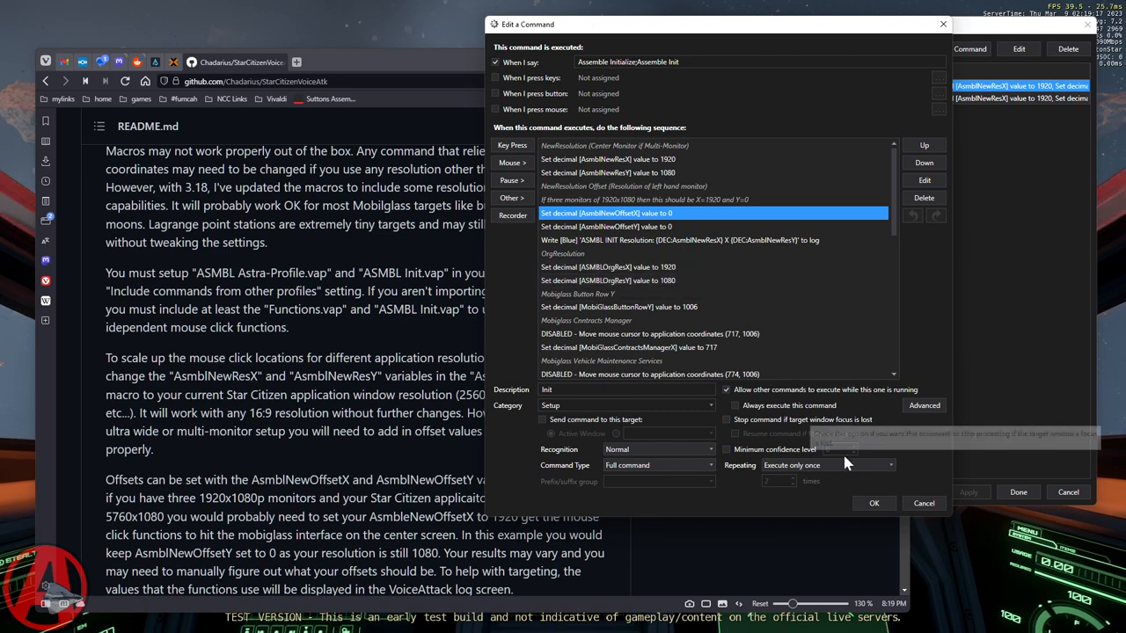
mouse_move(629, 230)
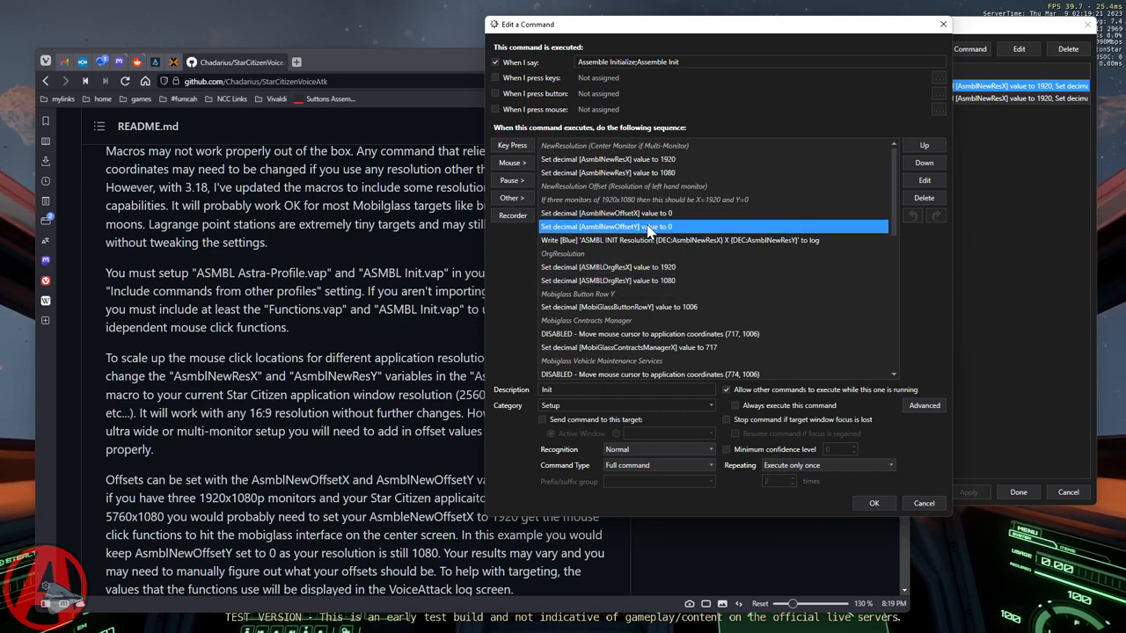
mouse_move(730, 267)
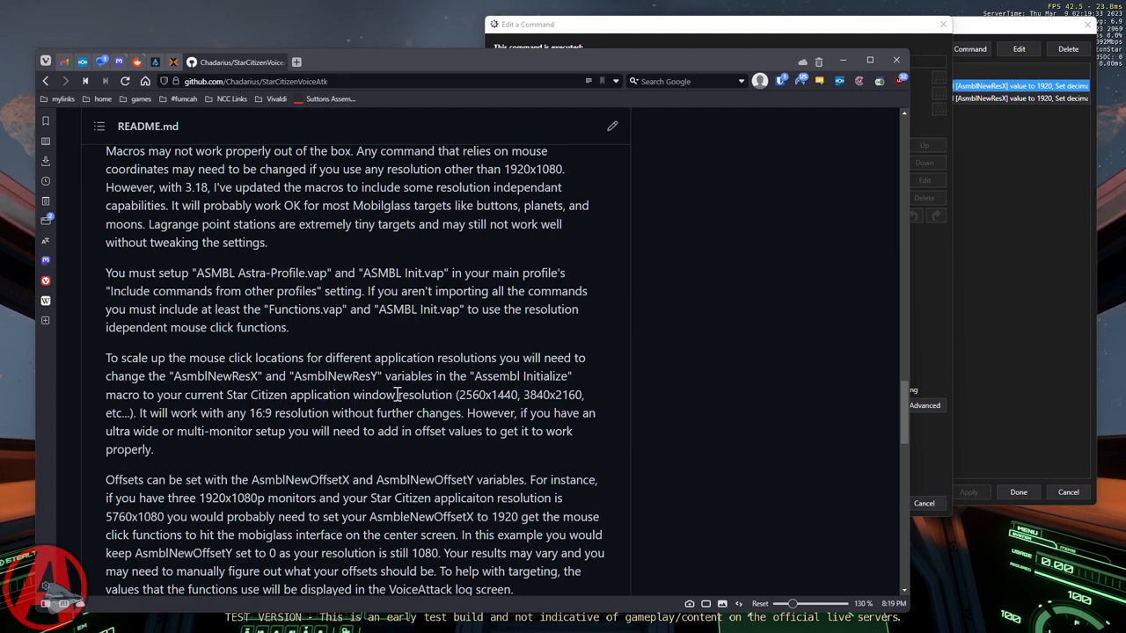
Scroll down the README, highlighting the 16:9 aspect ratio along the way.
scroll("down", 3)
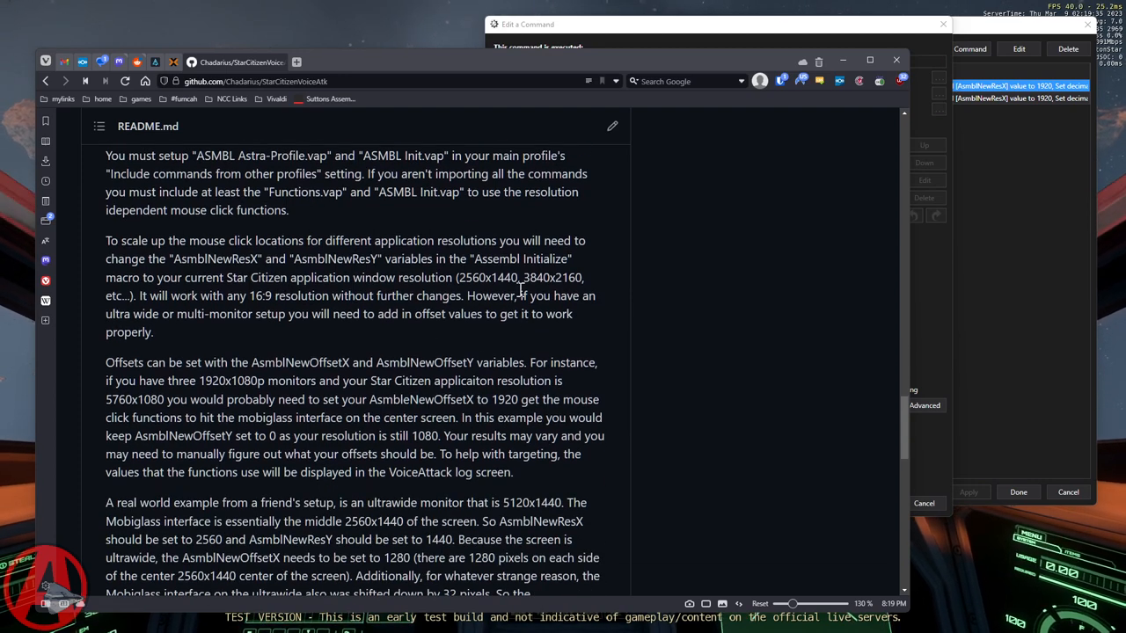
double_click(536, 277)
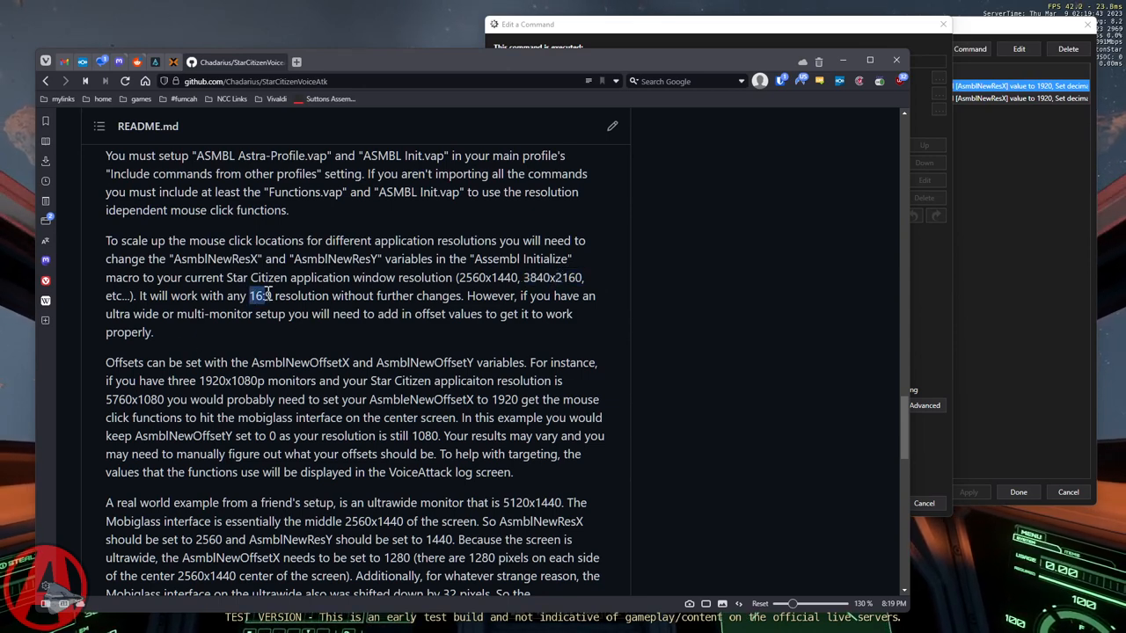
scroll("down", 3)
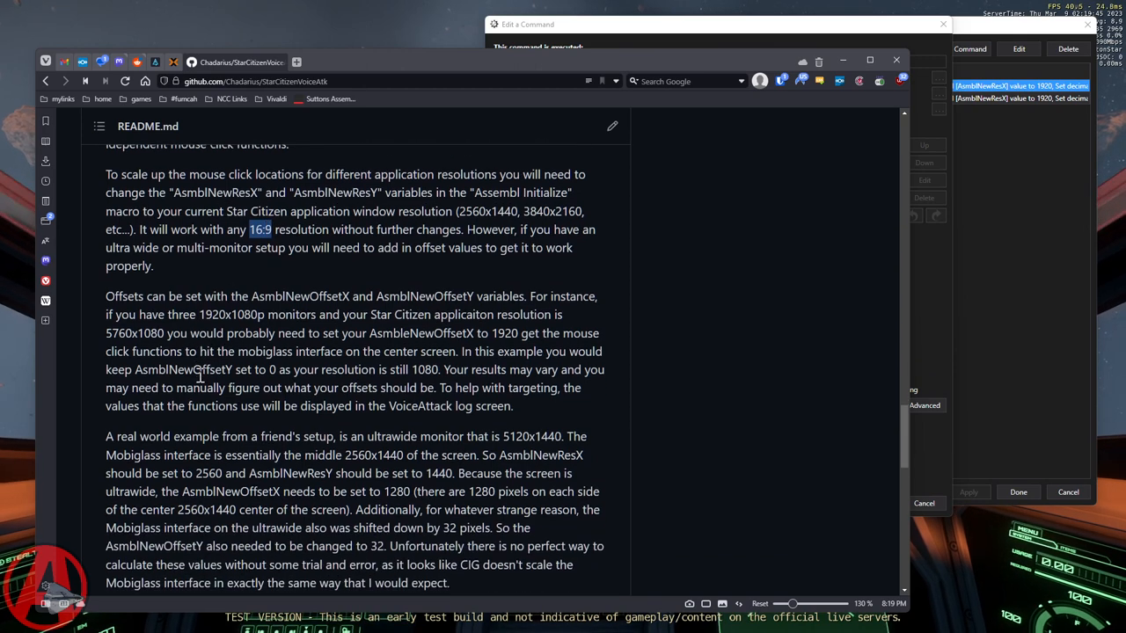
scroll("down", 3)
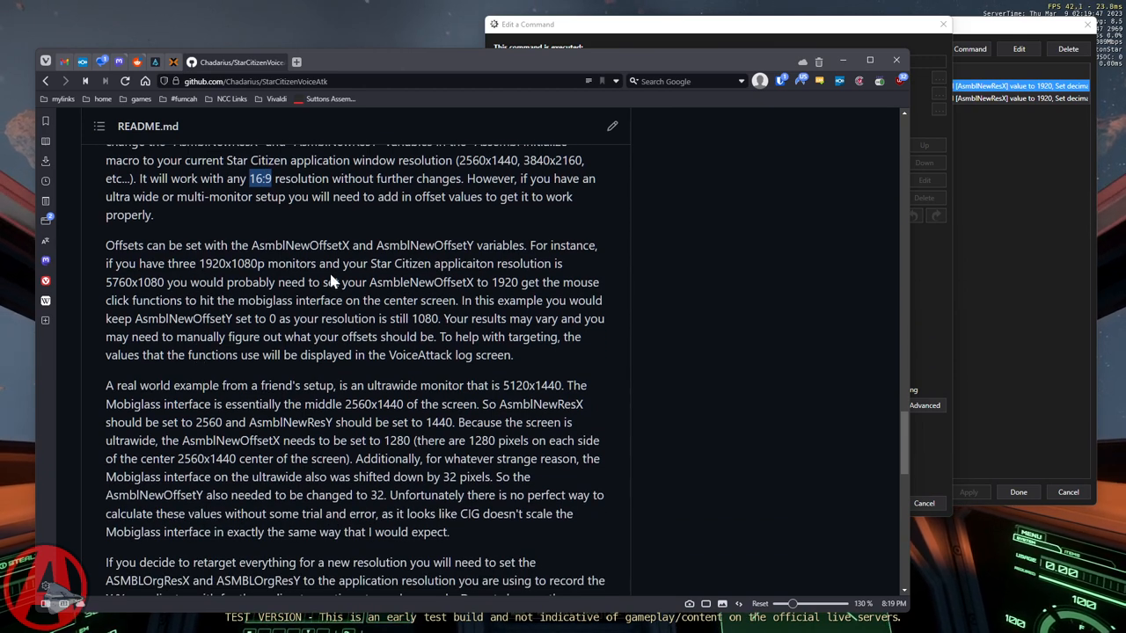
mouse_move(176, 296)
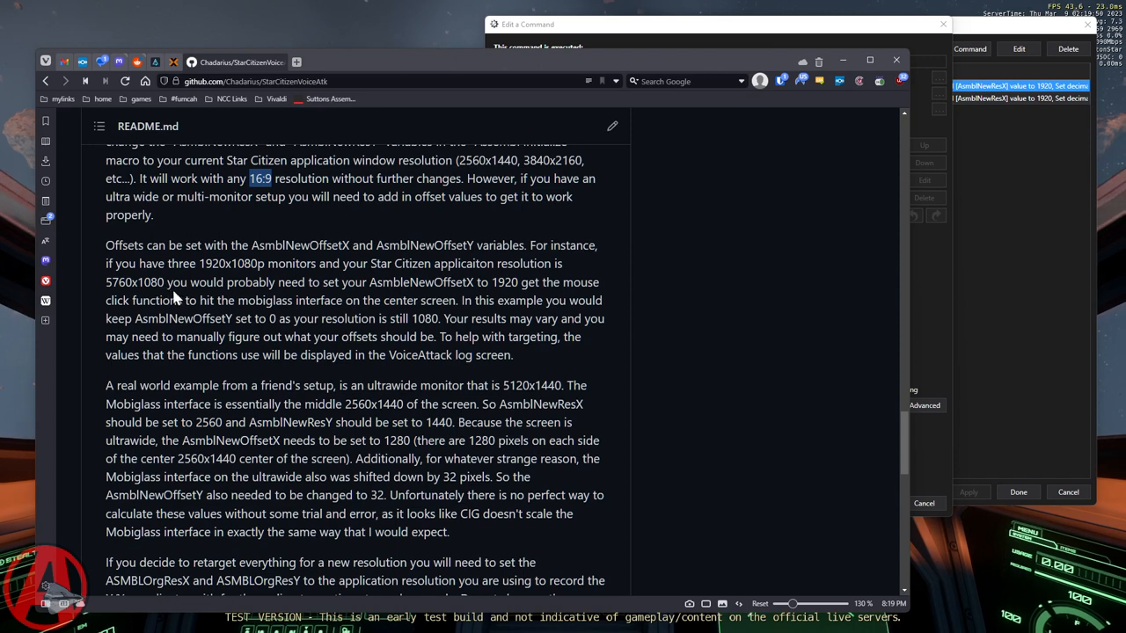
scroll("down", 3)
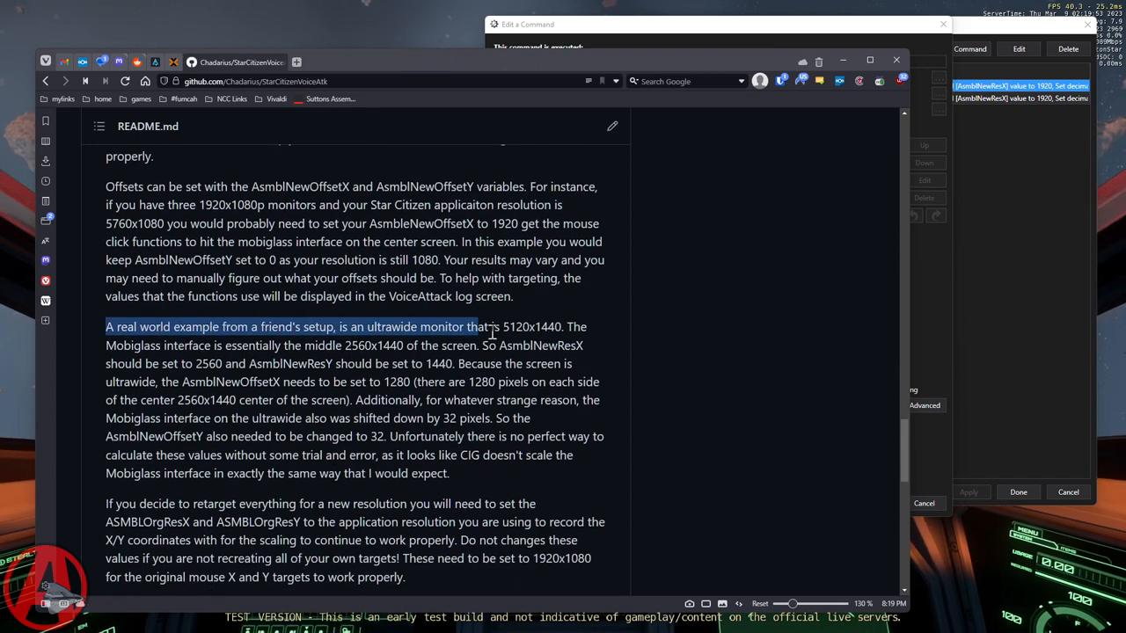
Highlight 5120x1440, the 2560x1440 Mobiglass area, 1280 pixels, and AsmblNewOffsetX.
left_click(501, 327)
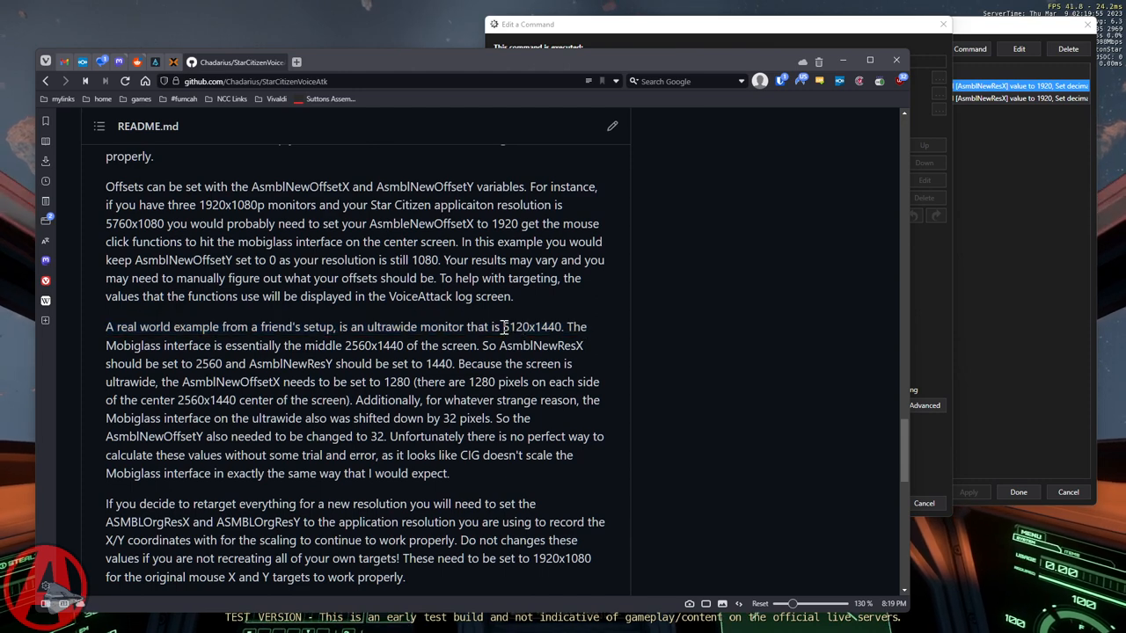
double_click(532, 326)
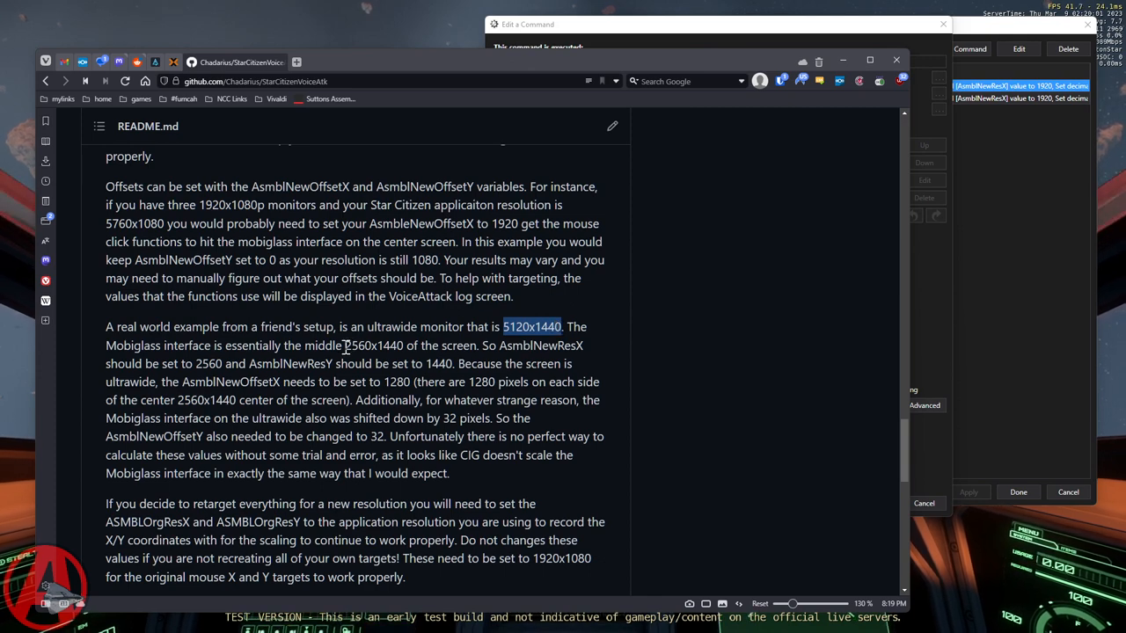
double_click(373, 346)
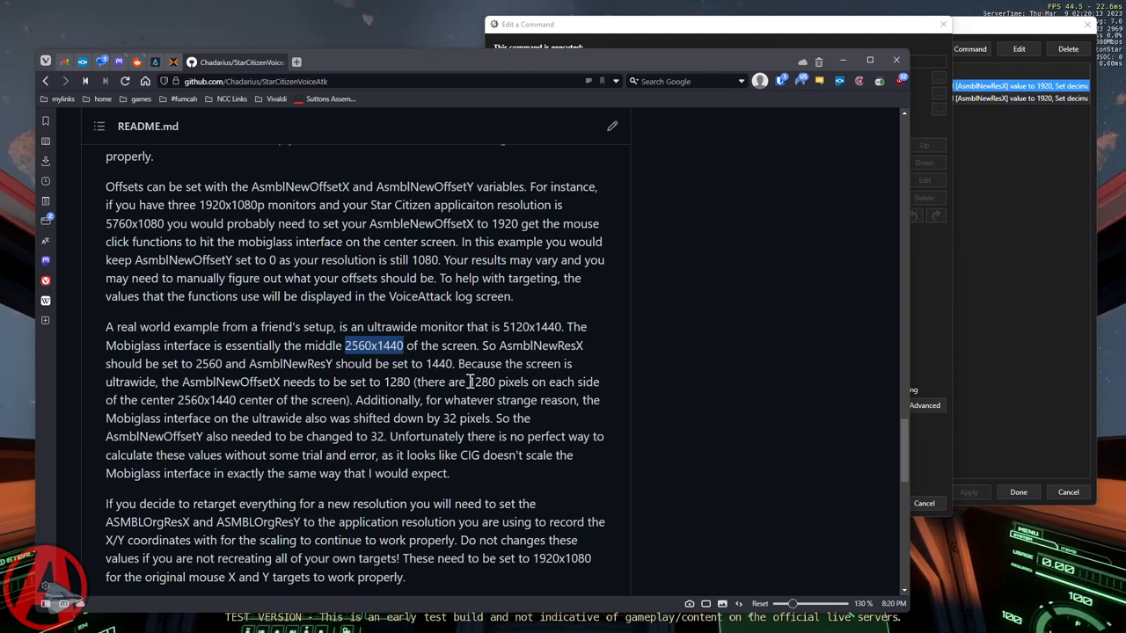
double_click(482, 382)
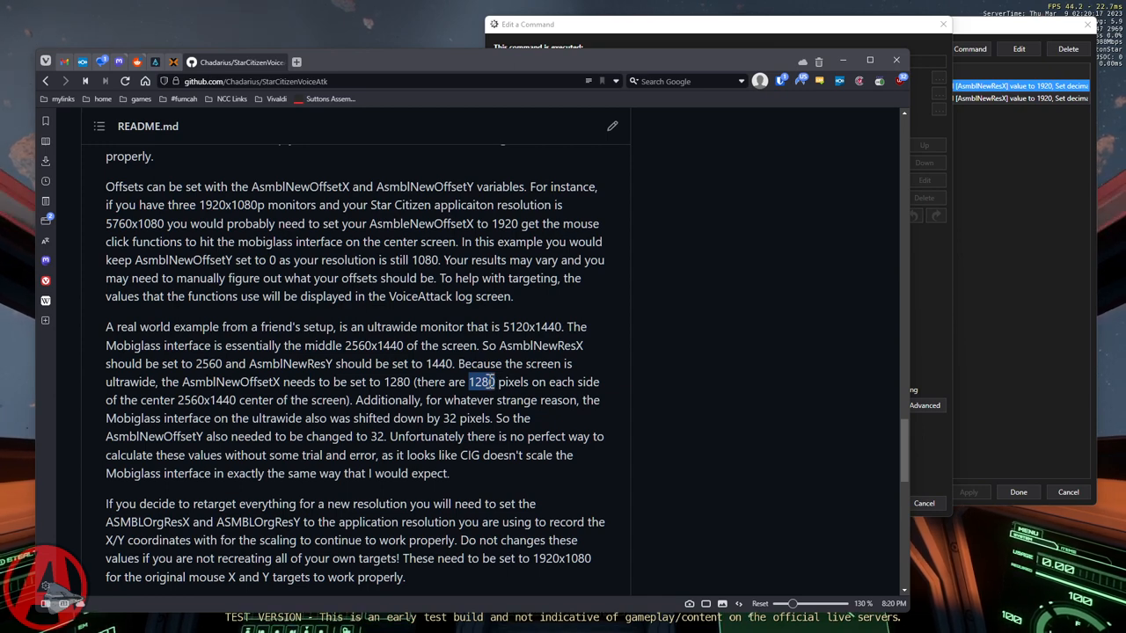
mouse_move(224, 397)
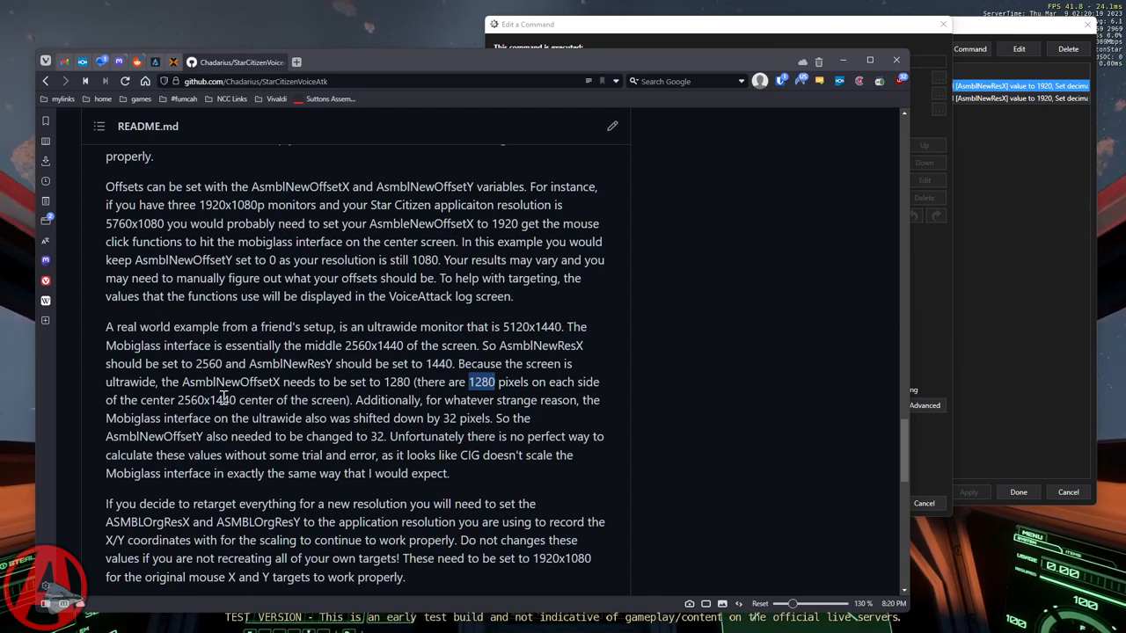
mouse_move(182, 382)
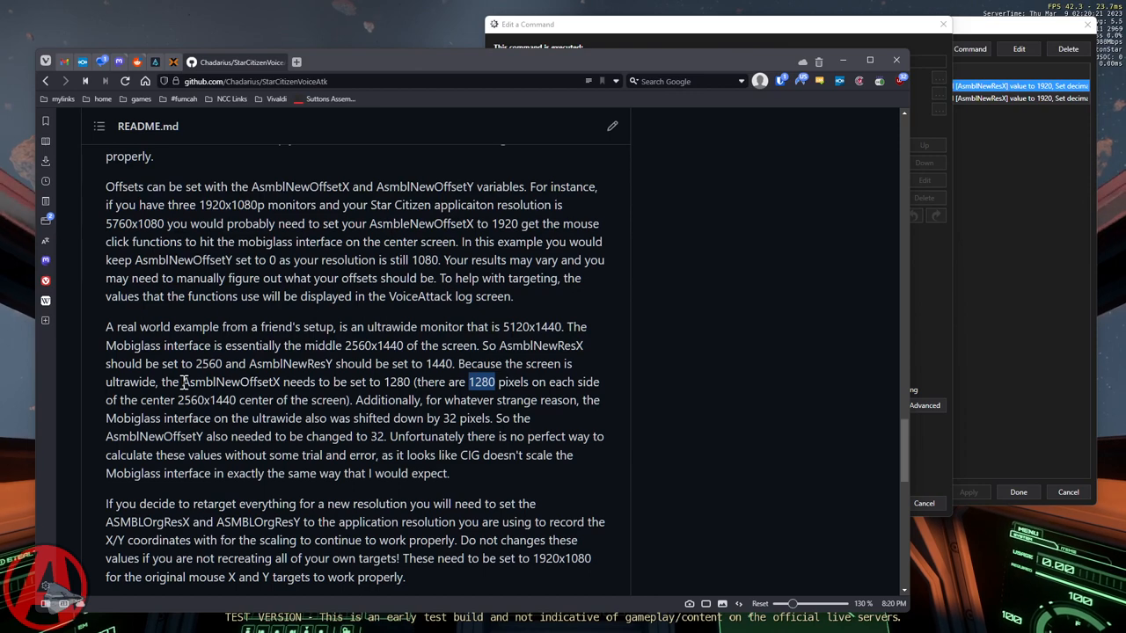
double_click(231, 382)
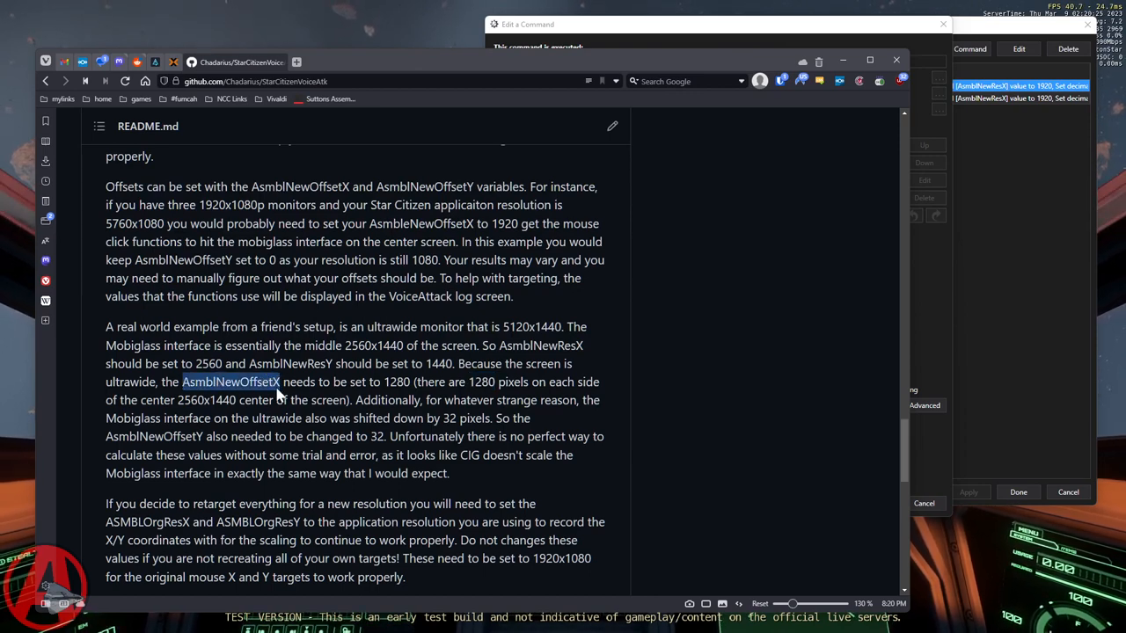
mouse_move(642, 325)
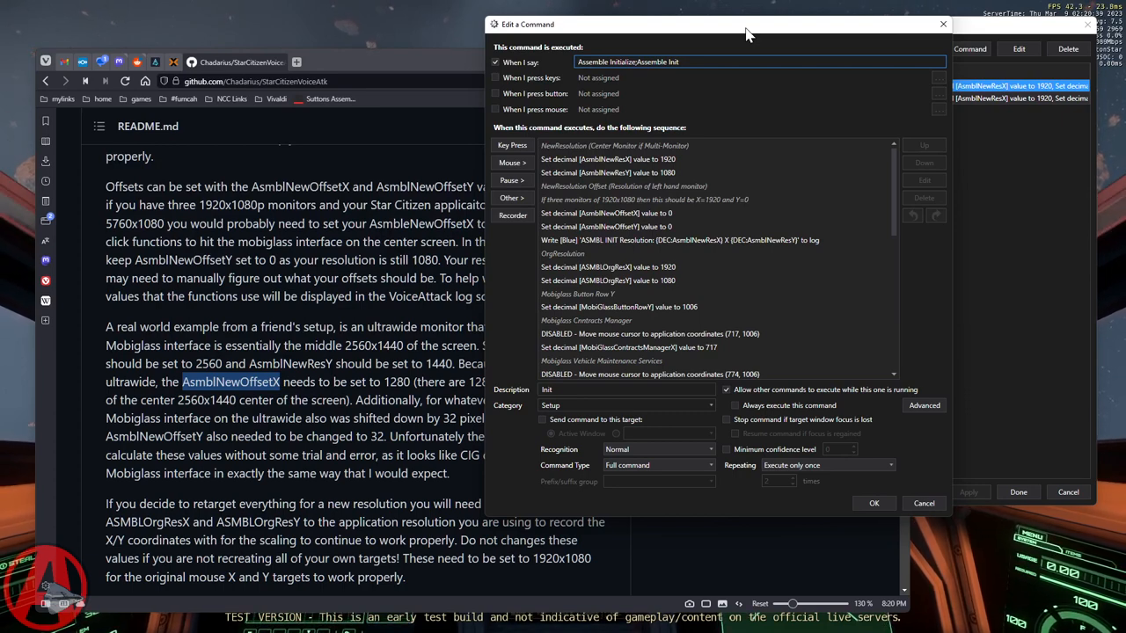
mouse_move(645, 227)
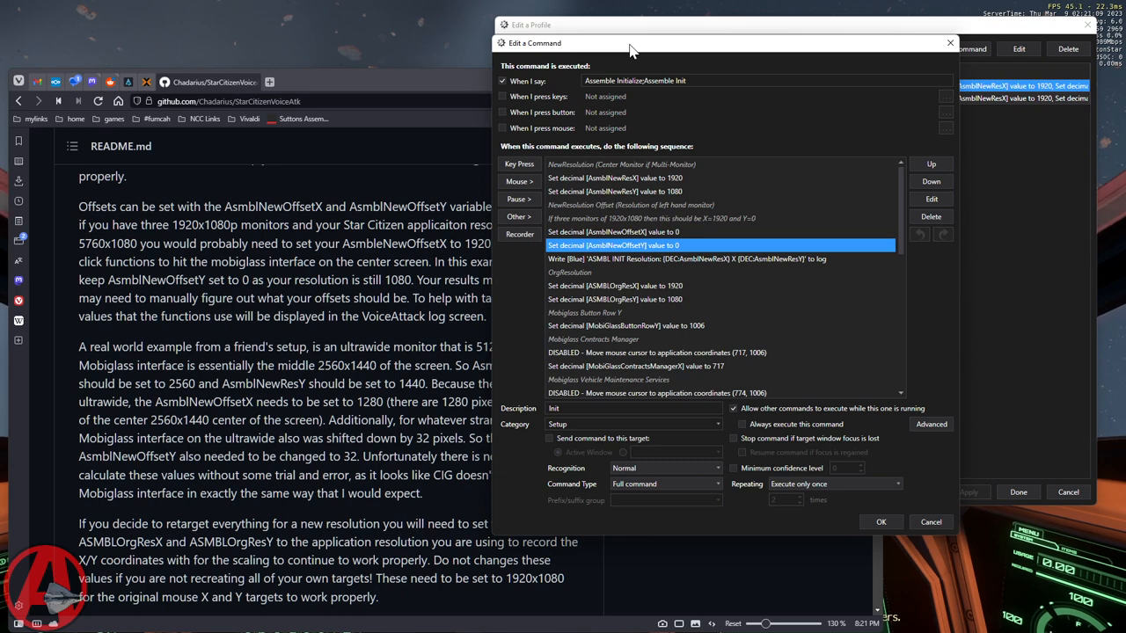
mouse_move(303, 372)
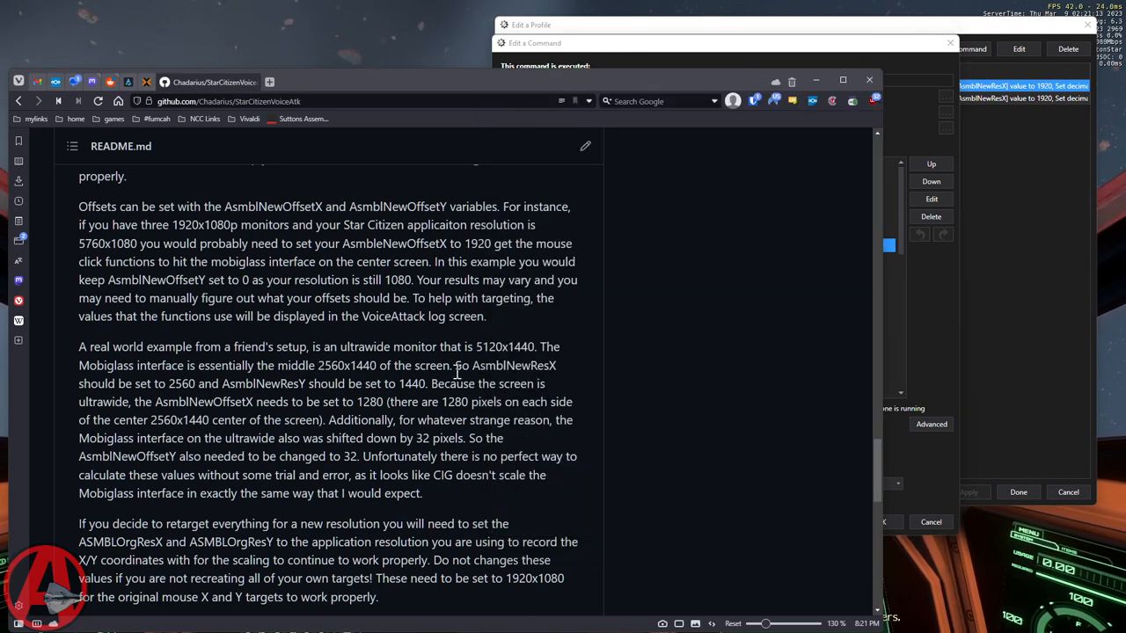
Scroll the README down to the 'here is how the scaling math works' formulas.
scroll("down", 3)
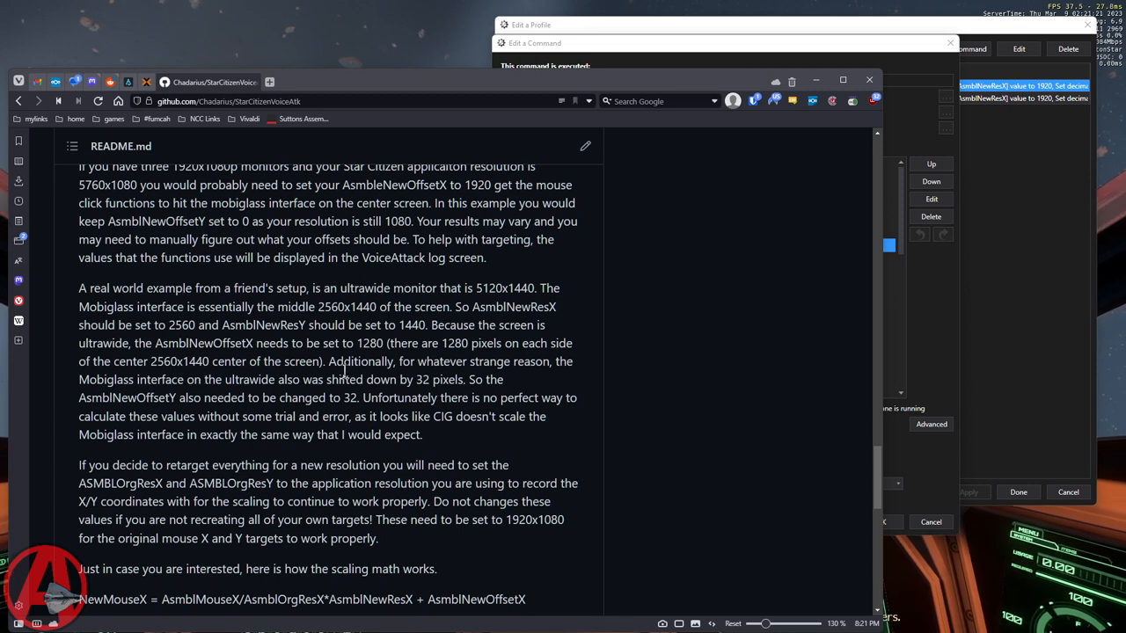
mouse_move(242, 413)
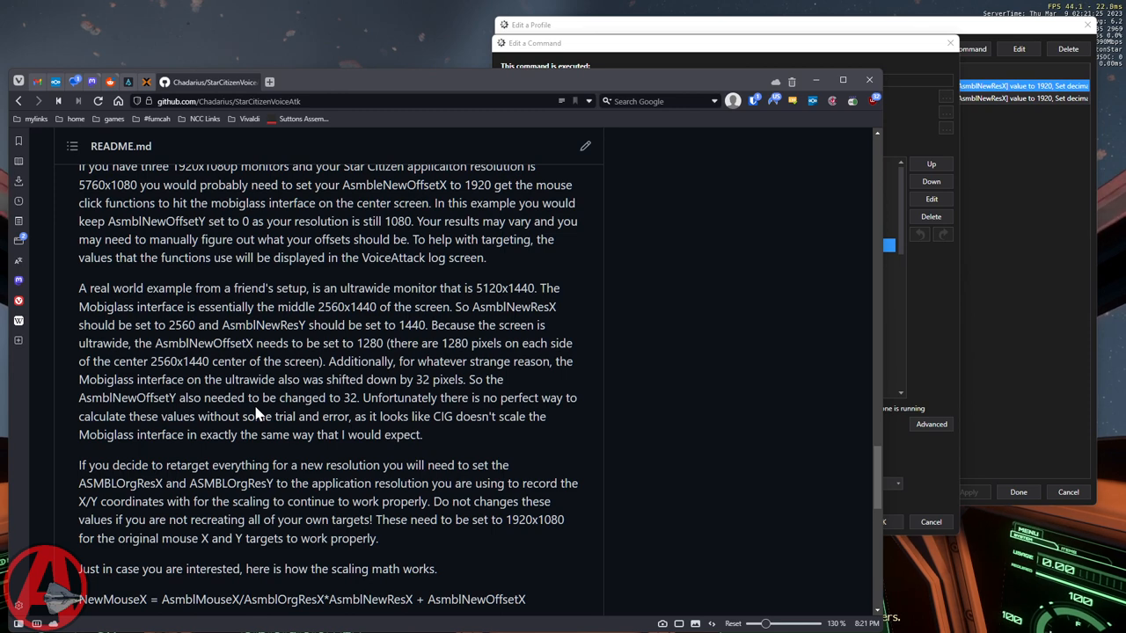
scroll("down", 3)
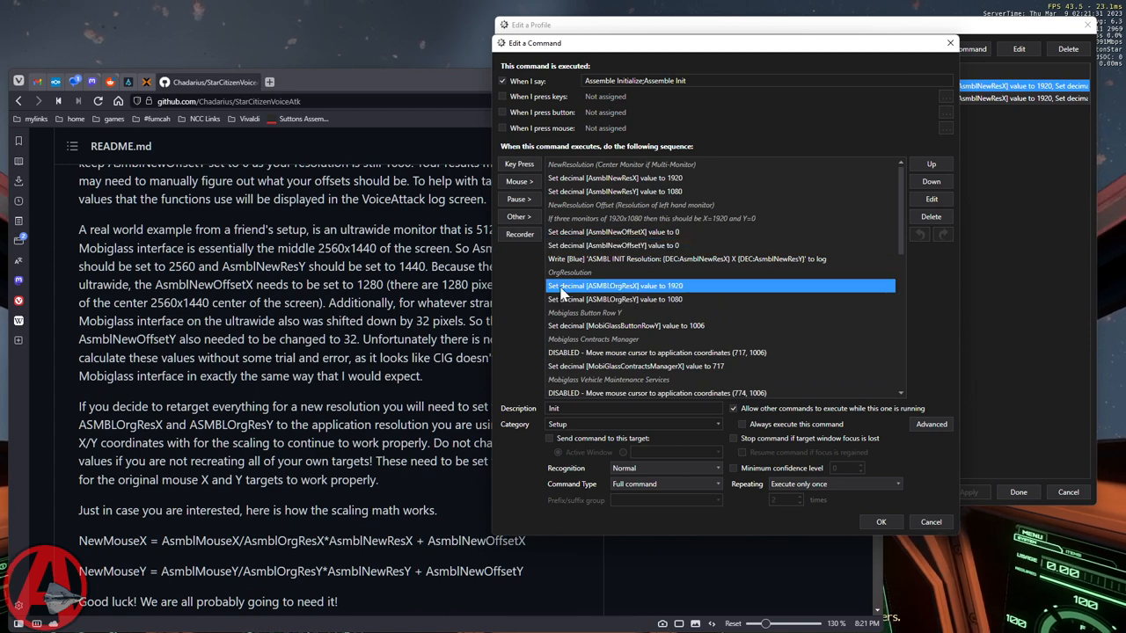
mouse_move(567, 353)
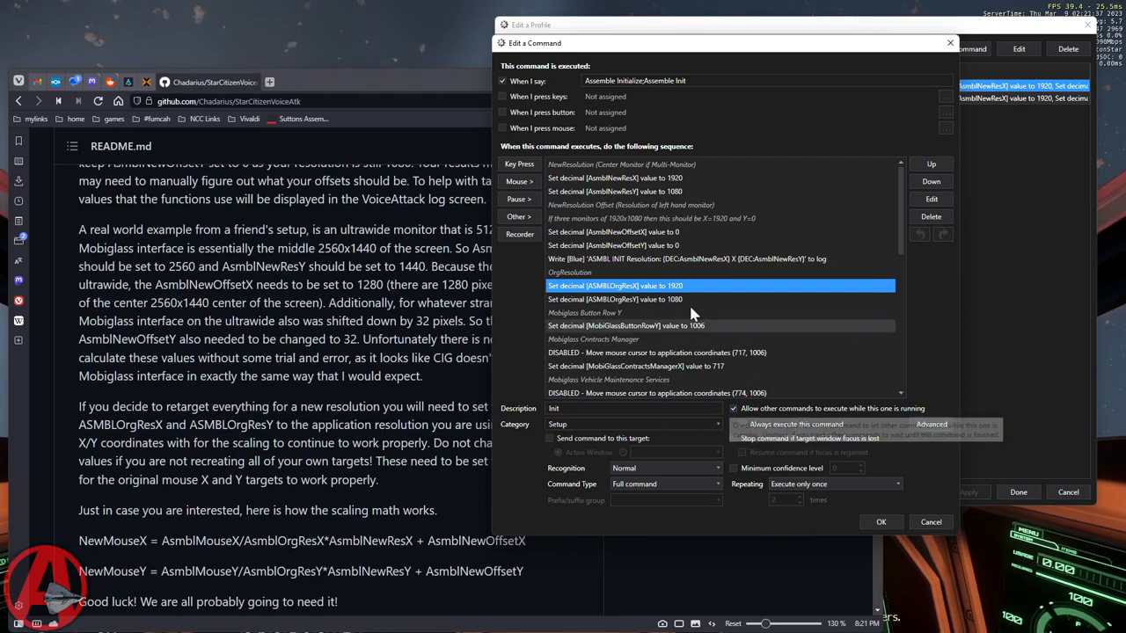
mouse_move(559, 295)
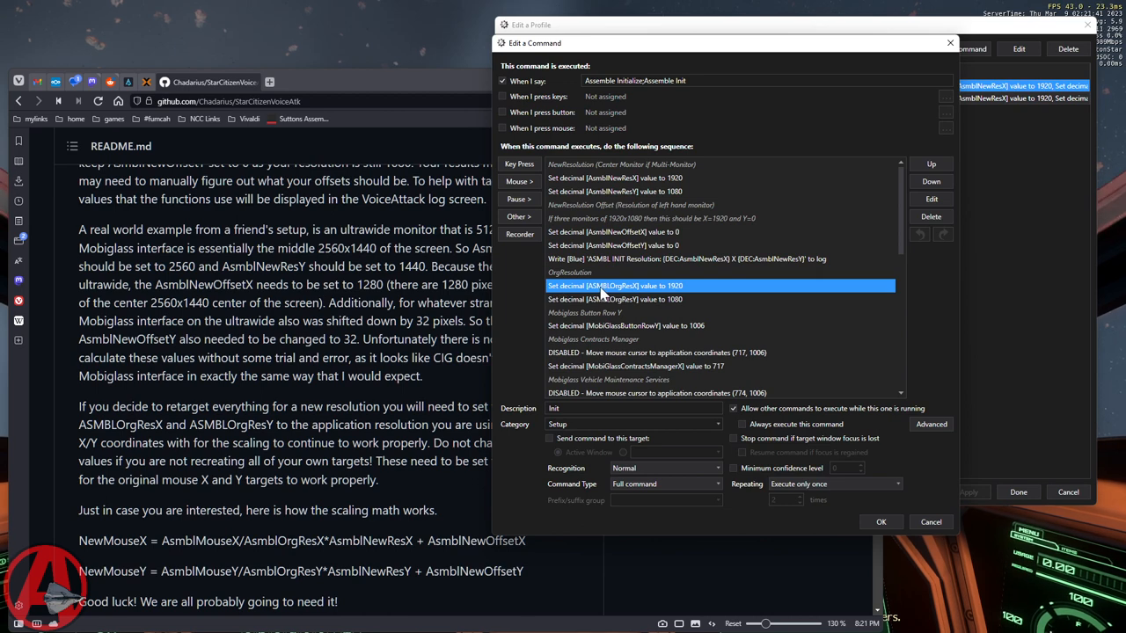
mouse_move(598, 295)
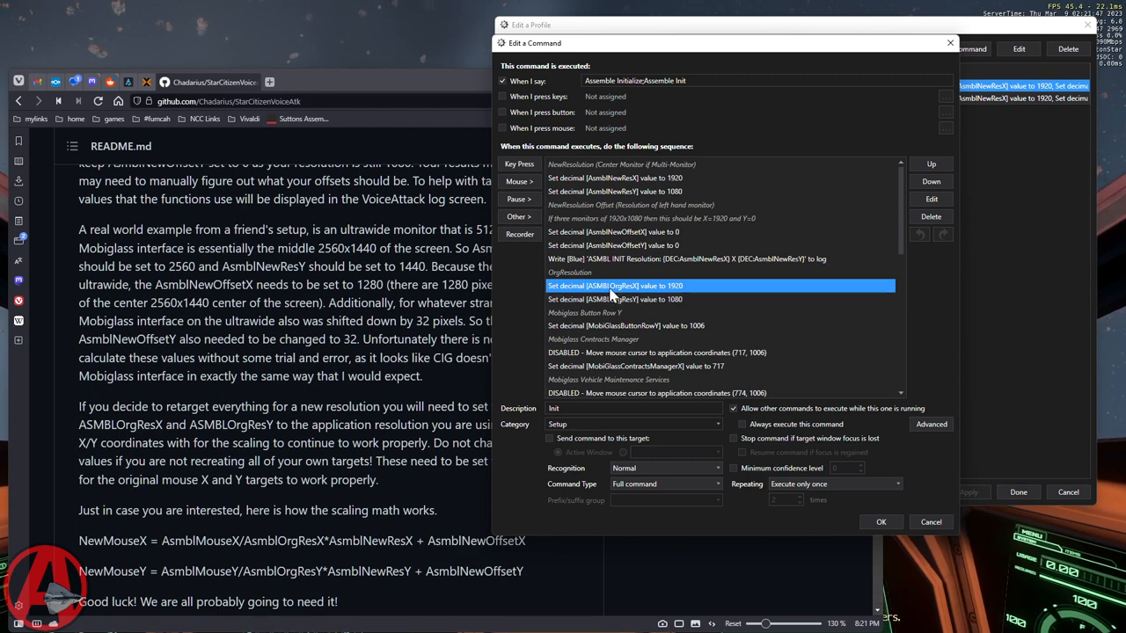
mouse_move(653, 294)
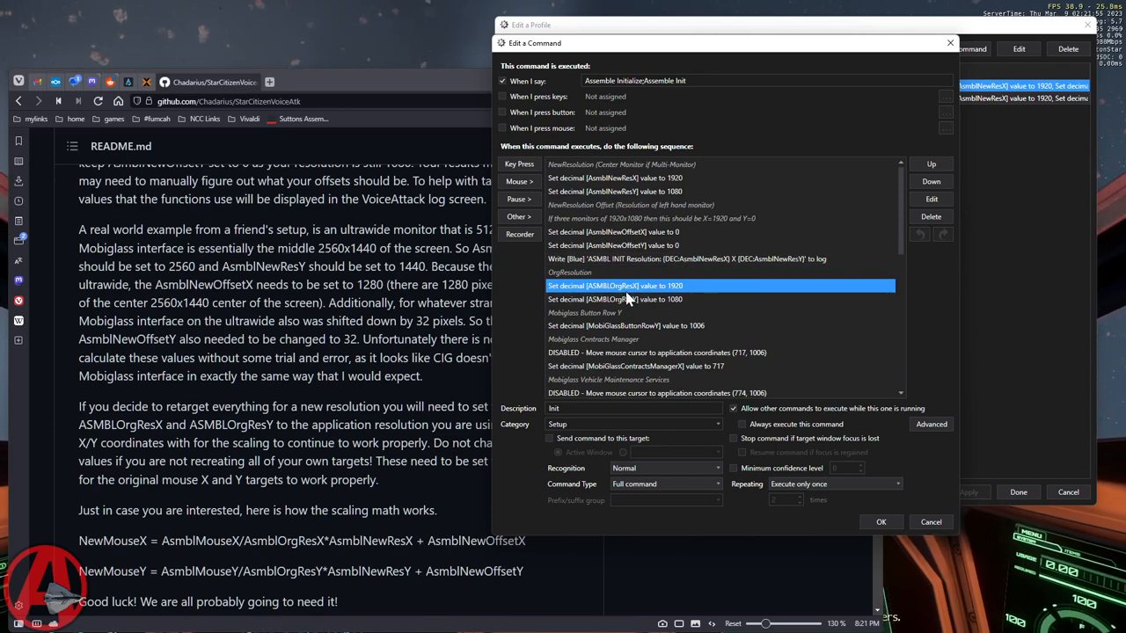
mouse_move(691, 293)
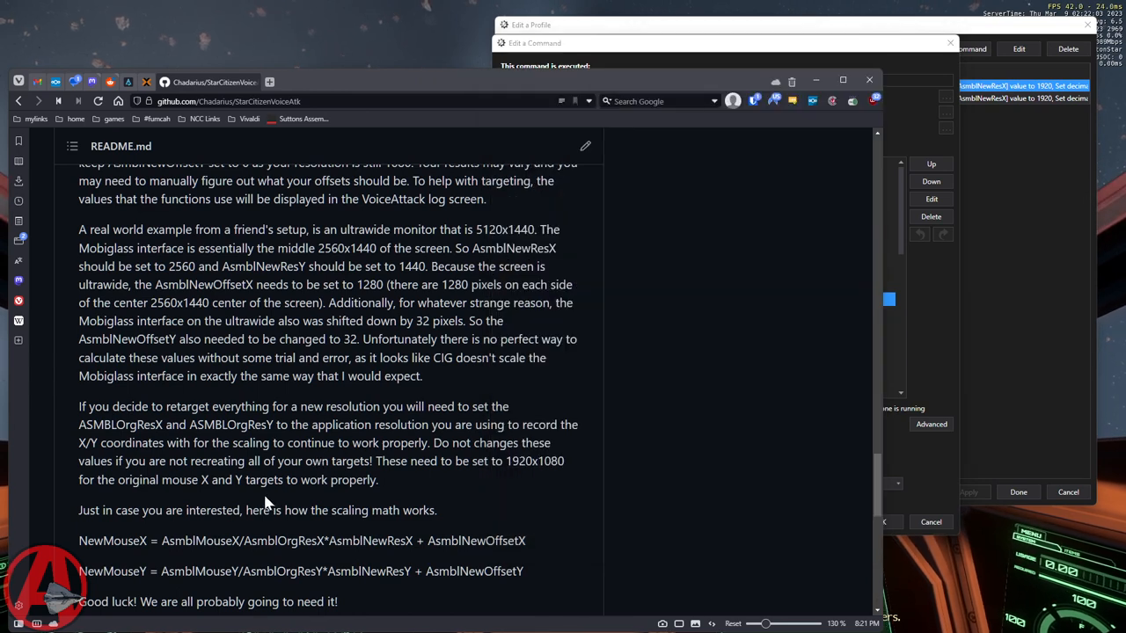
Scroll to the NewMouseX/NewMouseY formulas, then return to the Assemble Init editor.
scroll("down", 3)
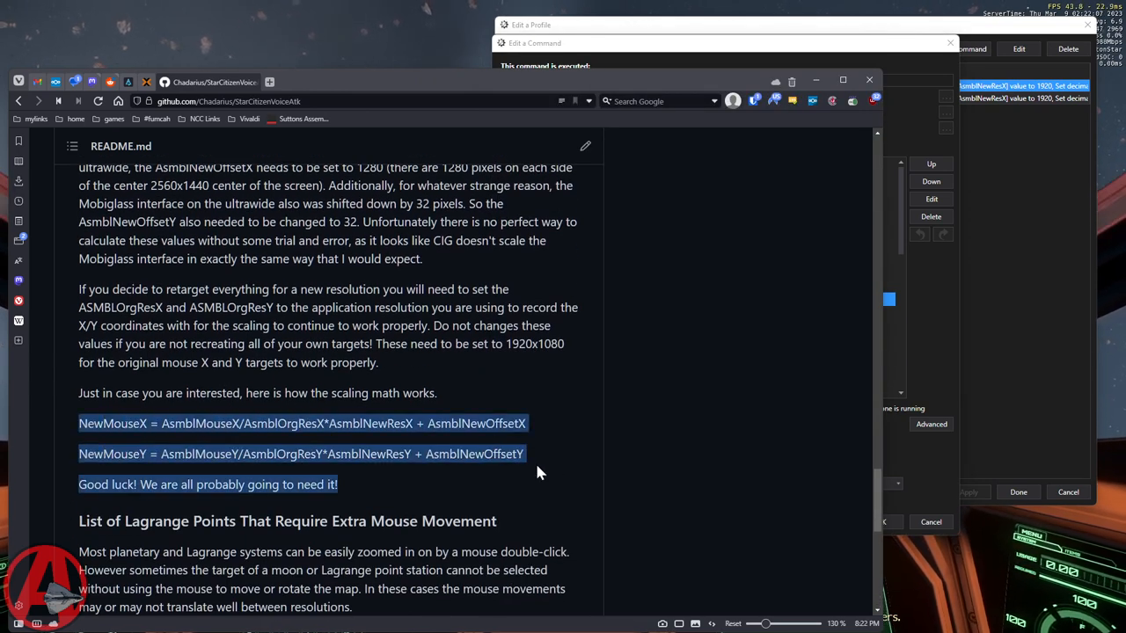
left_click(527, 454)
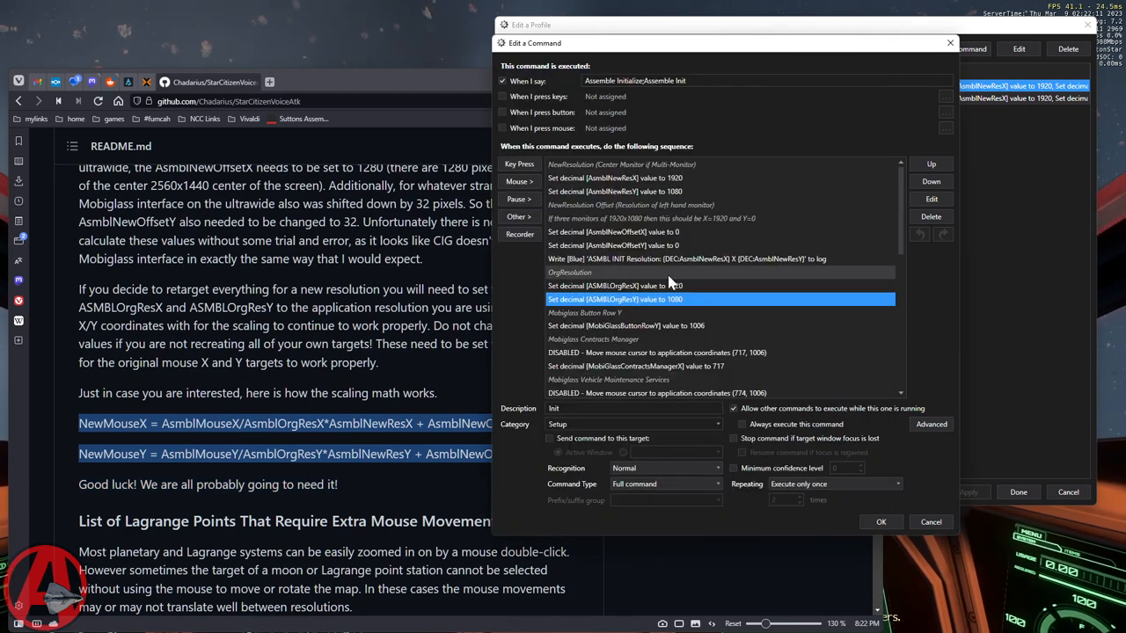
scroll("down", 3)
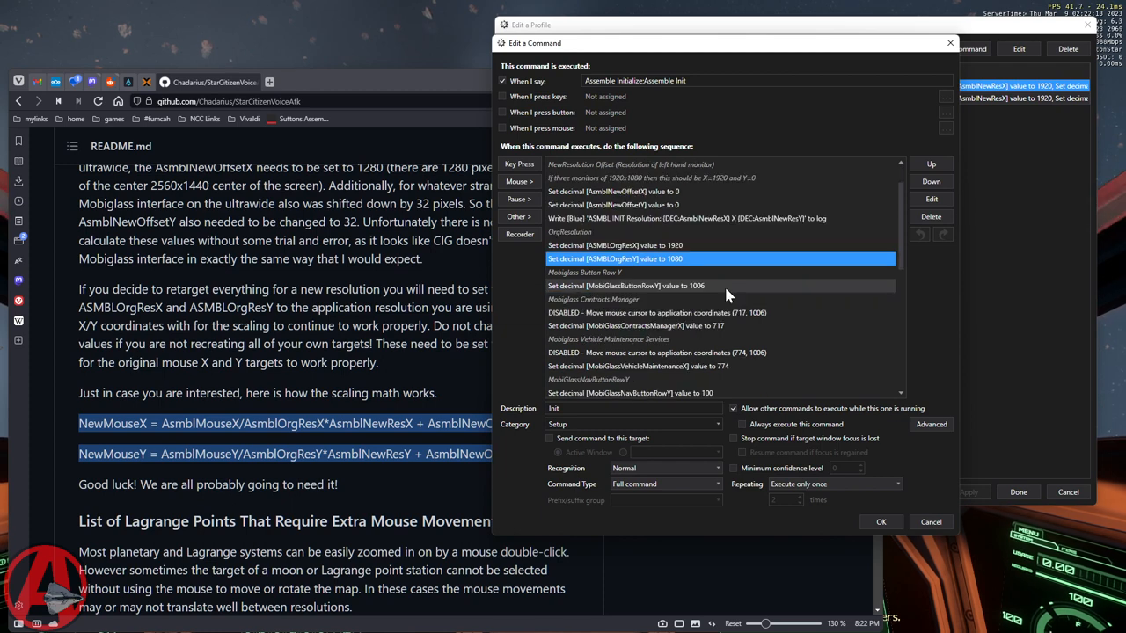
scroll("down", 3)
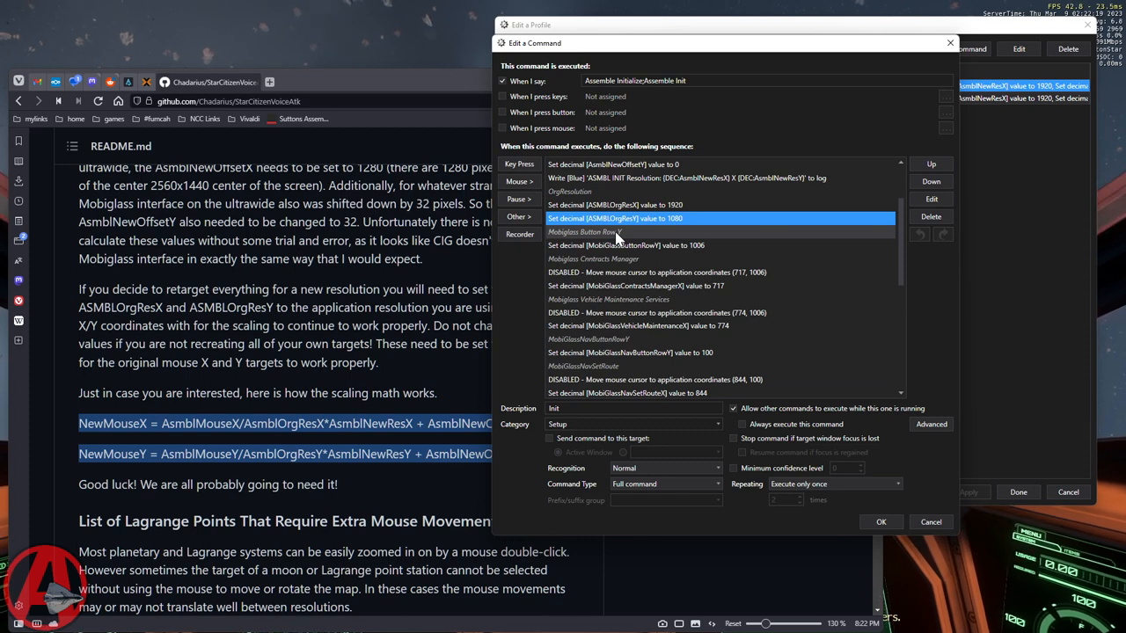
mouse_move(675, 253)
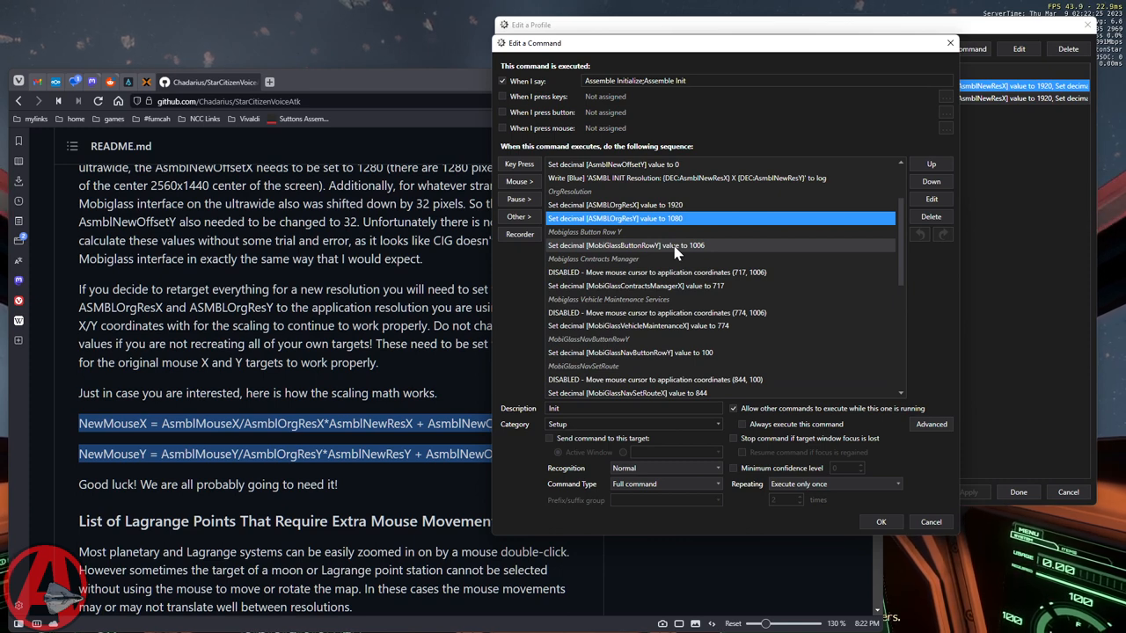
mouse_move(598, 247)
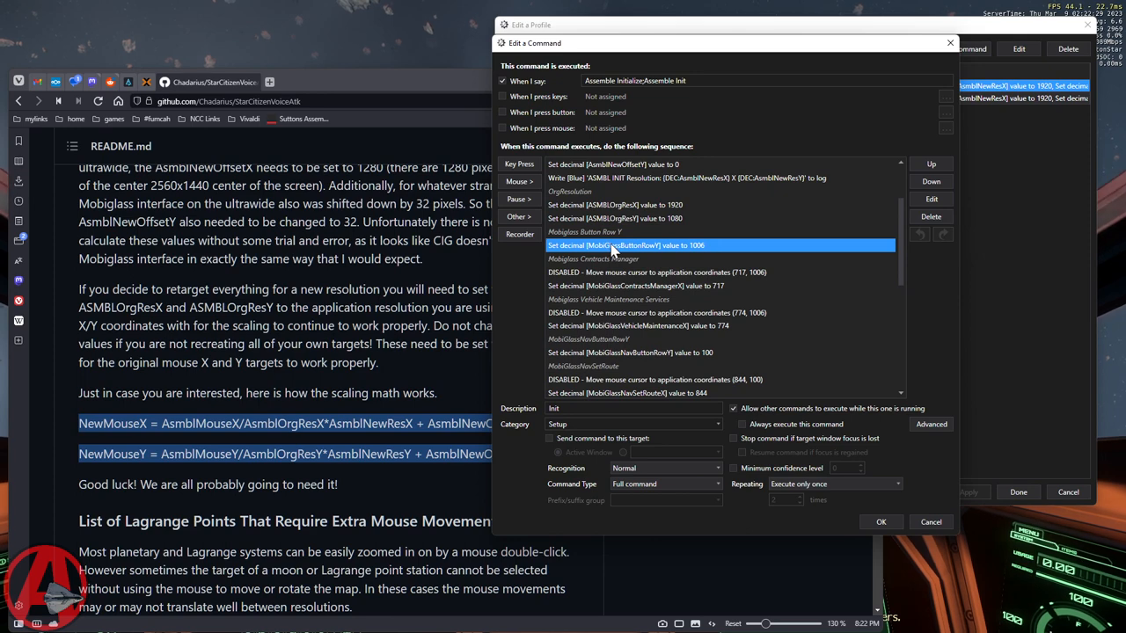
mouse_move(589, 299)
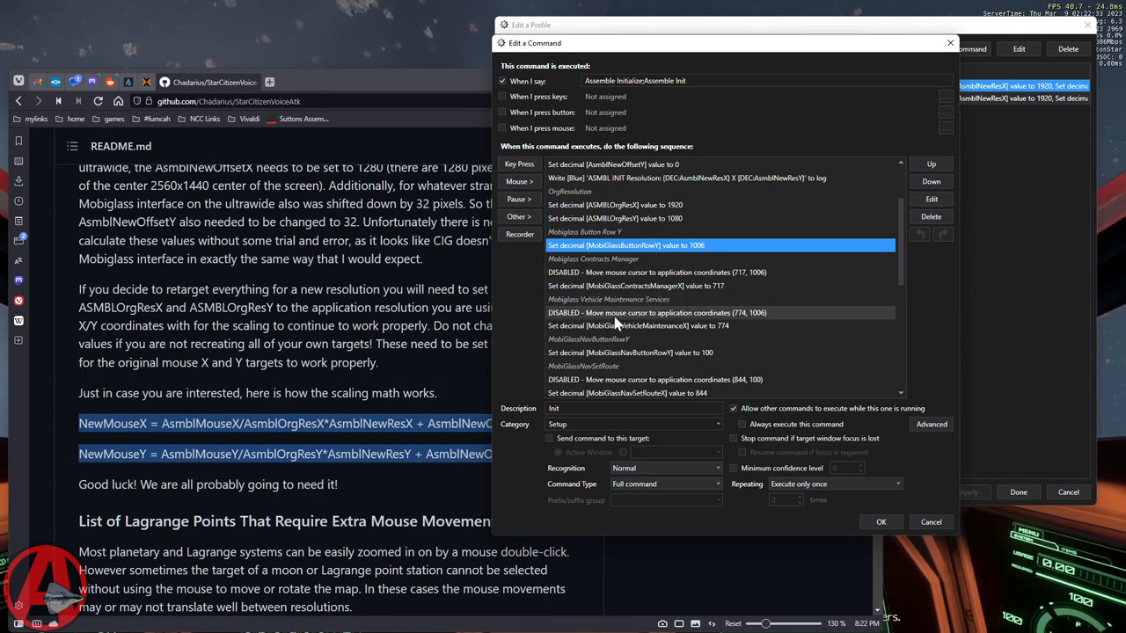
scroll("down", 3)
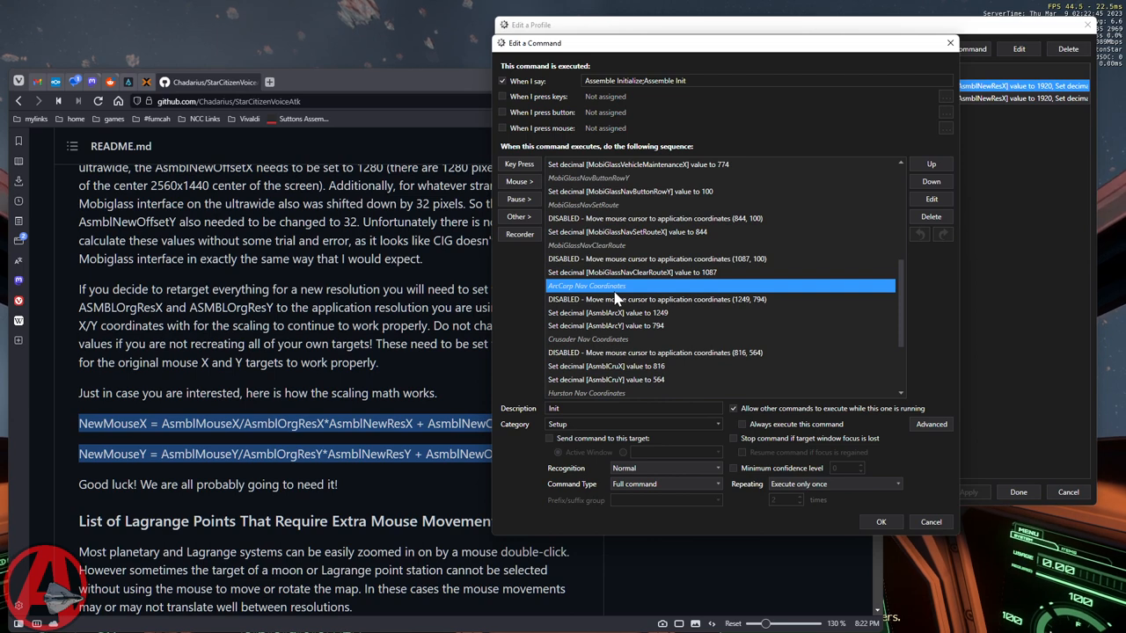
scroll("down", 3)
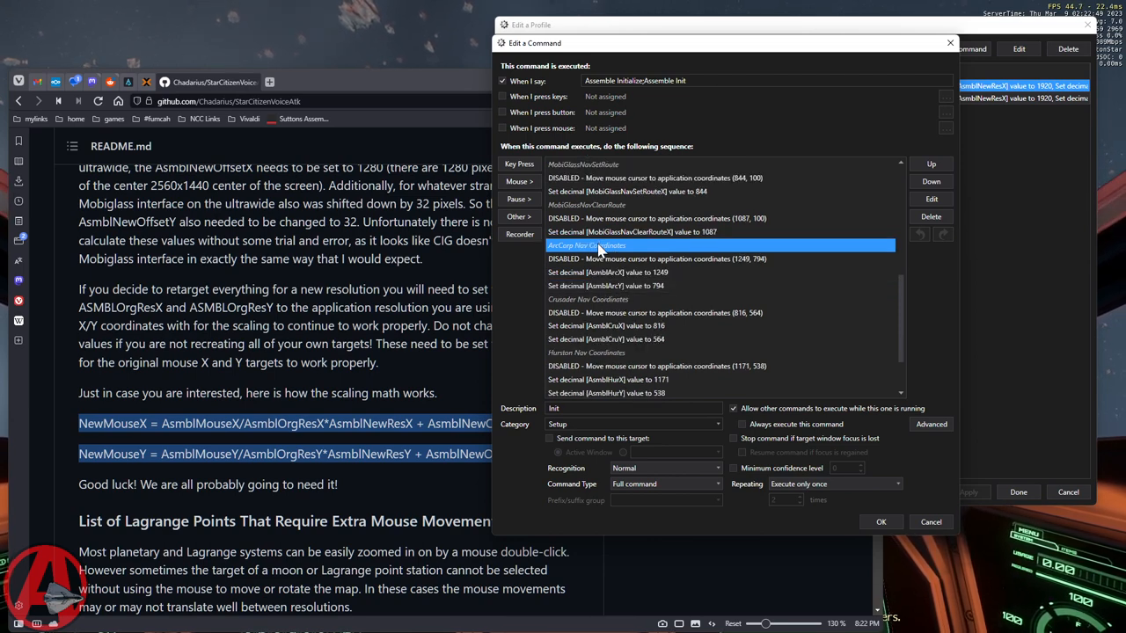
scroll("down", 3)
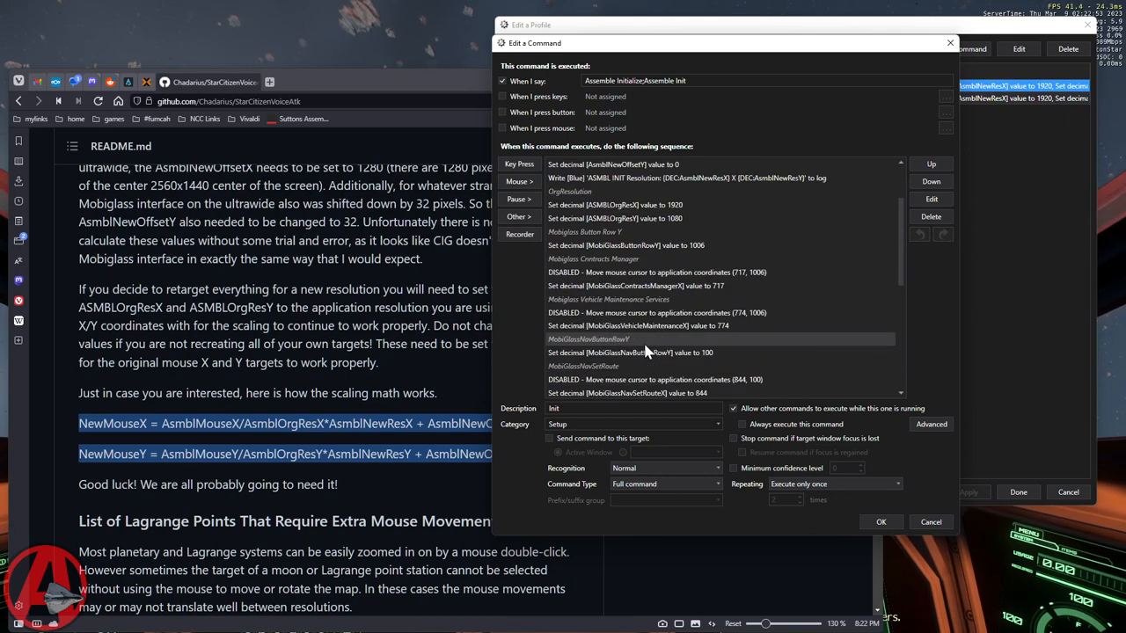
scroll("down", 3)
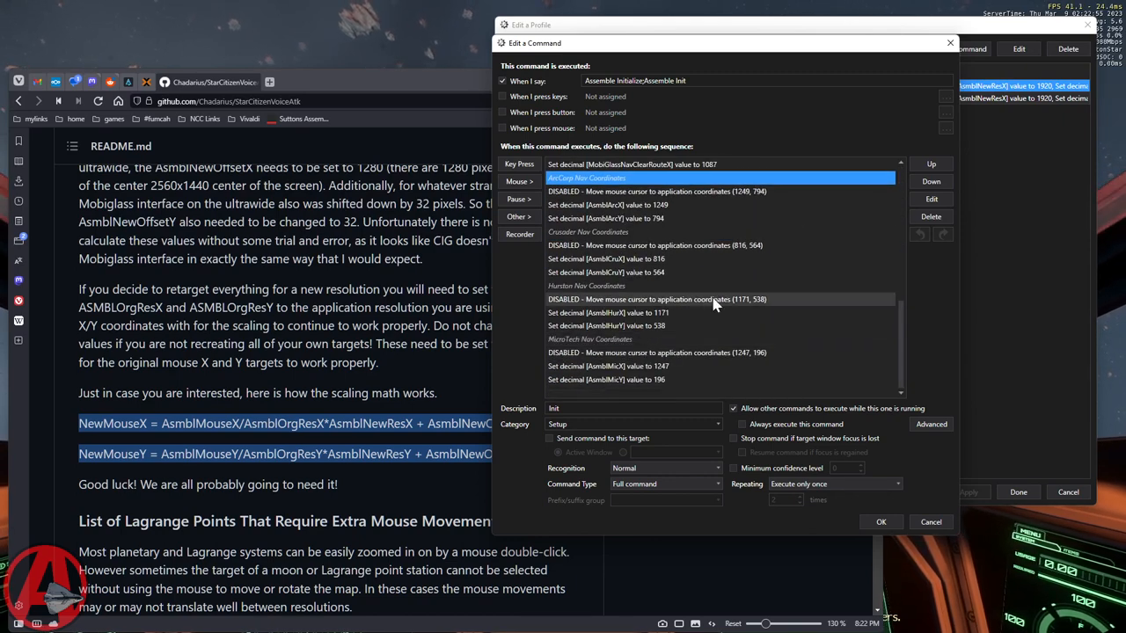
mouse_move(712, 312)
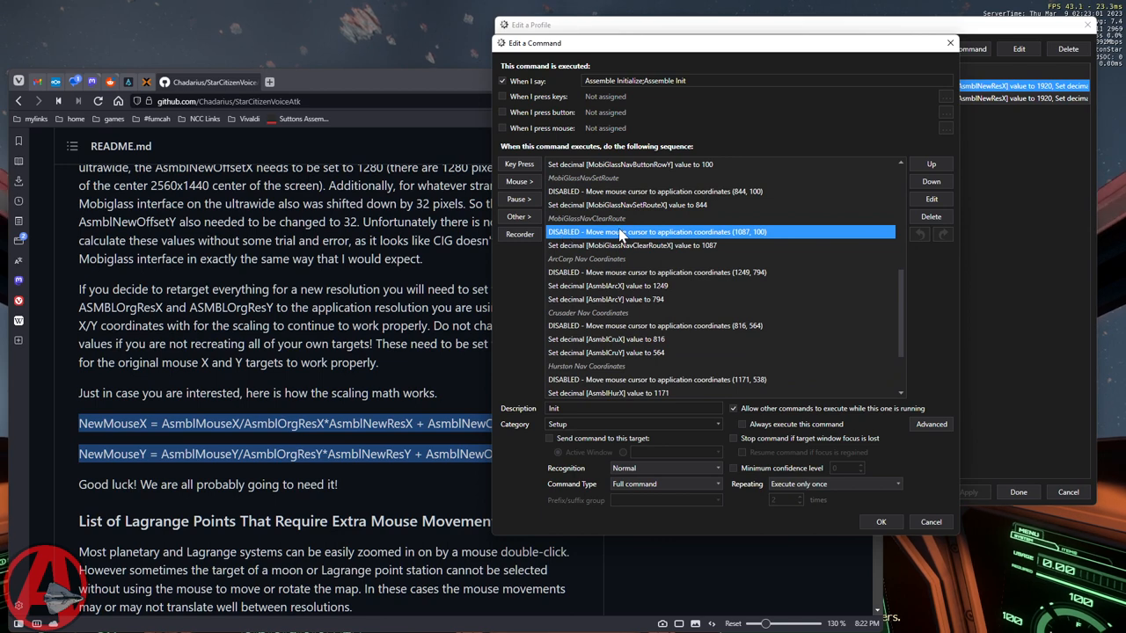
mouse_move(656, 237)
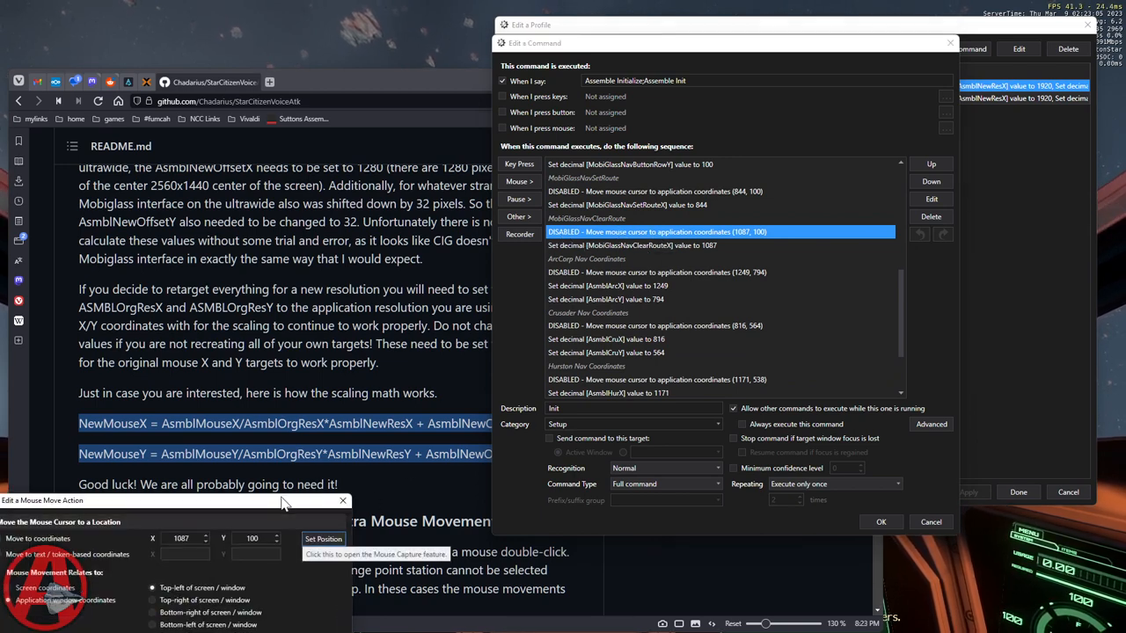
Inspect the NavClearRoute mouse-move position capture, then cancel the Init command editor.
left_click(323, 539)
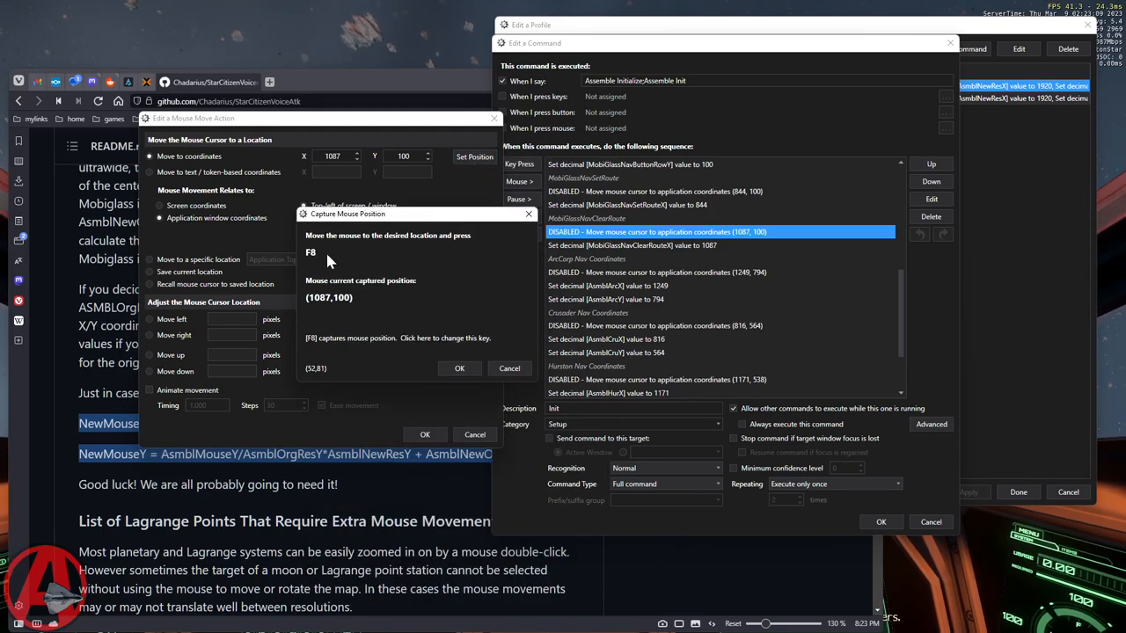
mouse_move(316, 235)
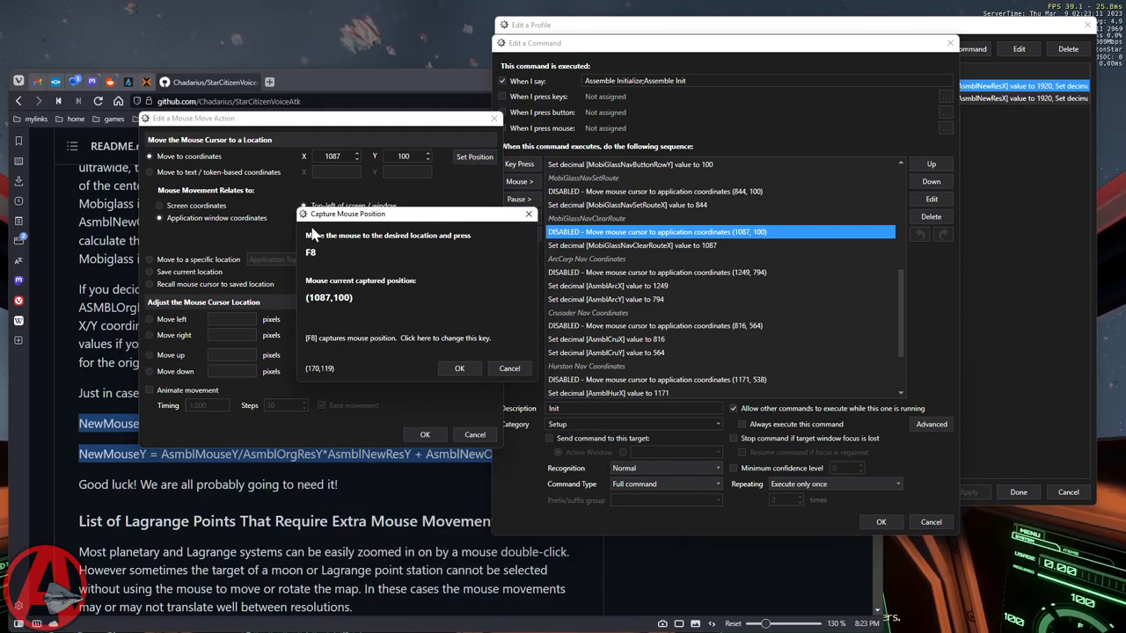
mouse_move(520, 386)
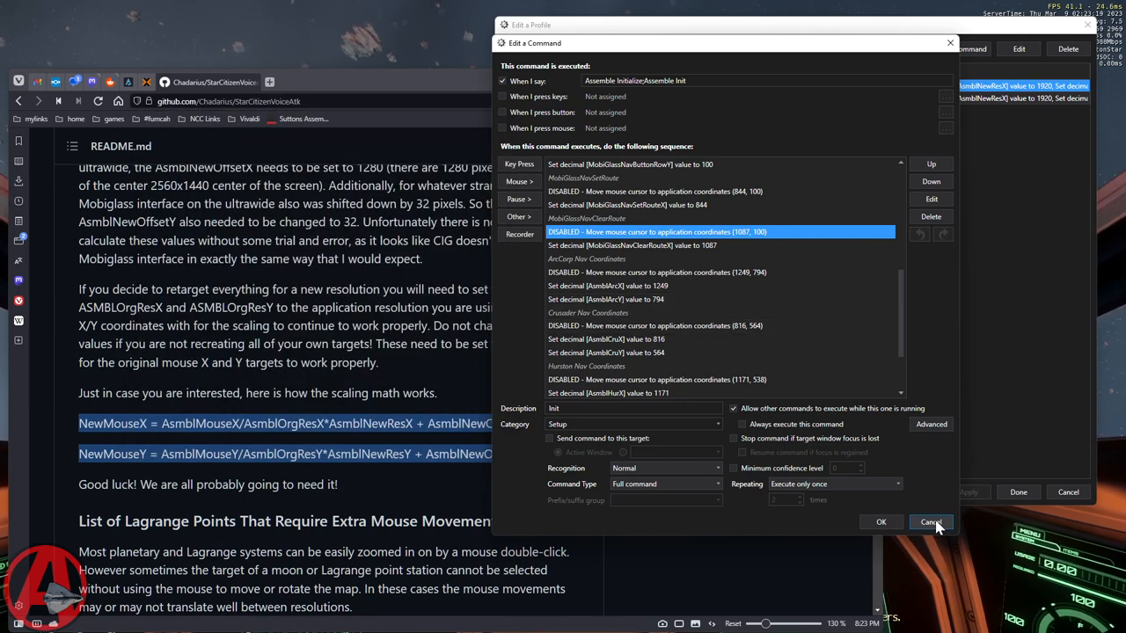
left_click(931, 522)
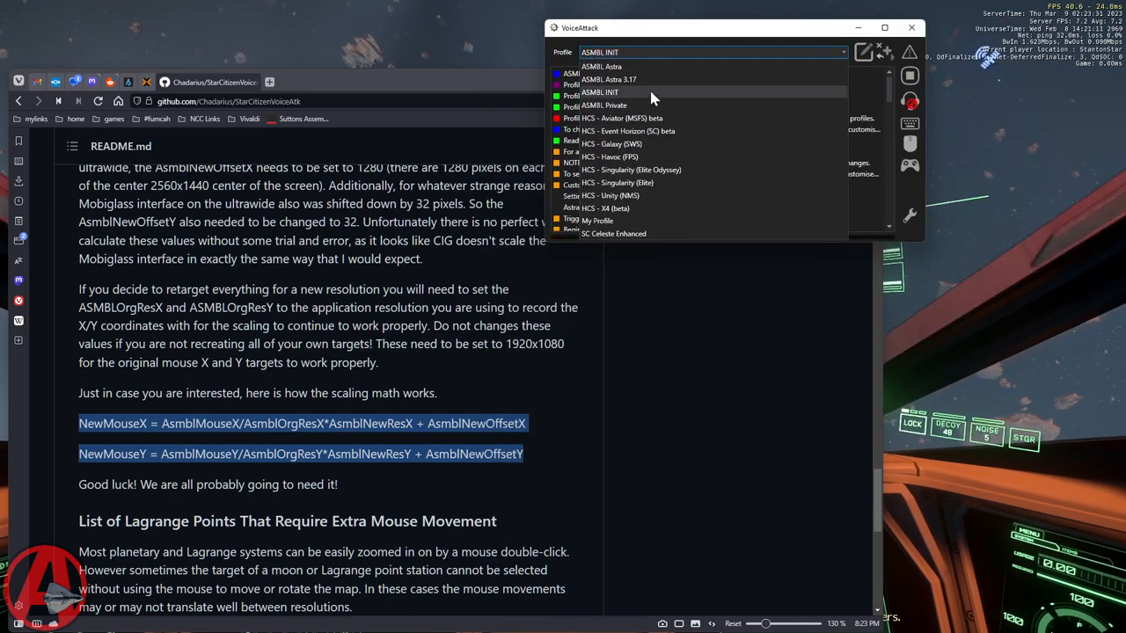
mouse_move(609, 79)
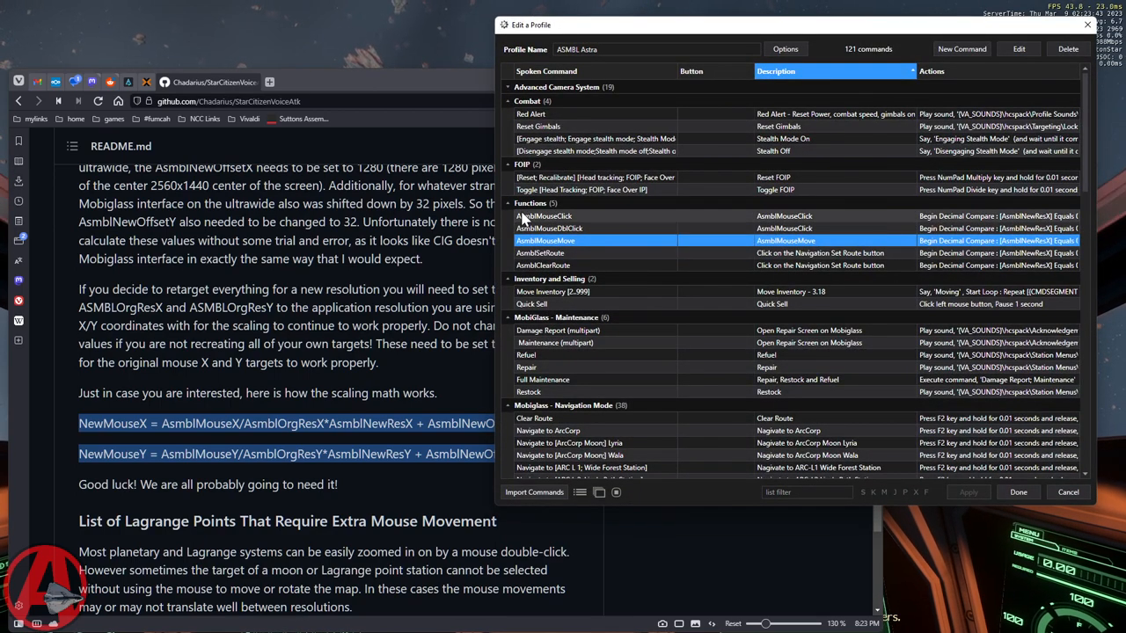
Browse AsmblMouseClick, AsmblMouseDblClick, AsmblMouseMove and AsmblSetRoute, returning to AsmblSetRoute.
left_click(544, 216)
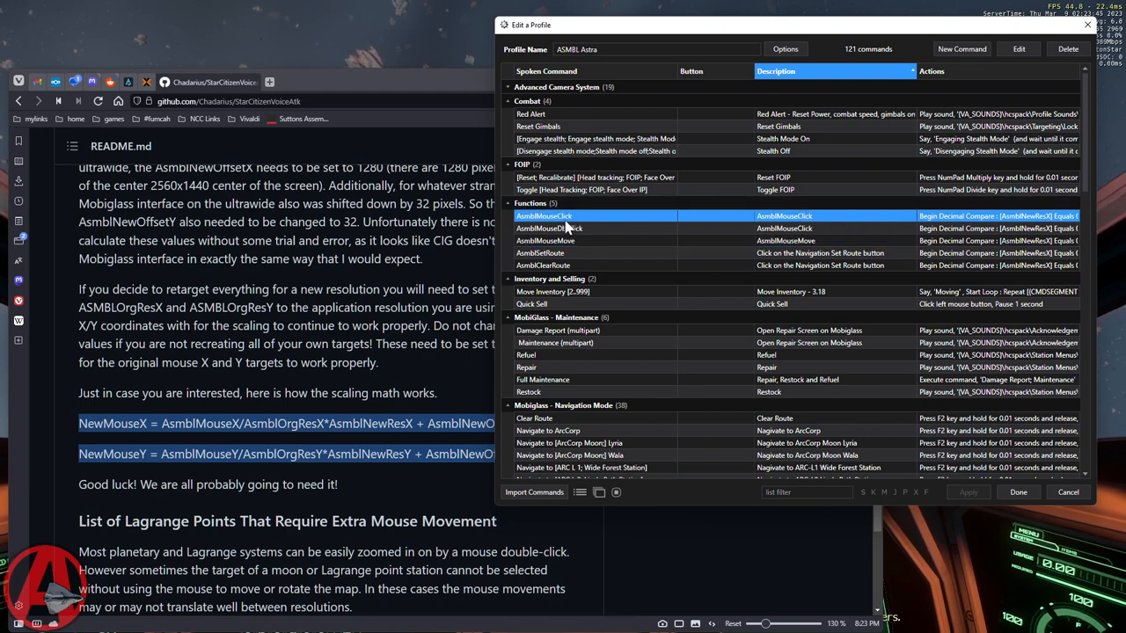
mouse_move(607, 219)
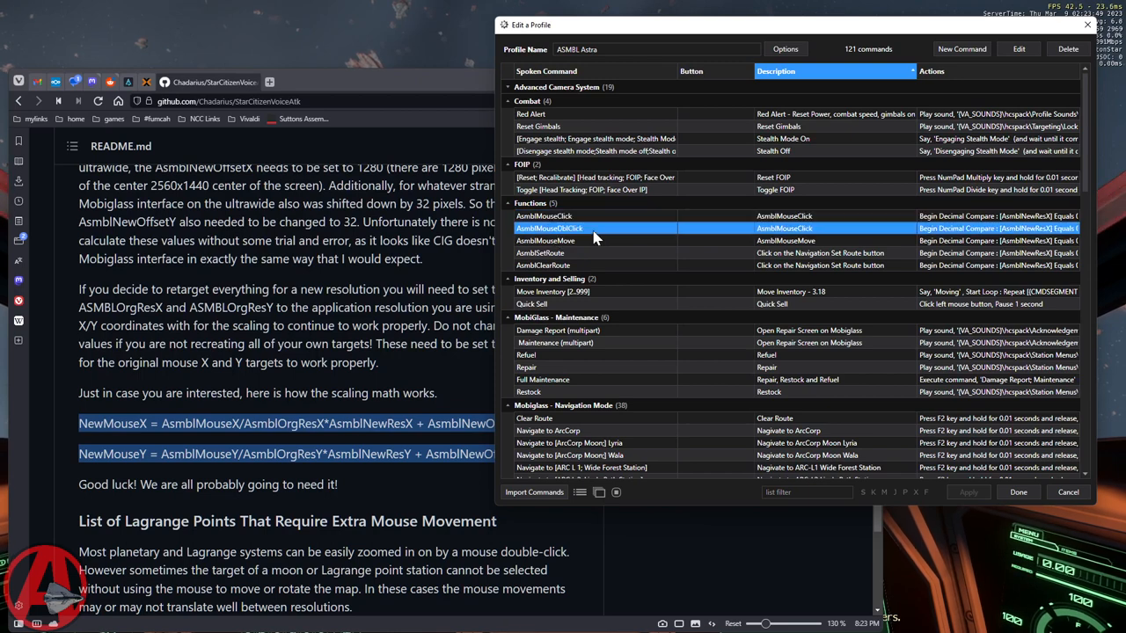
left_click(545, 240)
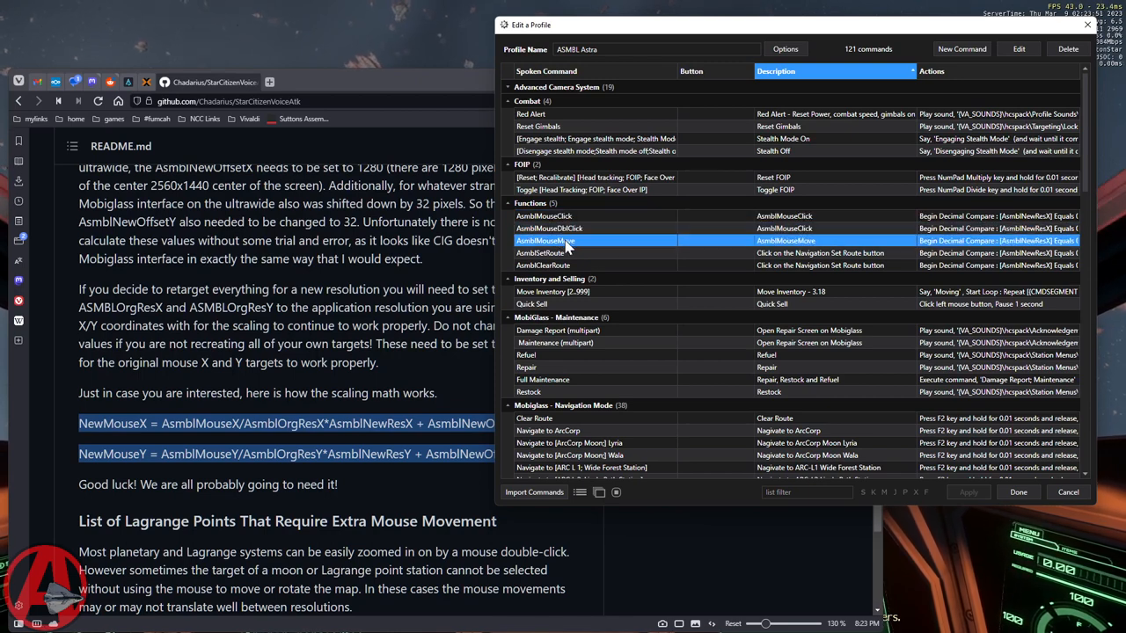
left_click(541, 253)
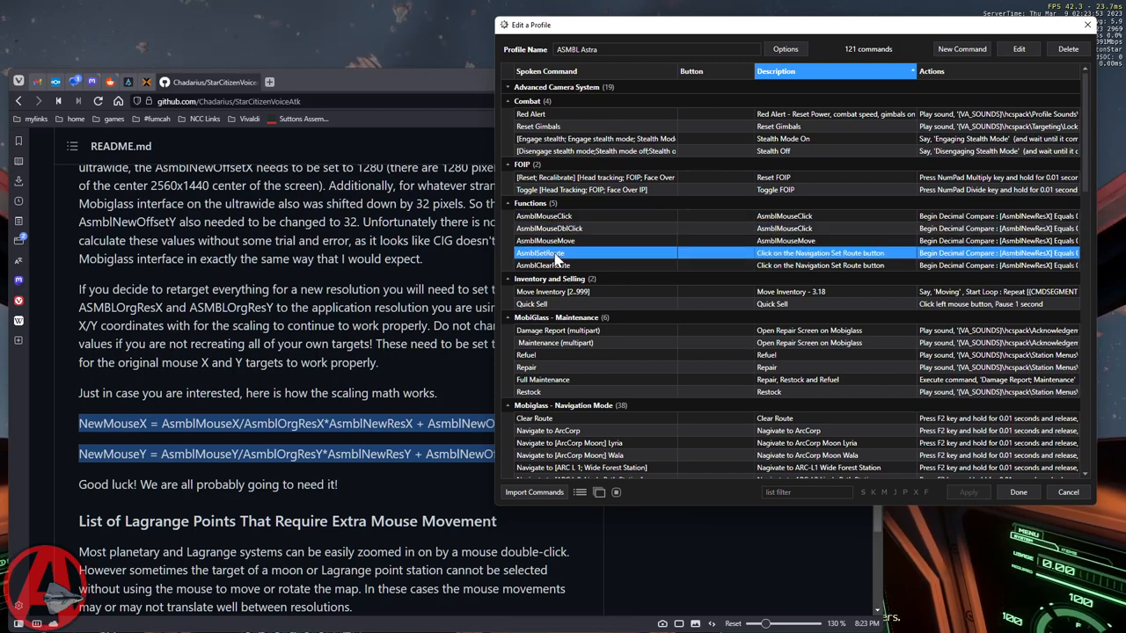
left_click(543, 265)
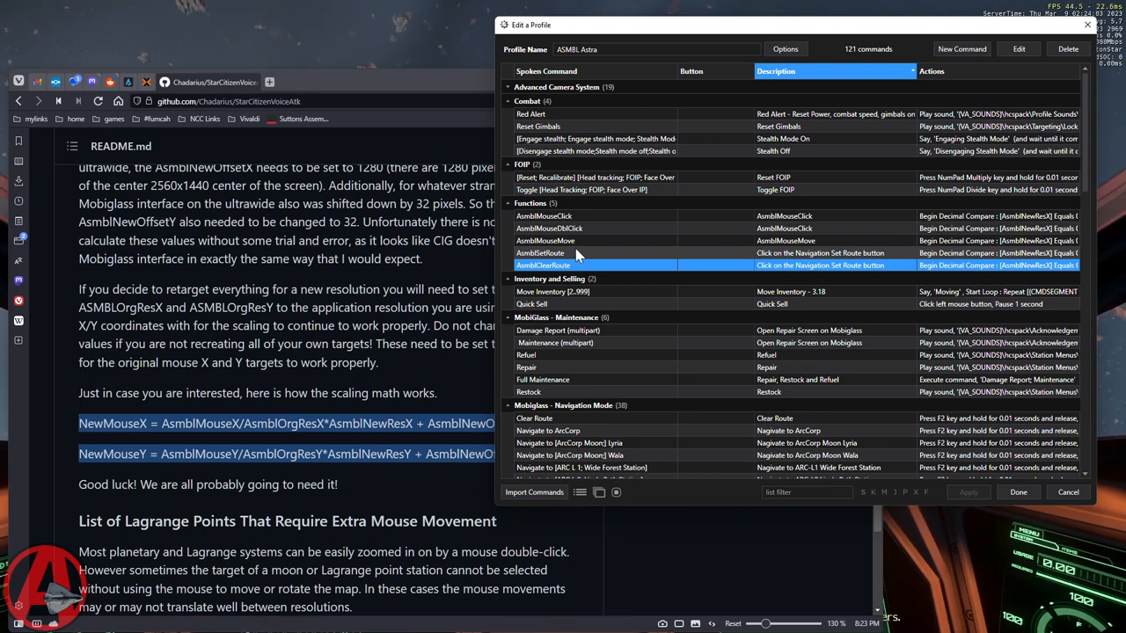
left_click(540, 253)
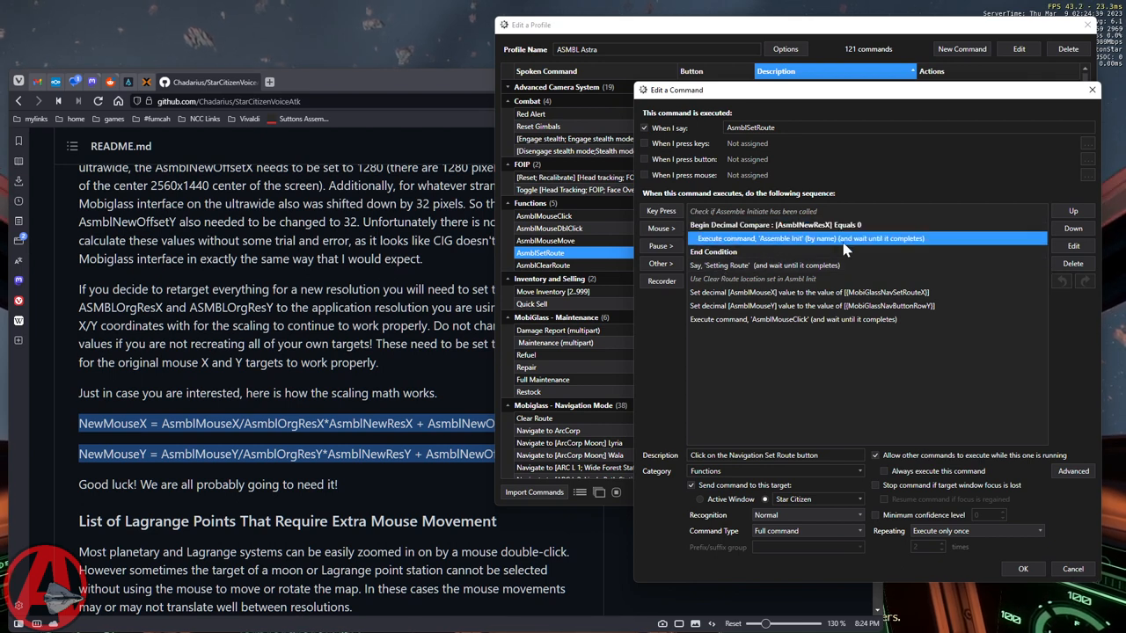
mouse_move(796, 266)
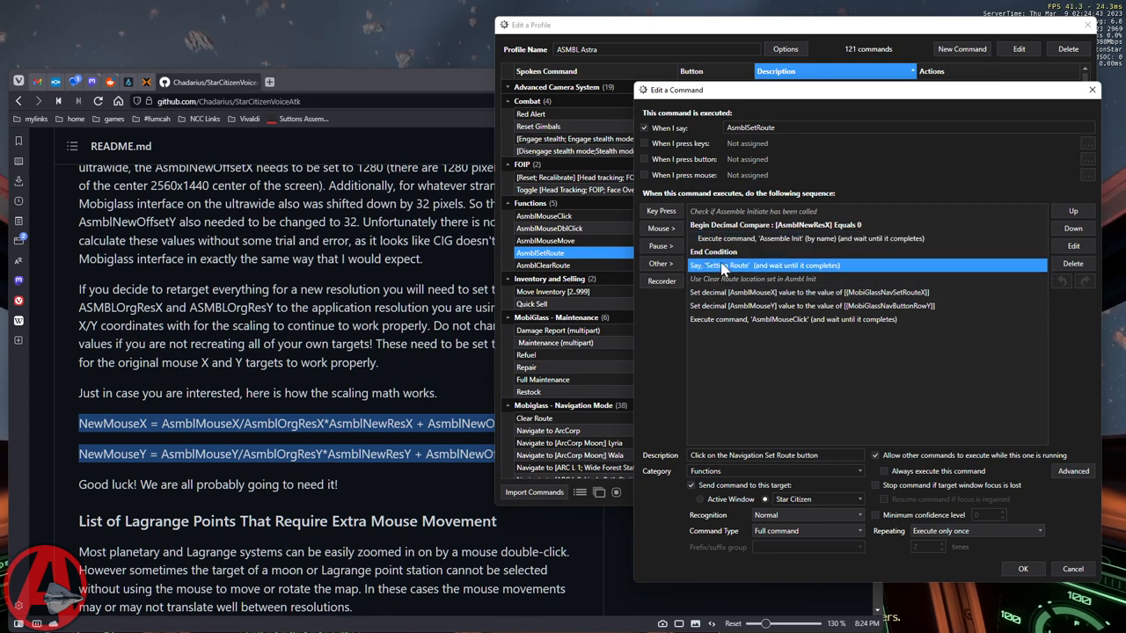
Highlight AsmblSetRoute's spoken 'Setting Route' step and its AsmblMouseClick call.
left_click(809, 292)
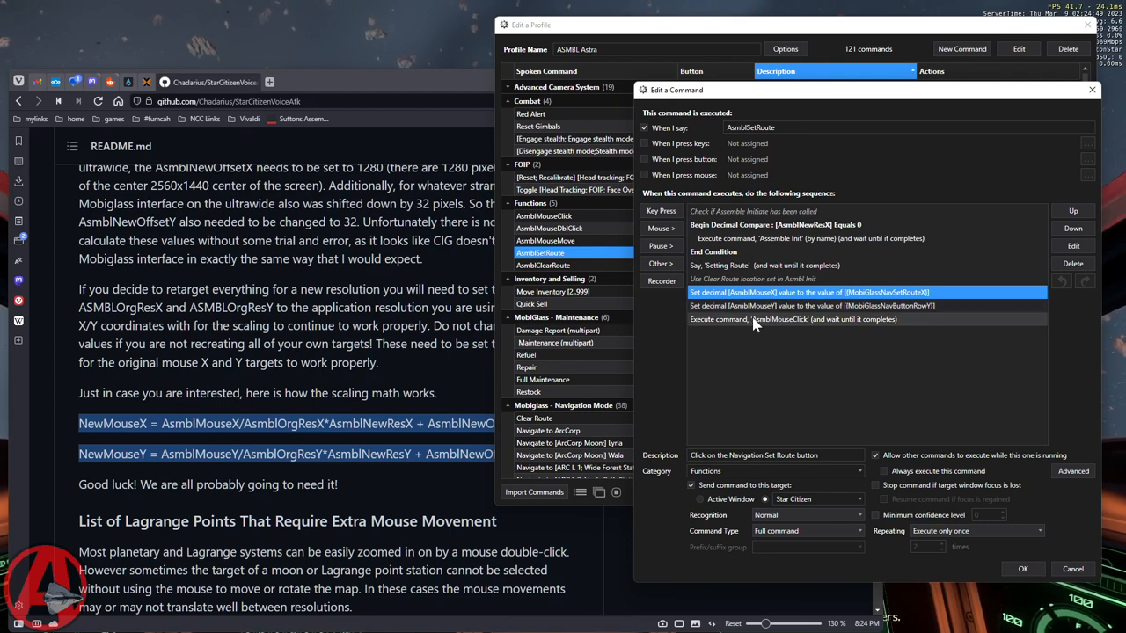
left_click(756, 320)
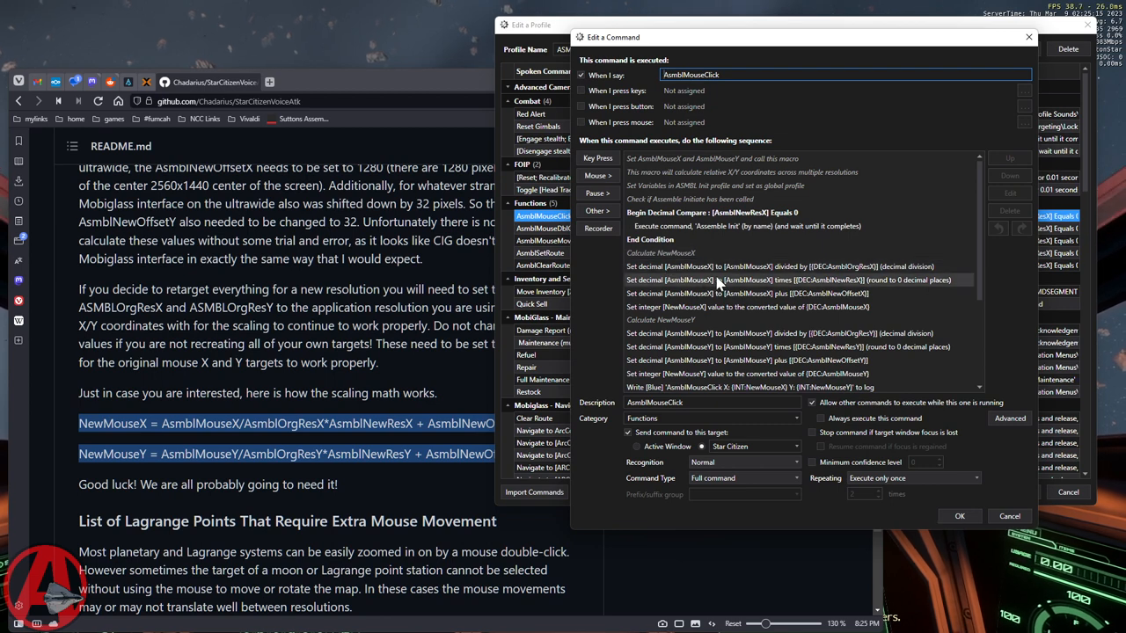
mouse_move(597, 322)
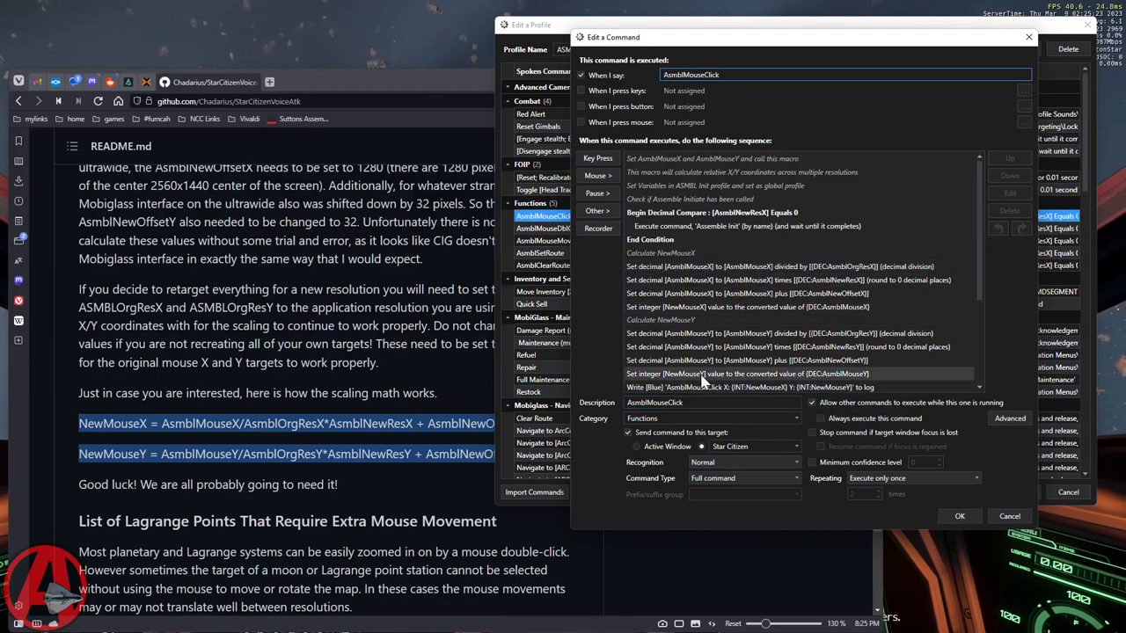
Scroll through the AsmblMouseClick command's scaling and mouse steps.
scroll("down", 3)
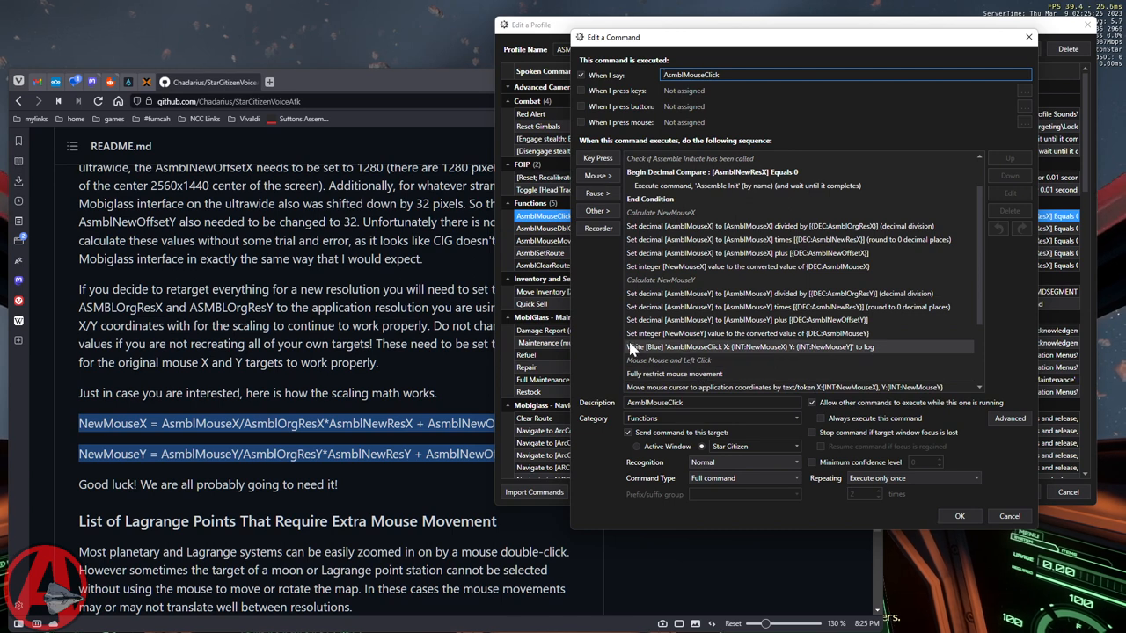
mouse_move(831, 356)
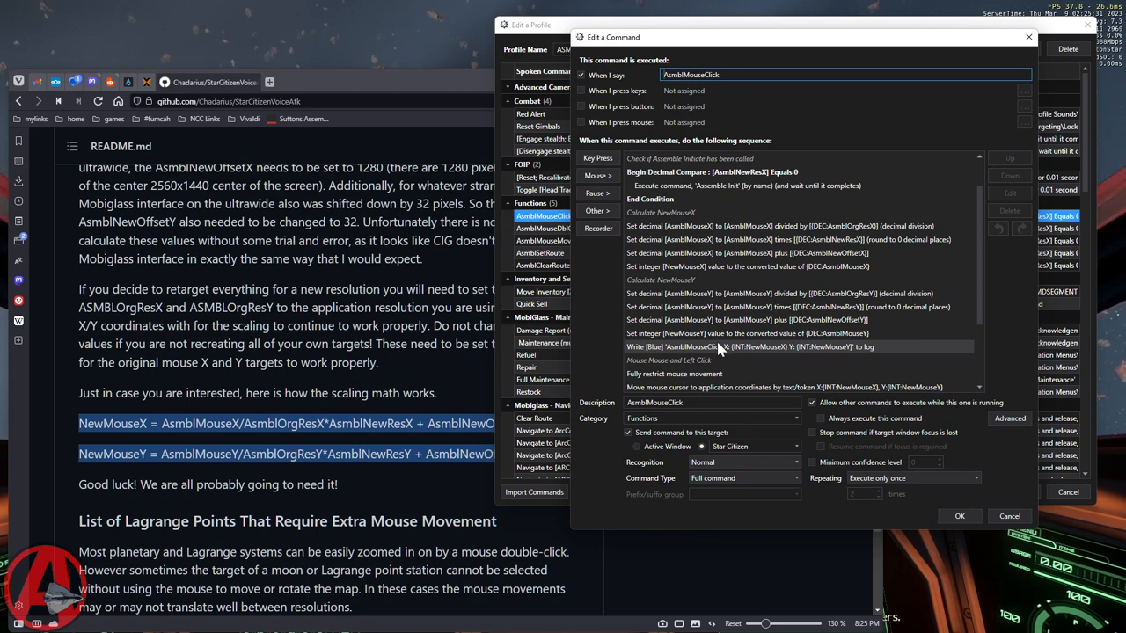
scroll("down", 3)
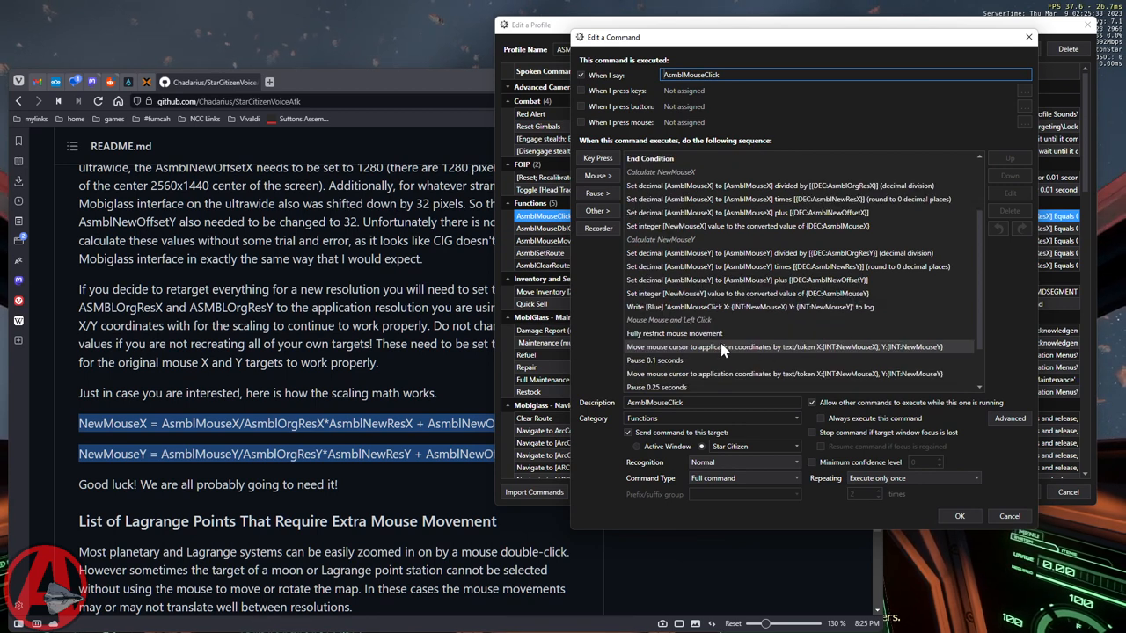
scroll("down", 3)
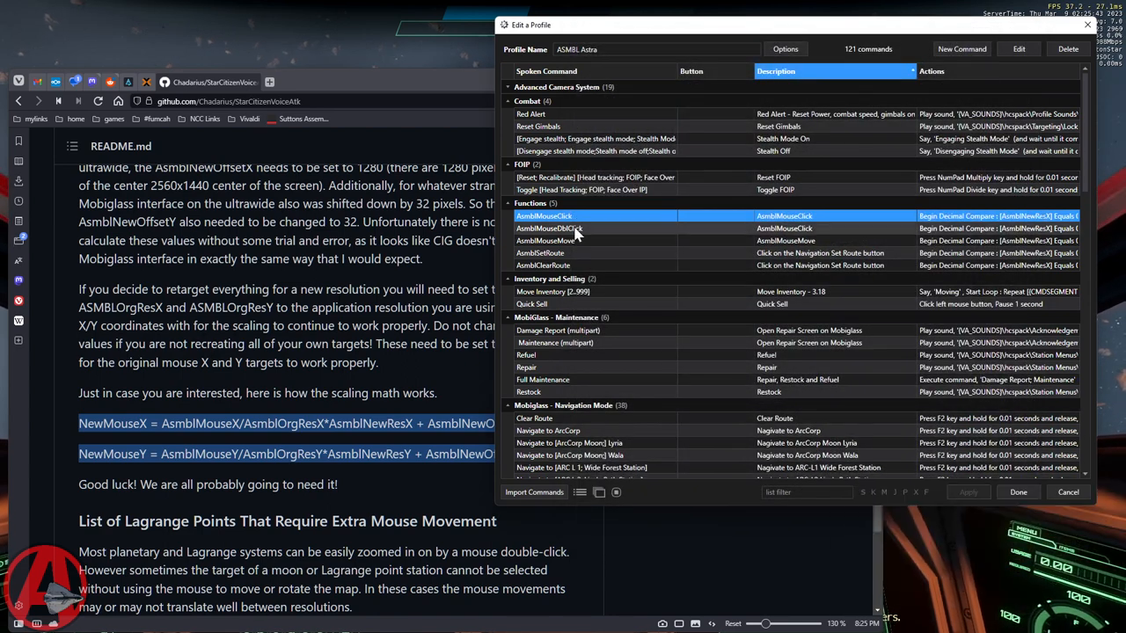
Open AsmblMouseDblClick and point out its double-click and repeated cursor move steps.
double_click(548, 228)
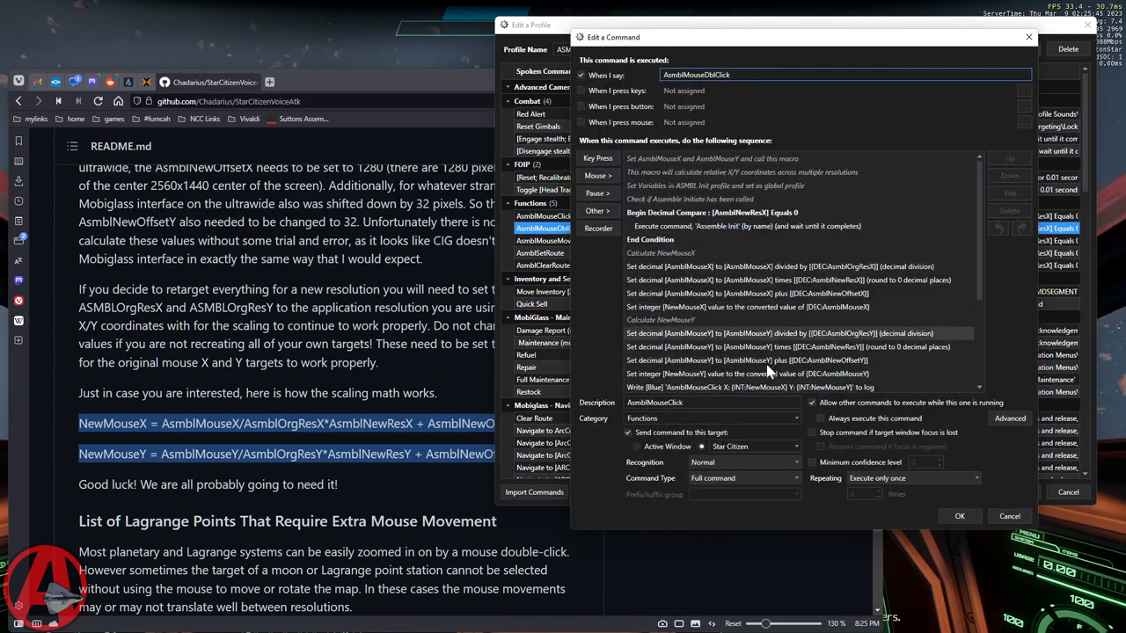
scroll("down", 3)
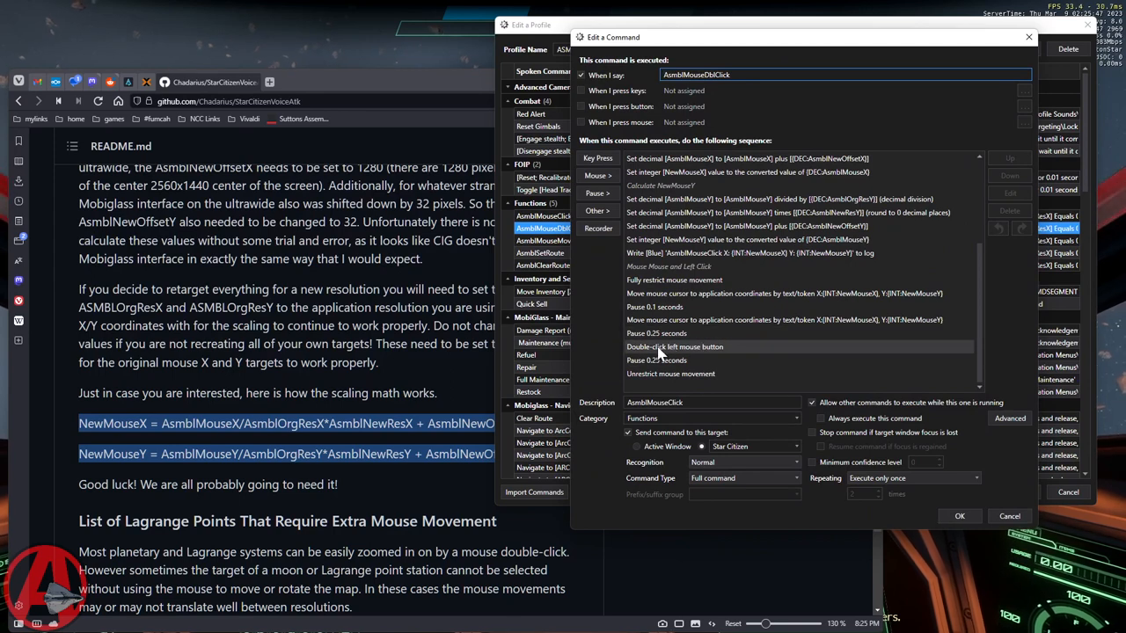
left_click(674, 347)
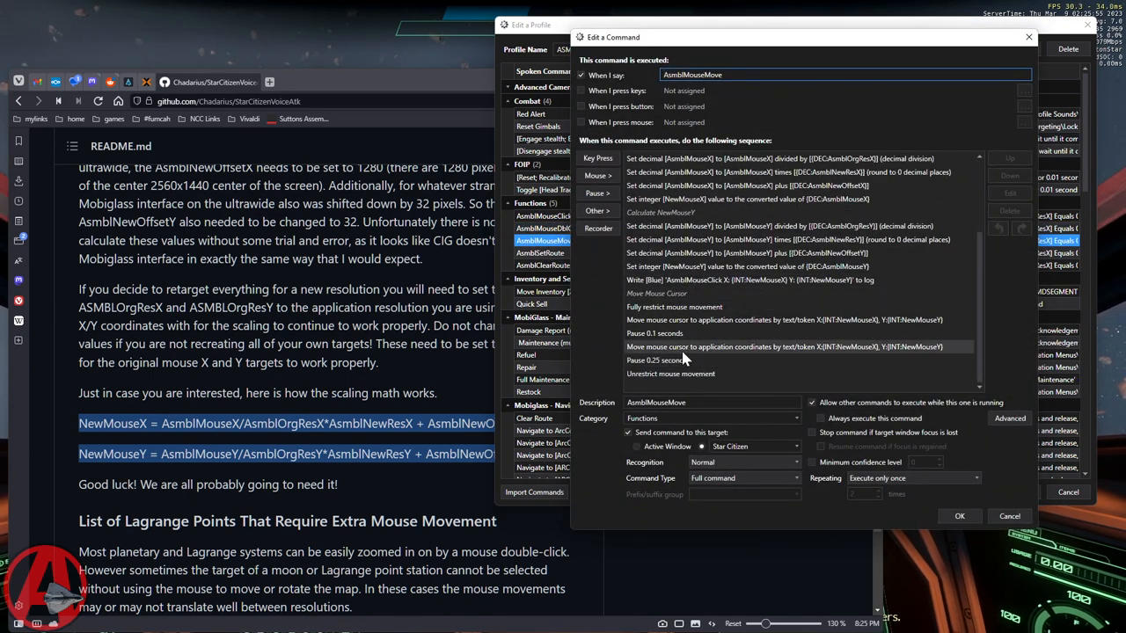
left_click(783, 347)
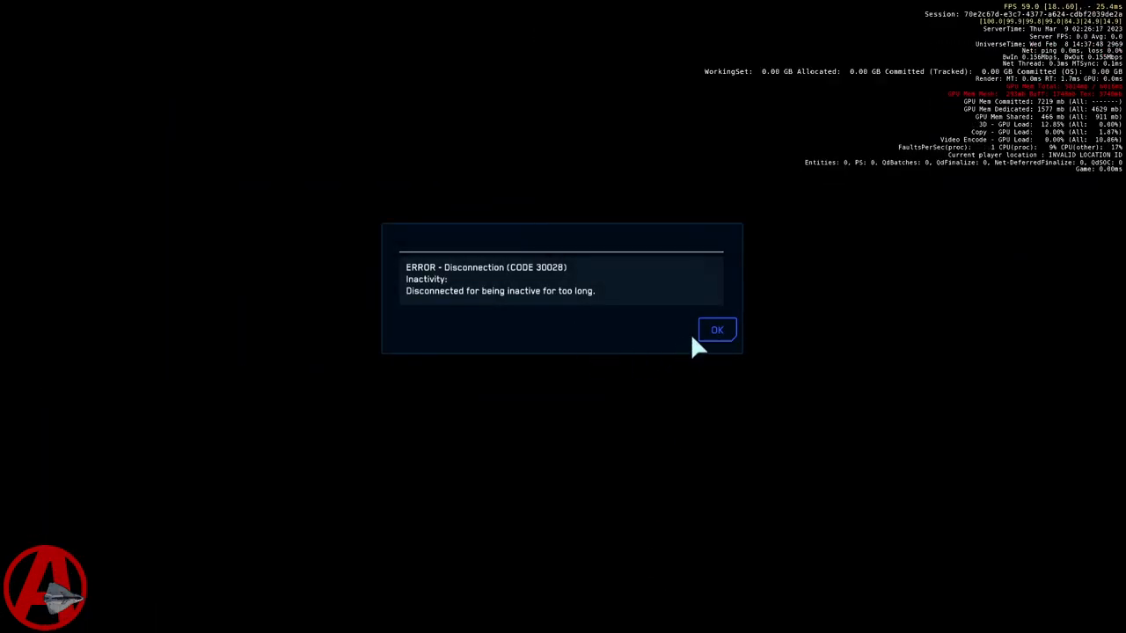
Dismiss the Disconnection (CODE 30028) inactivity error in Star Citizen.
left_click(716, 329)
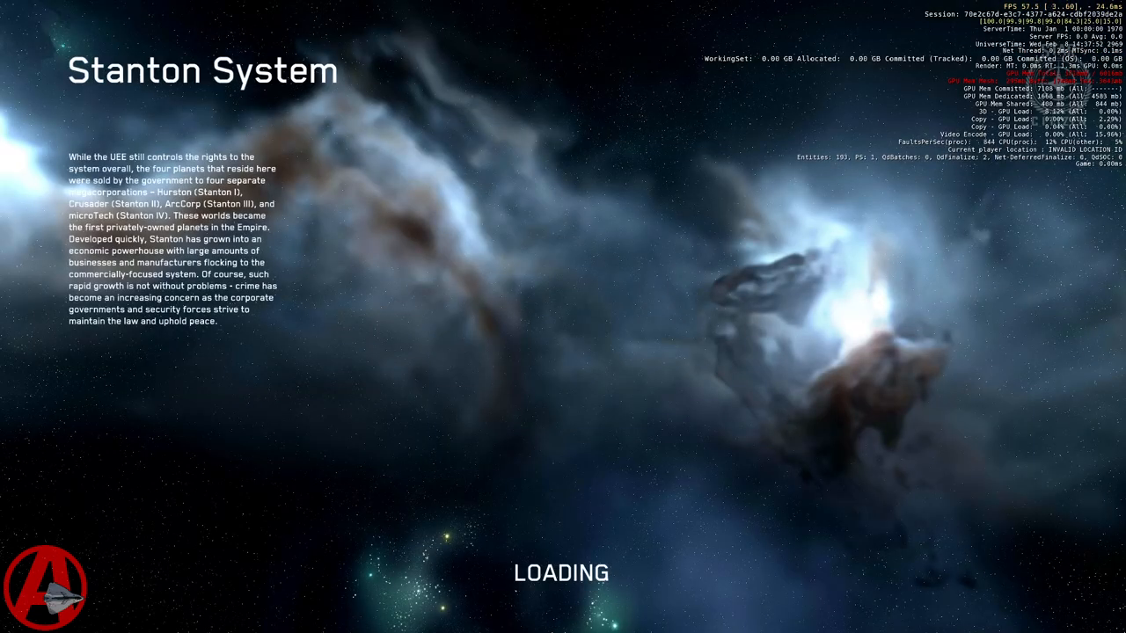